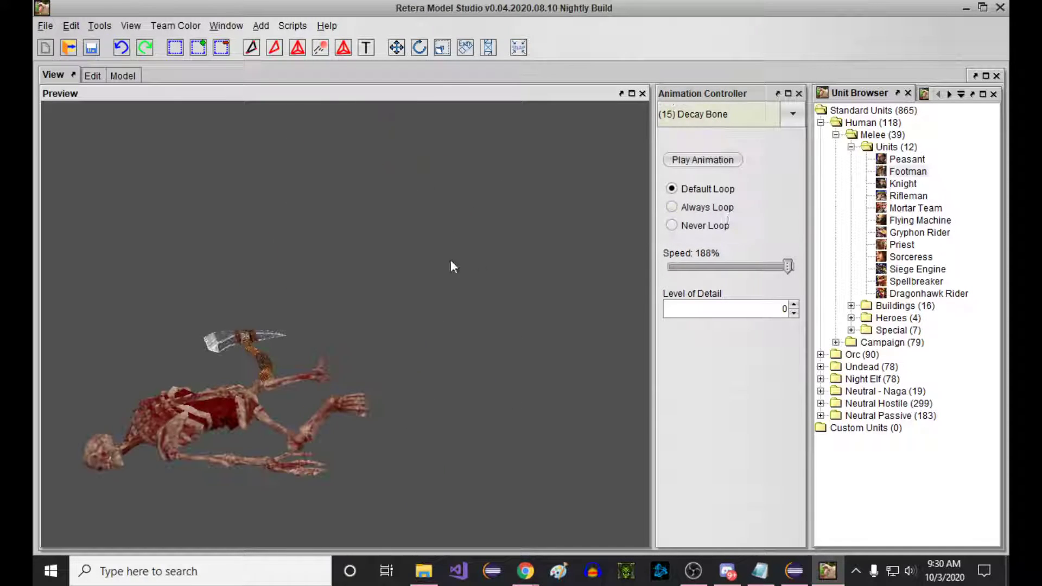
Preview the peasant's Decay Bone animation, then start File > Import > From Unit.
left_click(792, 114)
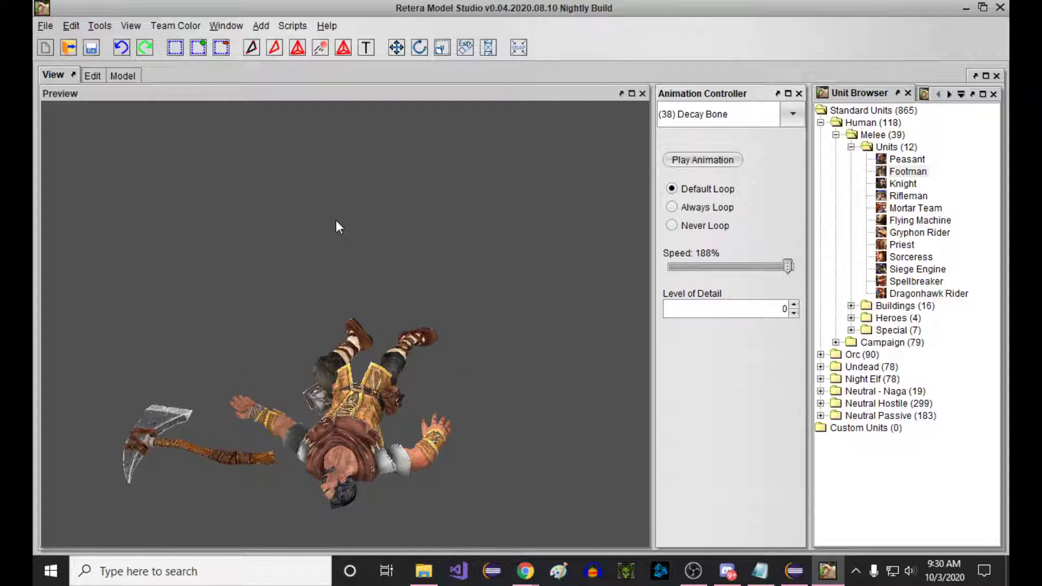
left_click(45, 26)
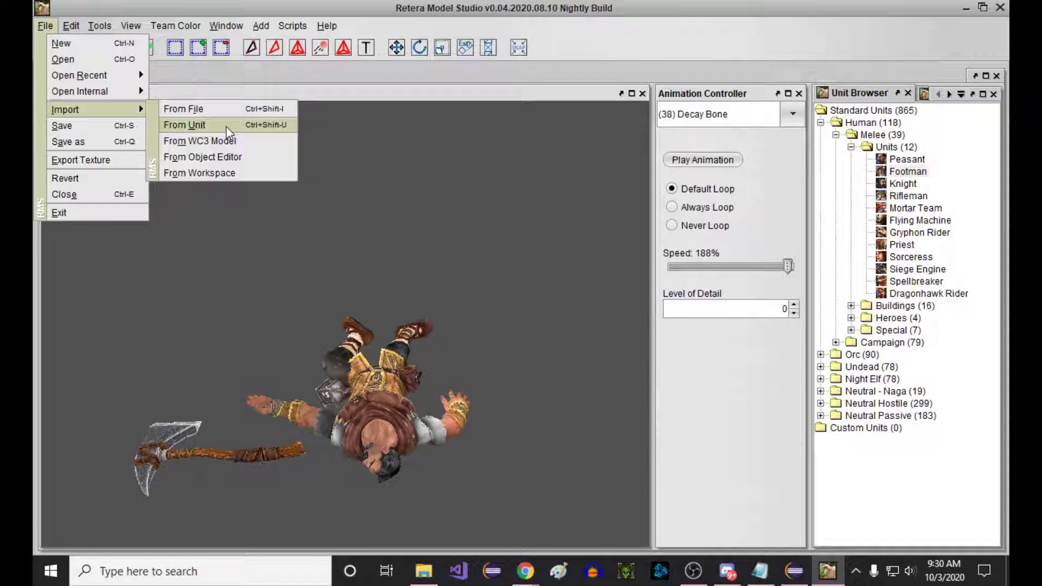
left_click(184, 124)
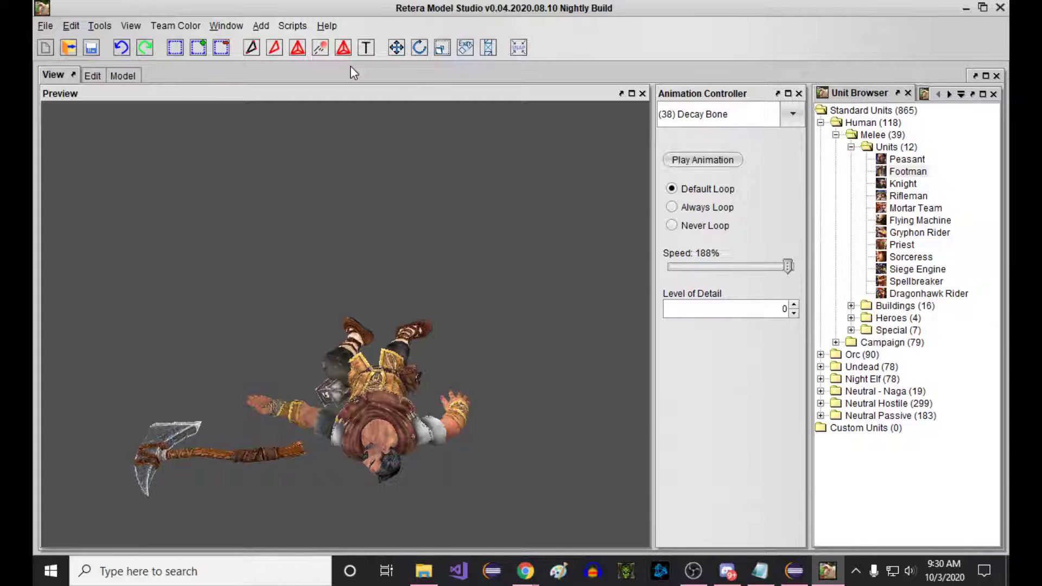
mouse_move(437, 149)
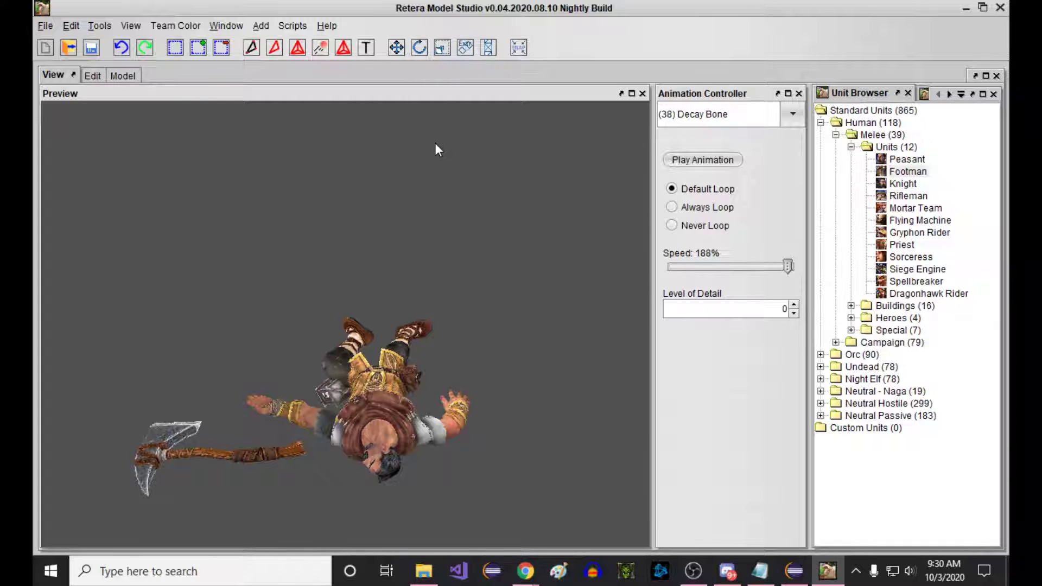
mouse_move(423, 158)
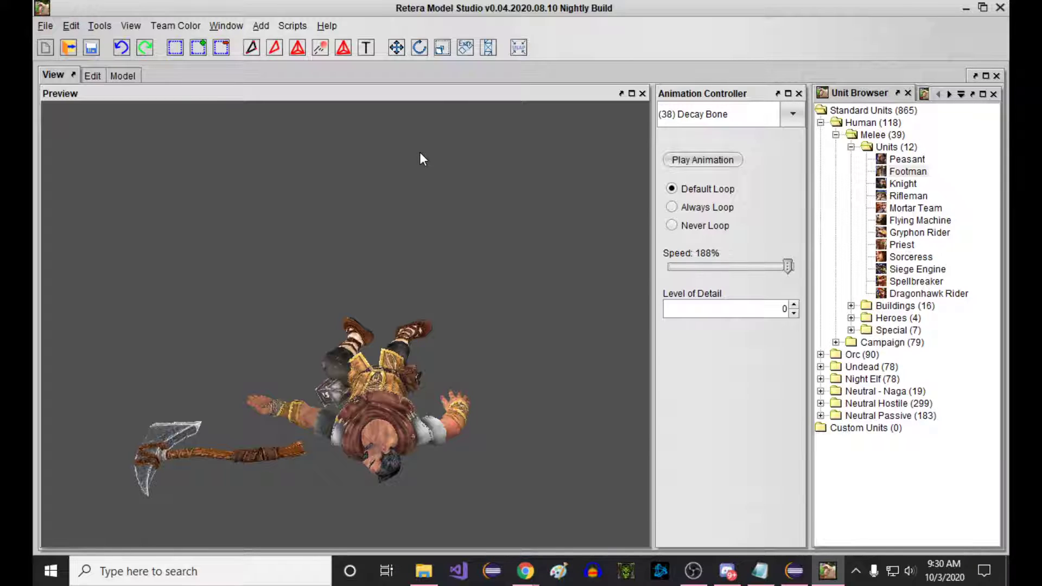
mouse_move(408, 191)
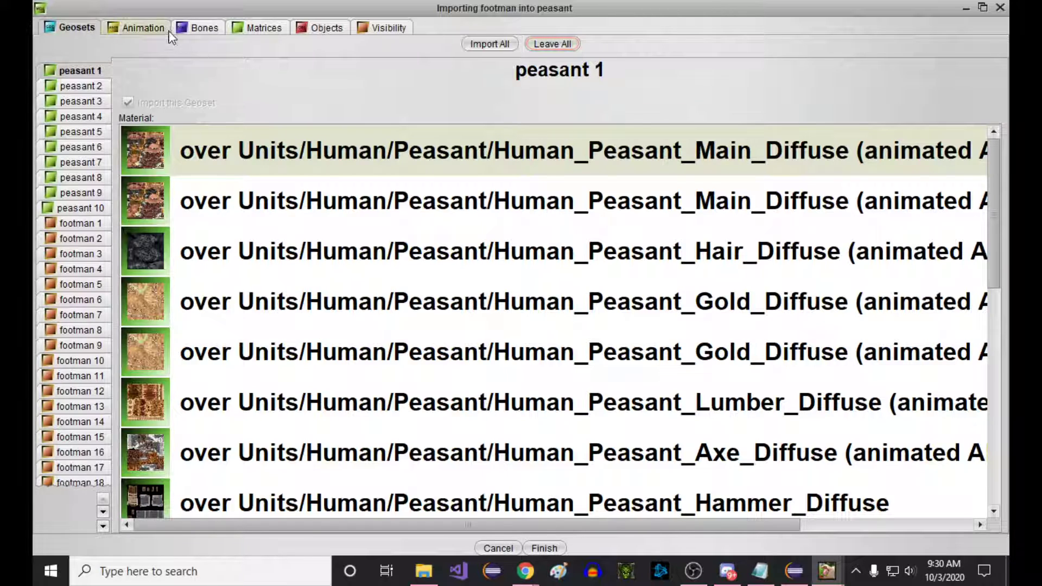
Set footman Decay Flesh and Decay Bone to time-scale into the peasant's matching pre-existing sequences.
left_click(142, 28)
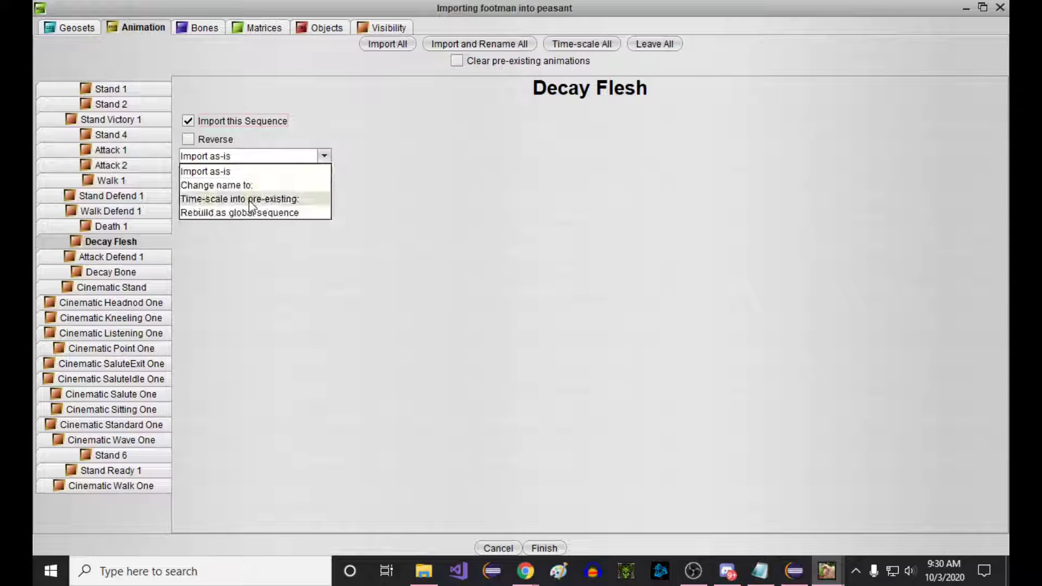
left_click(111, 272)
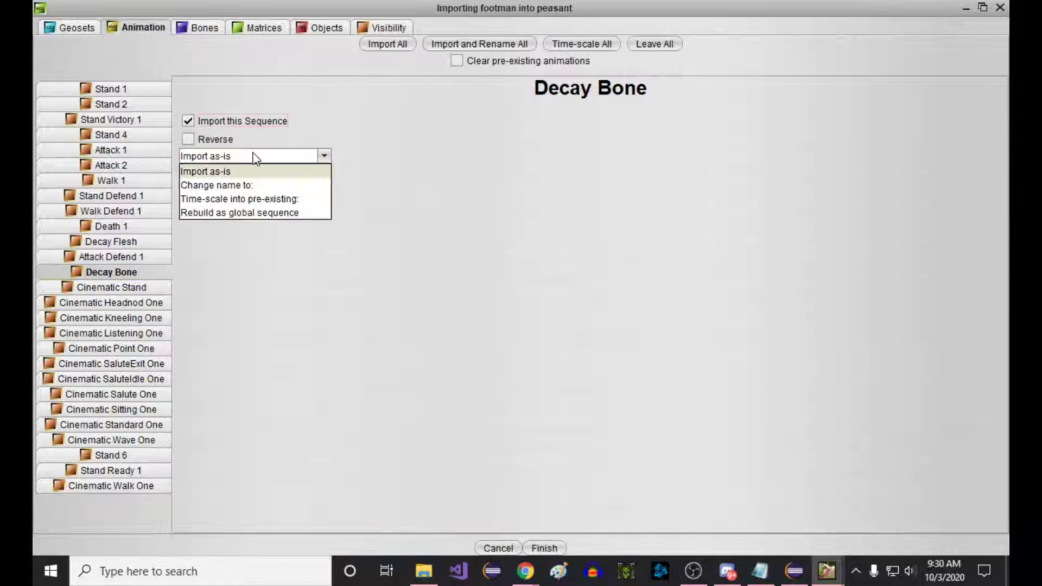
left_click(239, 199)
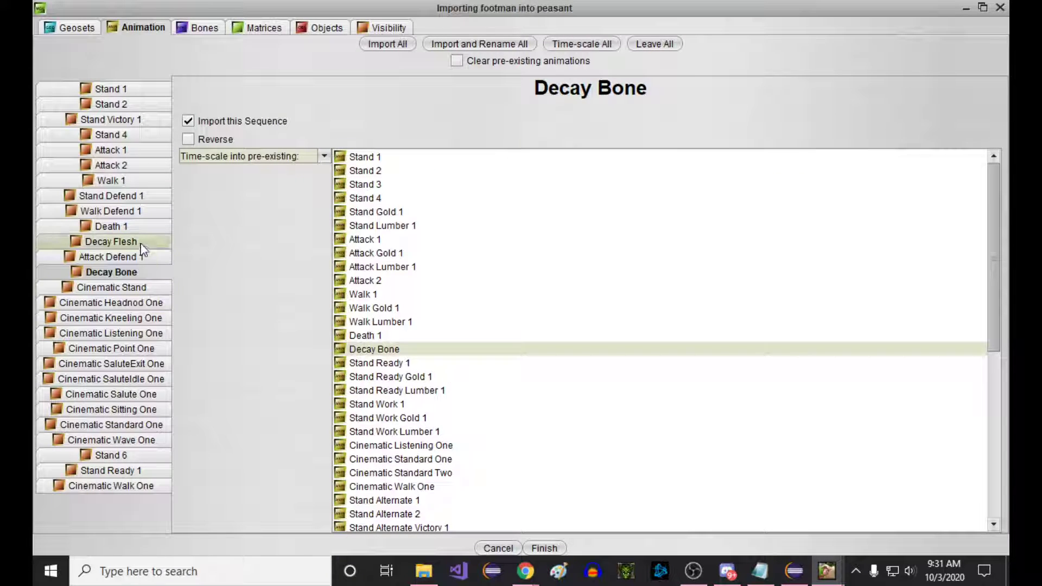
left_click(110, 241)
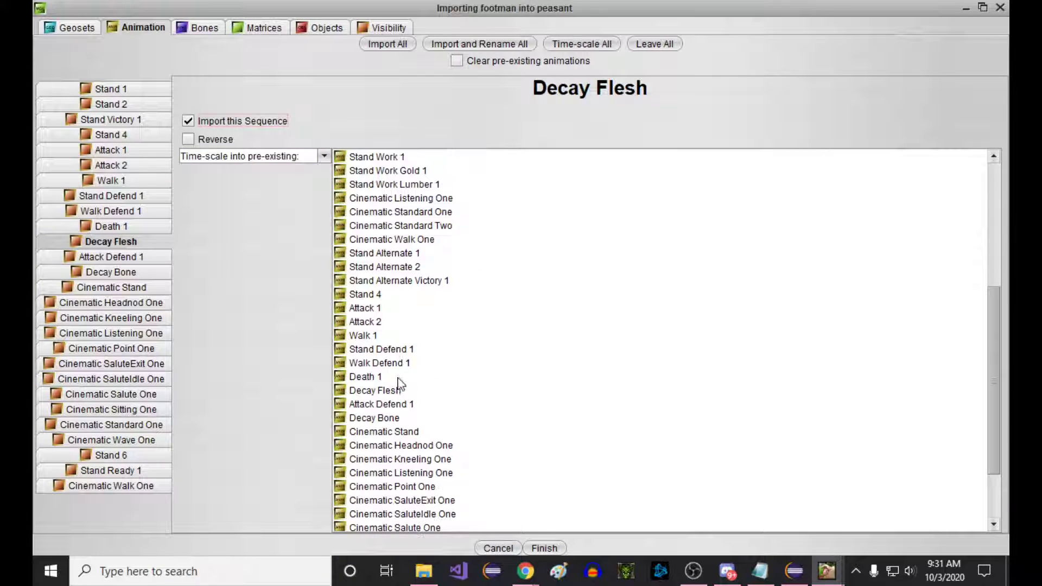
left_click(375, 389)
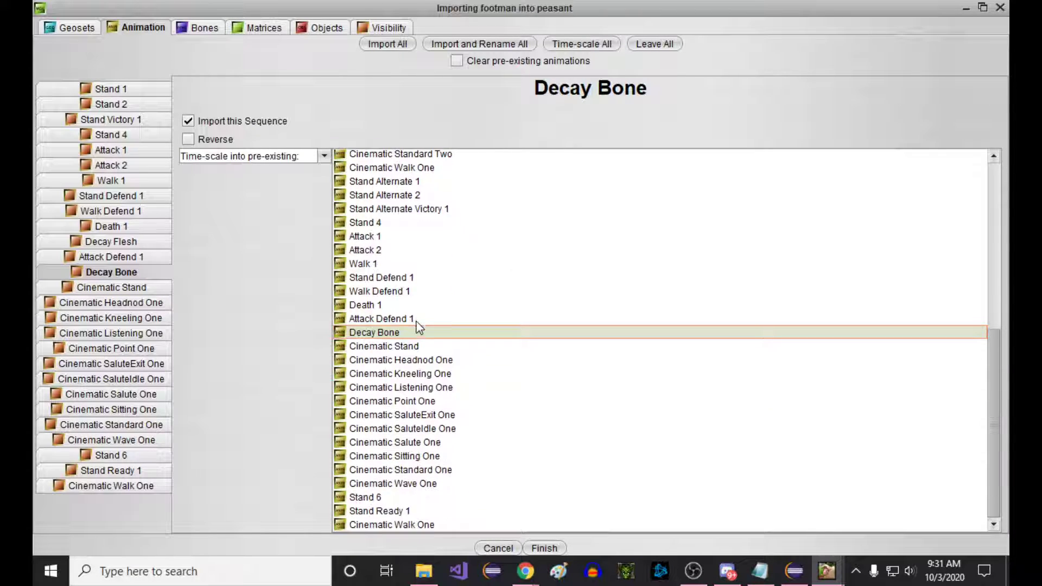
left_click(204, 27)
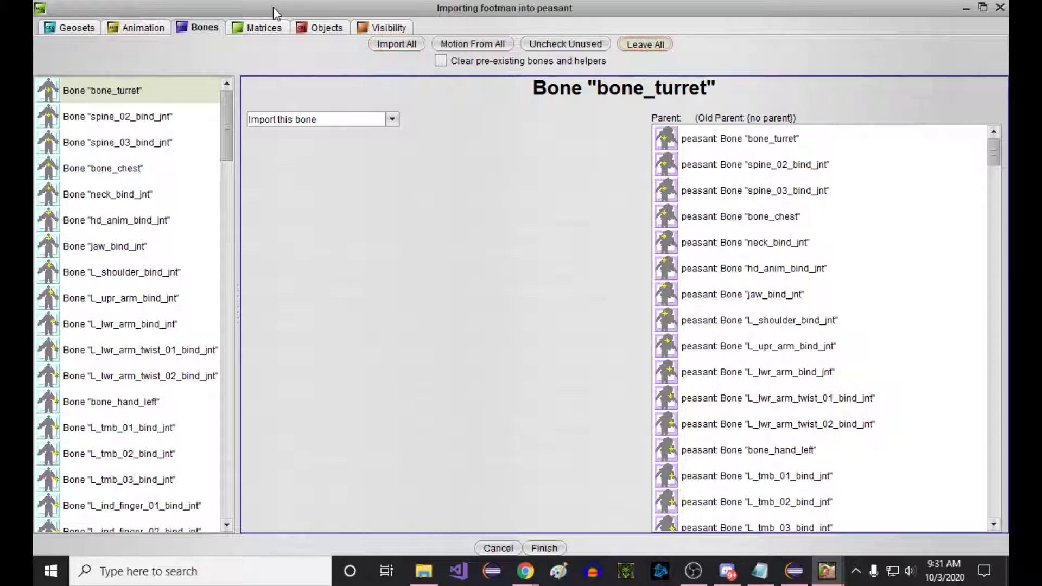
On the Objects settings, import all of the footman's attachments and objects.
left_click(325, 27)
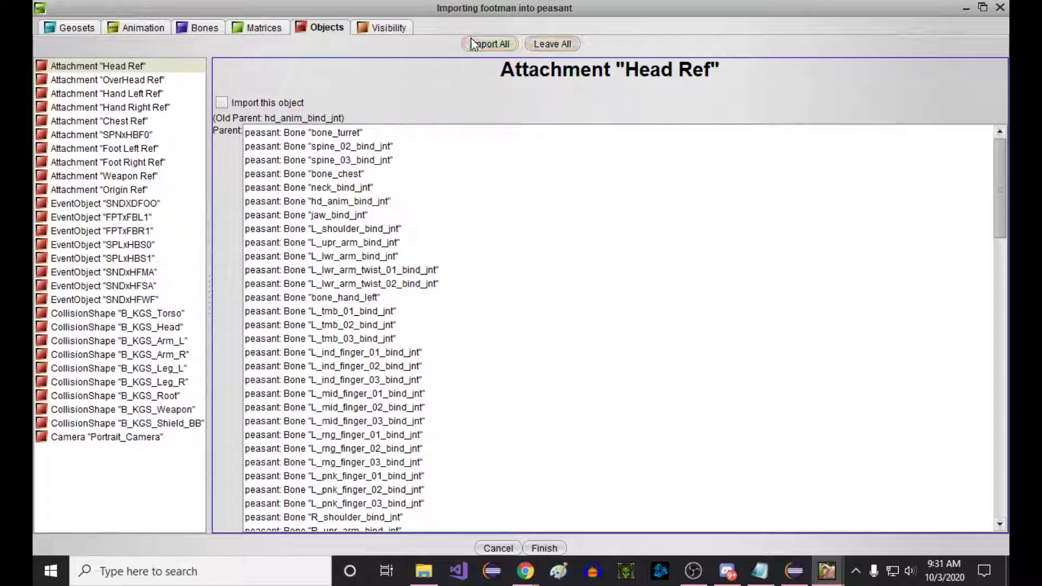
left_click(388, 27)
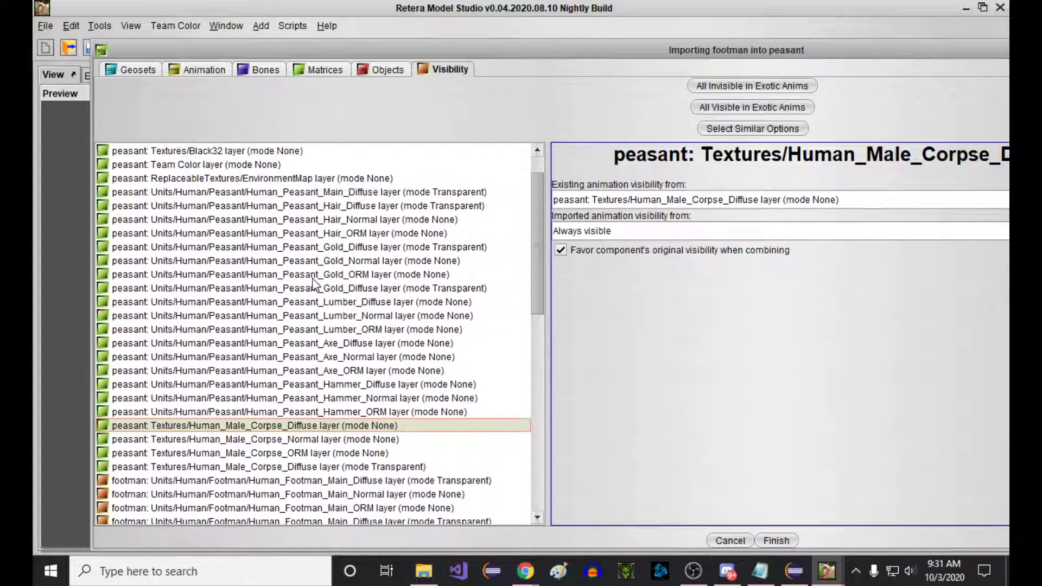
Take the peasant transparent corpse layer's imported visibility from the footman's transparent corpse diffuse layer.
scroll("down", 3)
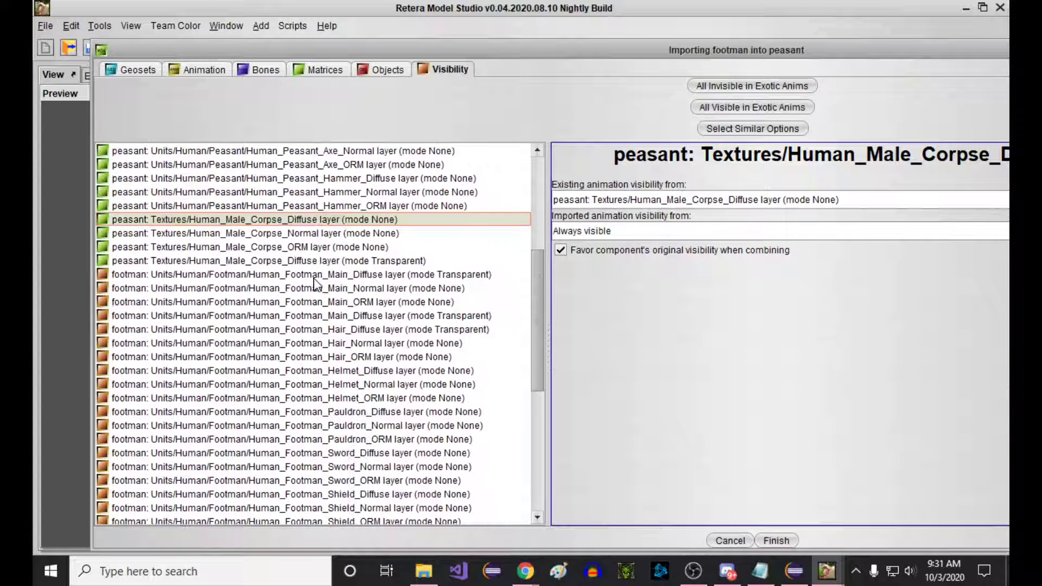
scroll("down", 3)
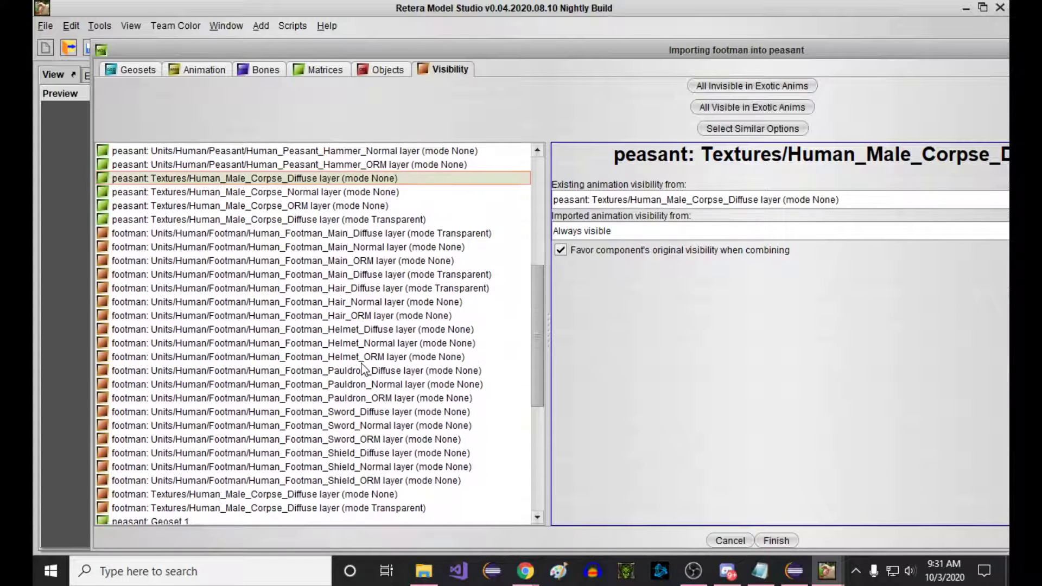
mouse_move(319, 187)
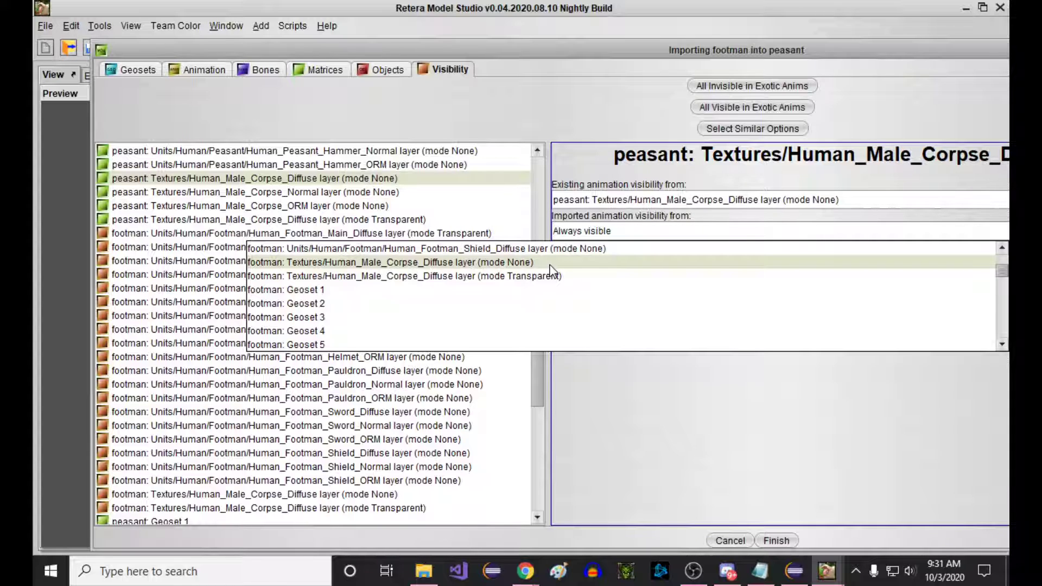
left_click(390, 262)
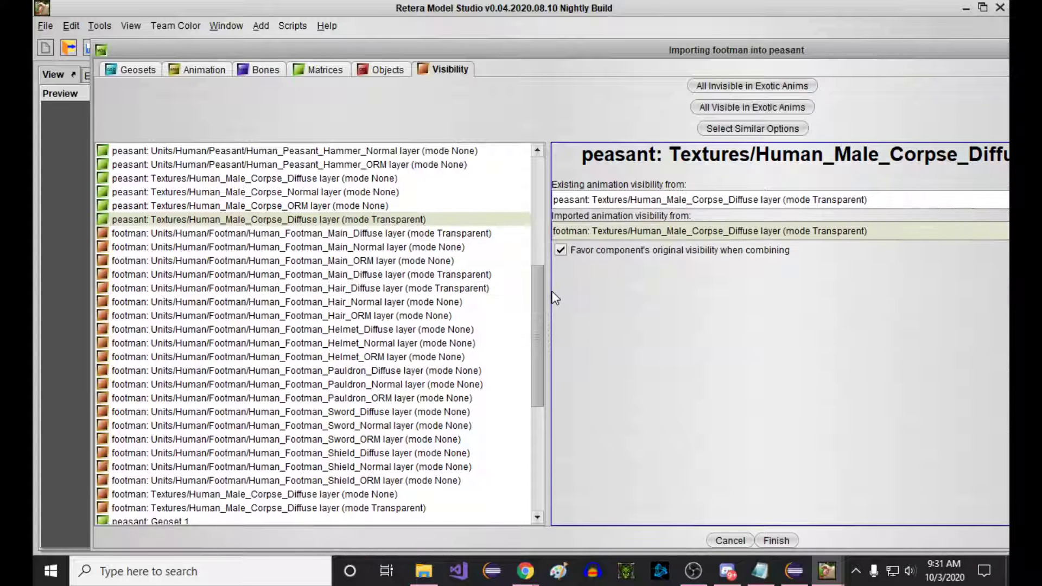
left_click(252, 178)
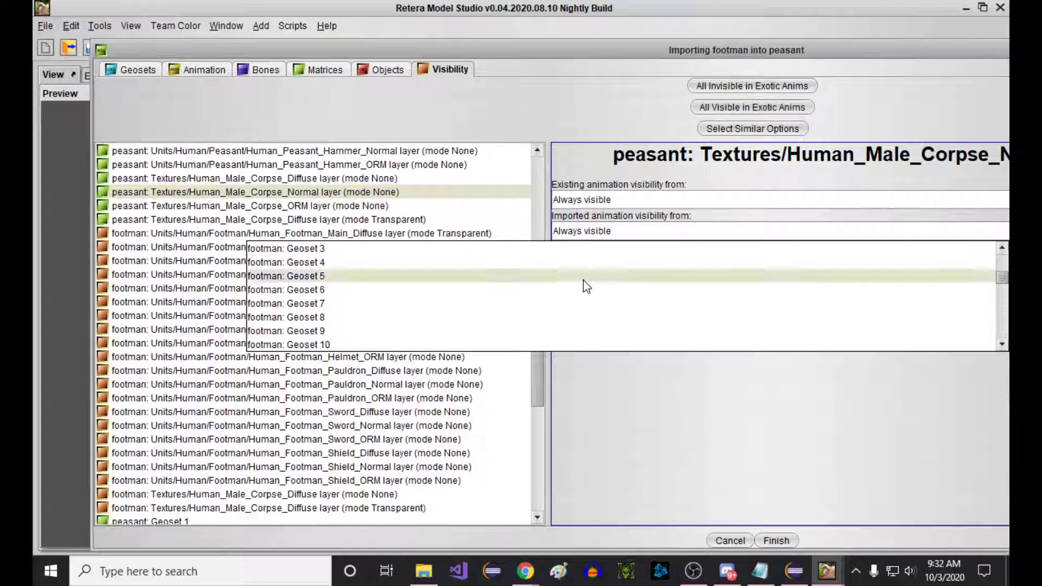
left_click(293, 219)
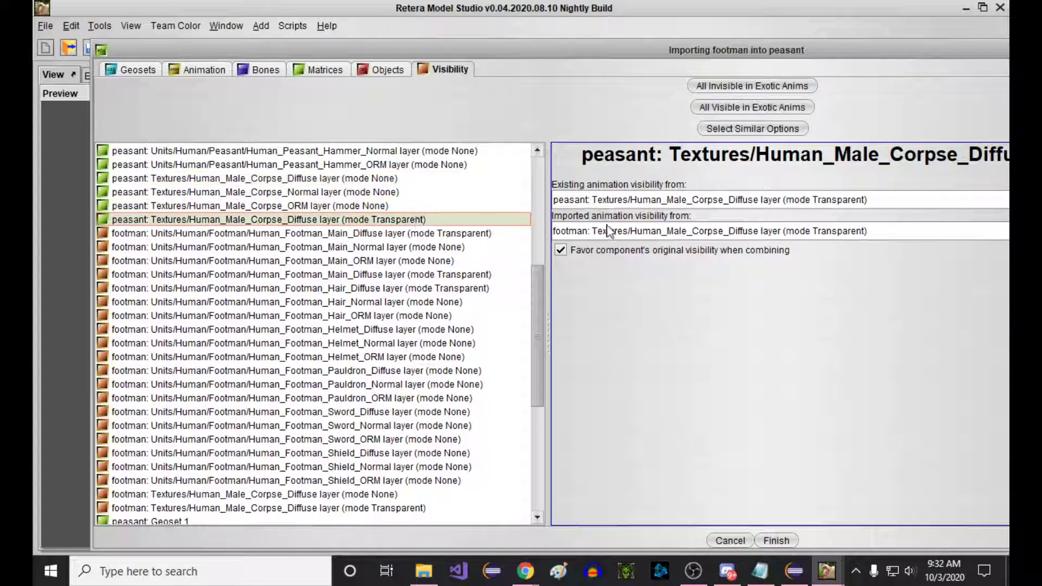
scroll("down", 3)
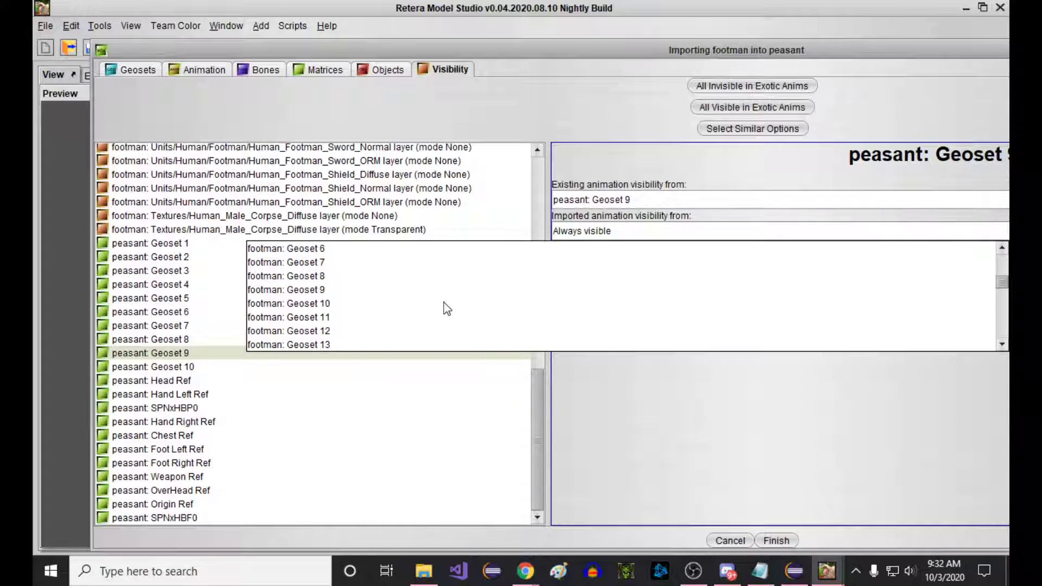
mouse_move(365, 286)
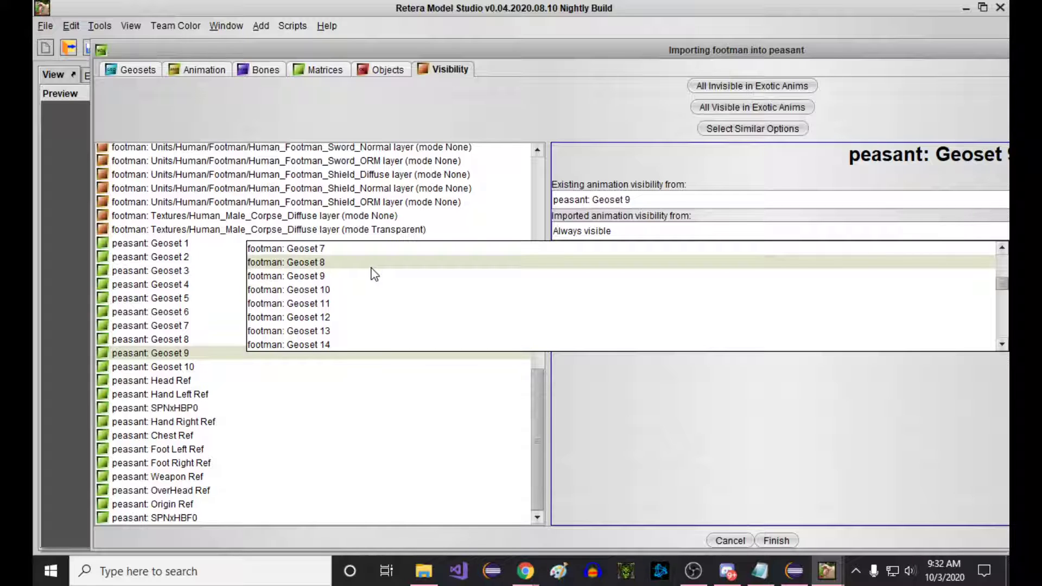
Map peasant Geosets 9/10 to footman Geosets 8/9 visibility and stop Geoset 10 favoring original visibility.
left_click(146, 367)
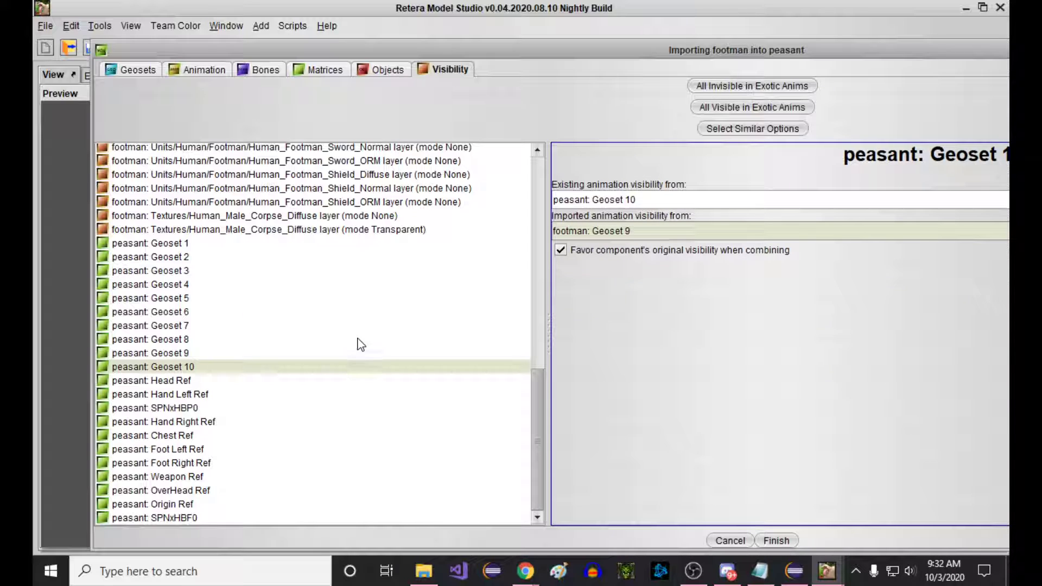
mouse_move(391, 267)
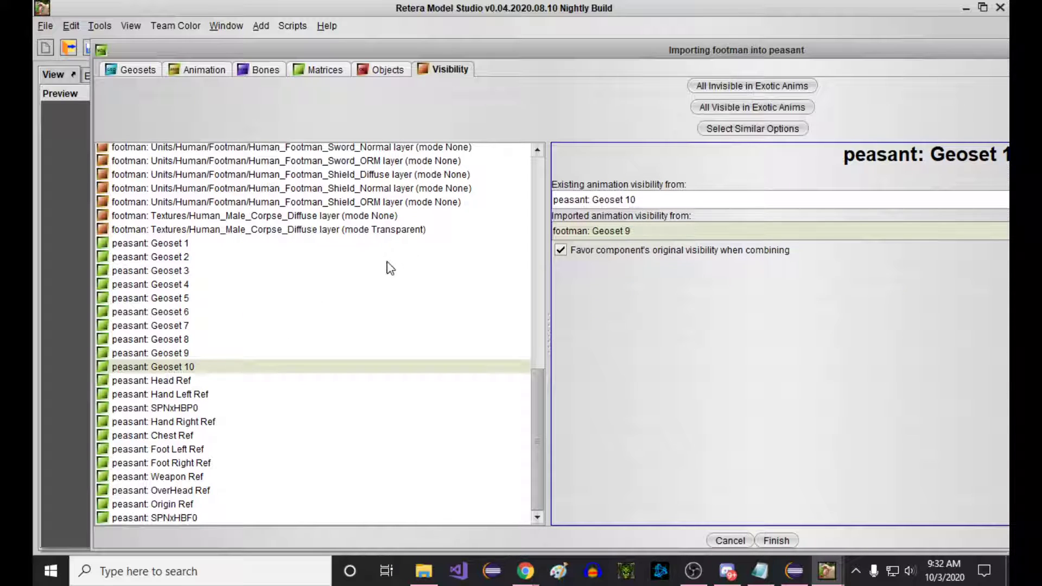
mouse_move(408, 262)
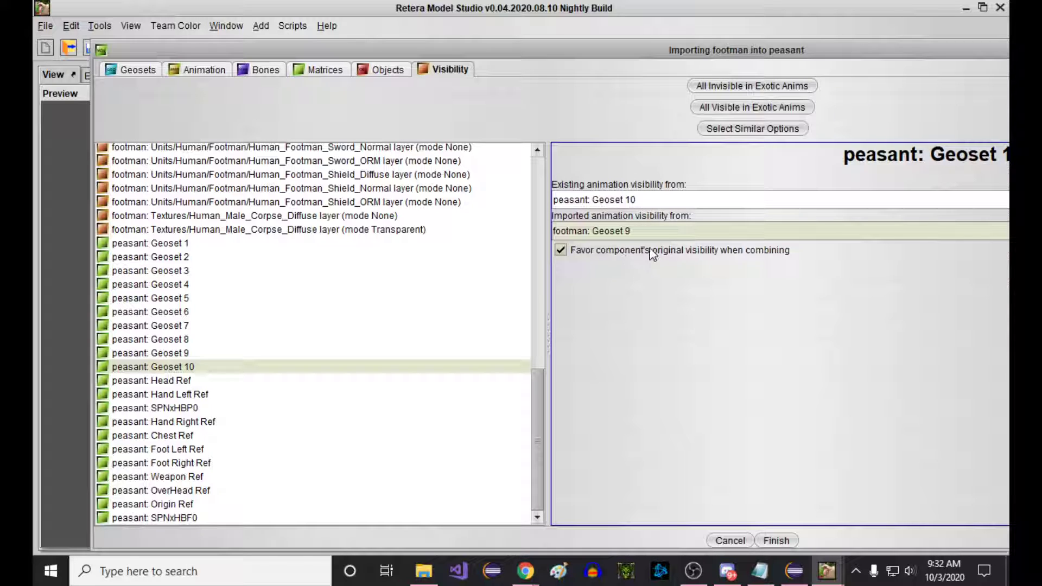
left_click(204, 69)
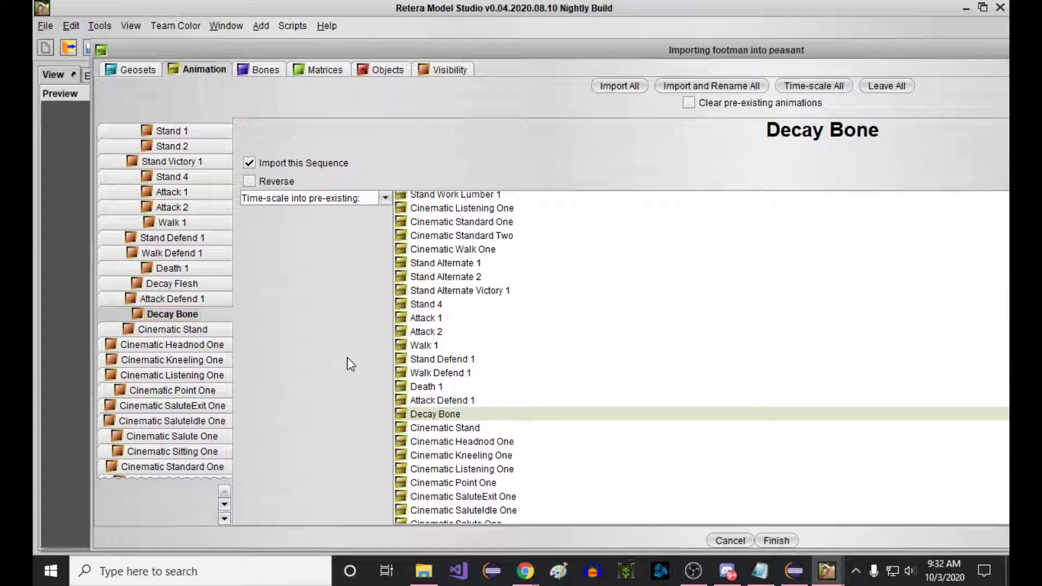
left_click(449, 70)
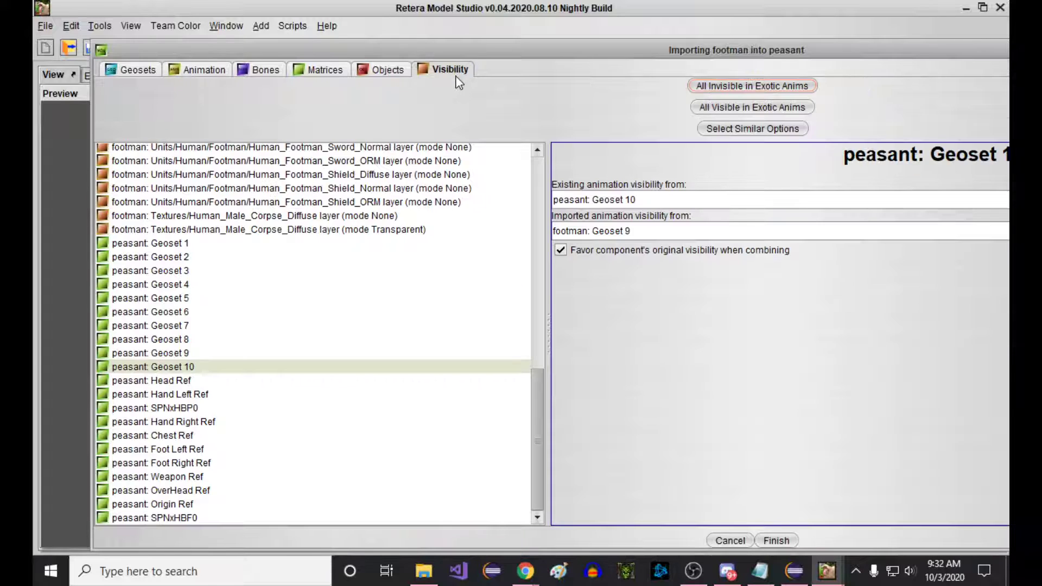
left_click(560, 249)
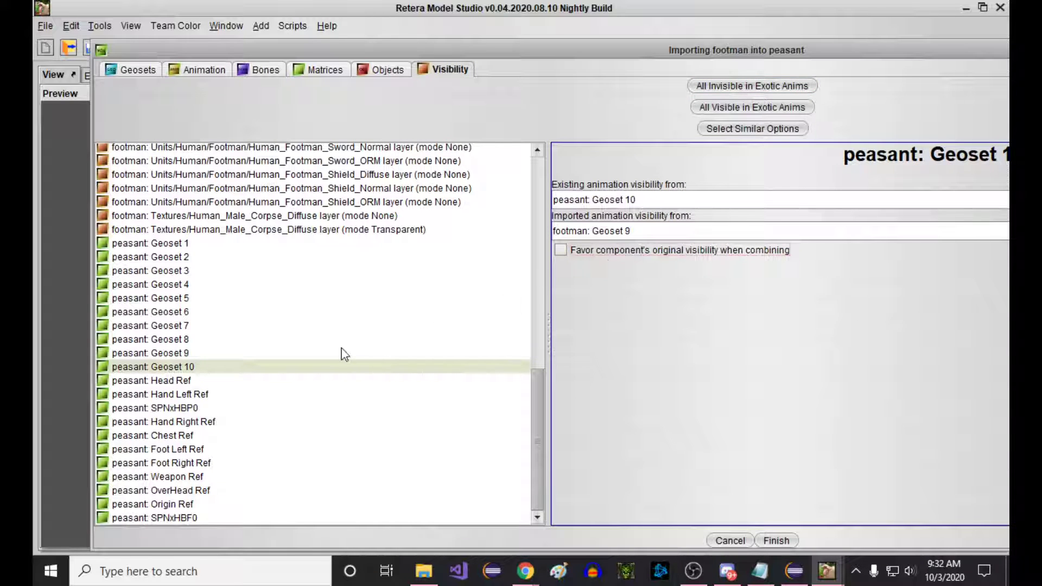
Uncheck 'Favor component's original visibility' for both footman corpse layers and finish the import.
left_click(289, 230)
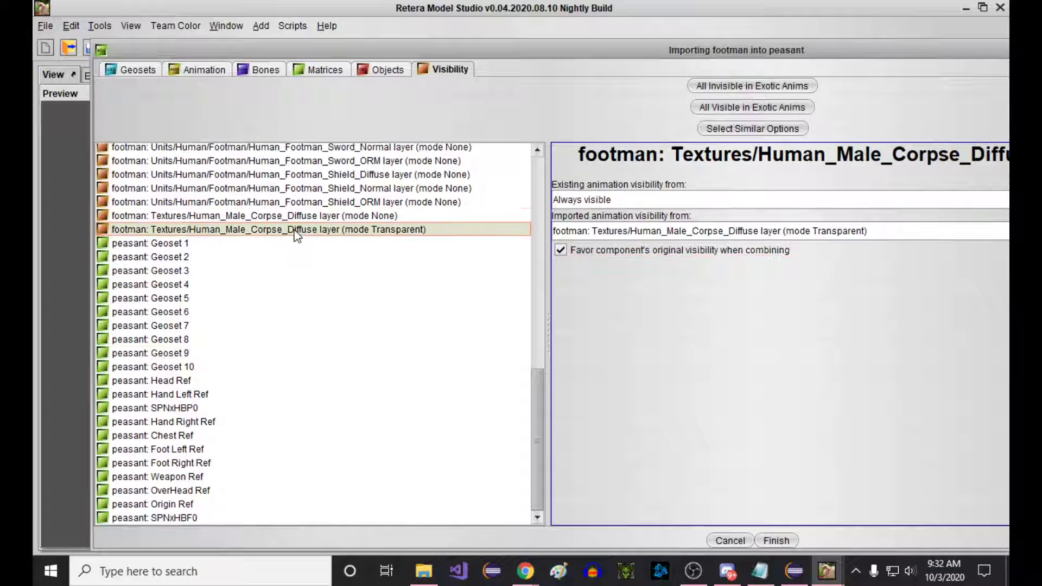
left_click(273, 215)
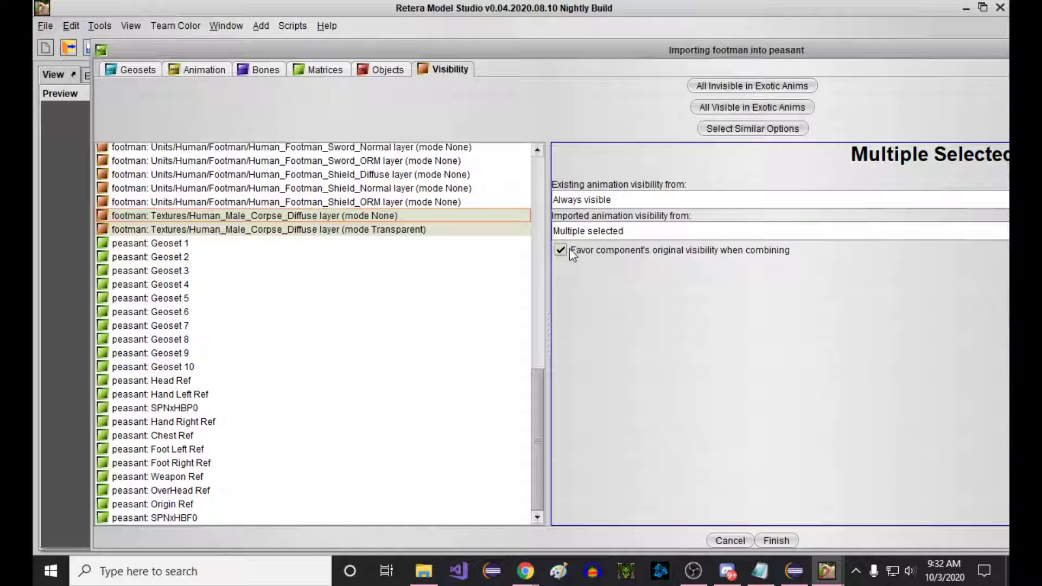
left_click(560, 250)
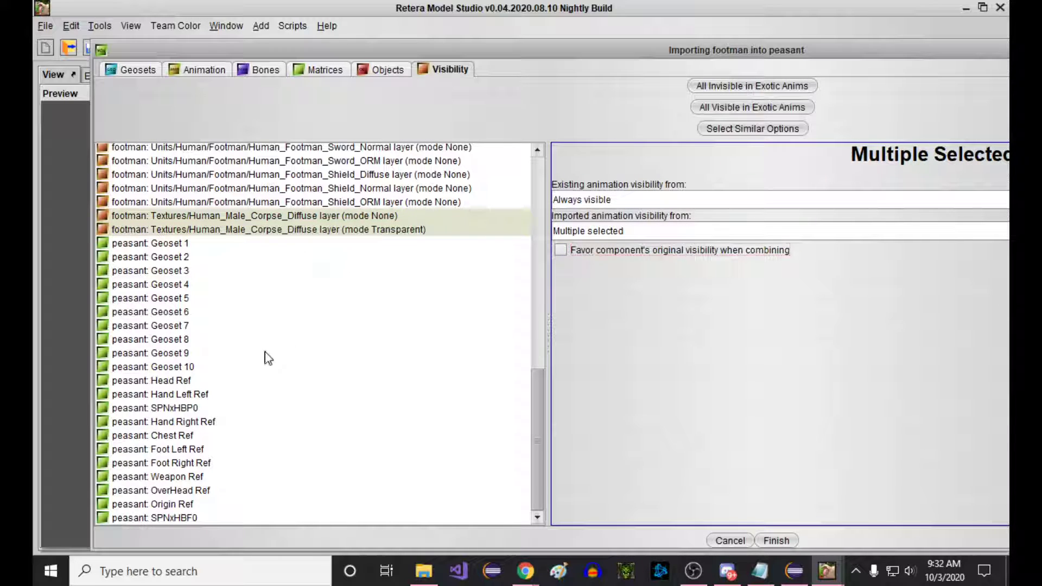
left_click(776, 540)
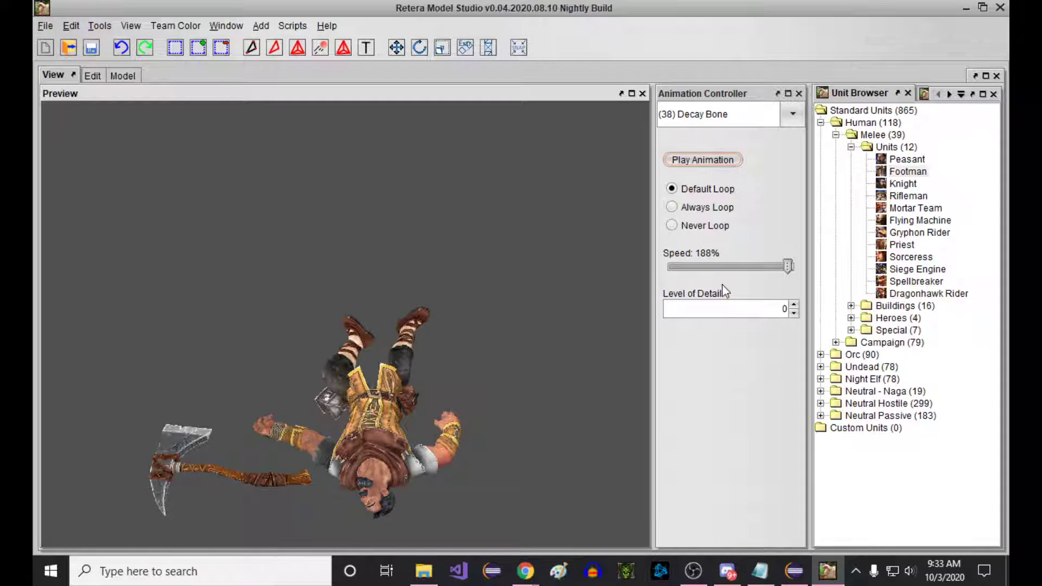
Replay Decay Bone, try Death 1, then play Decay Flesh and watch the axe stay visible.
left_click(791, 114)
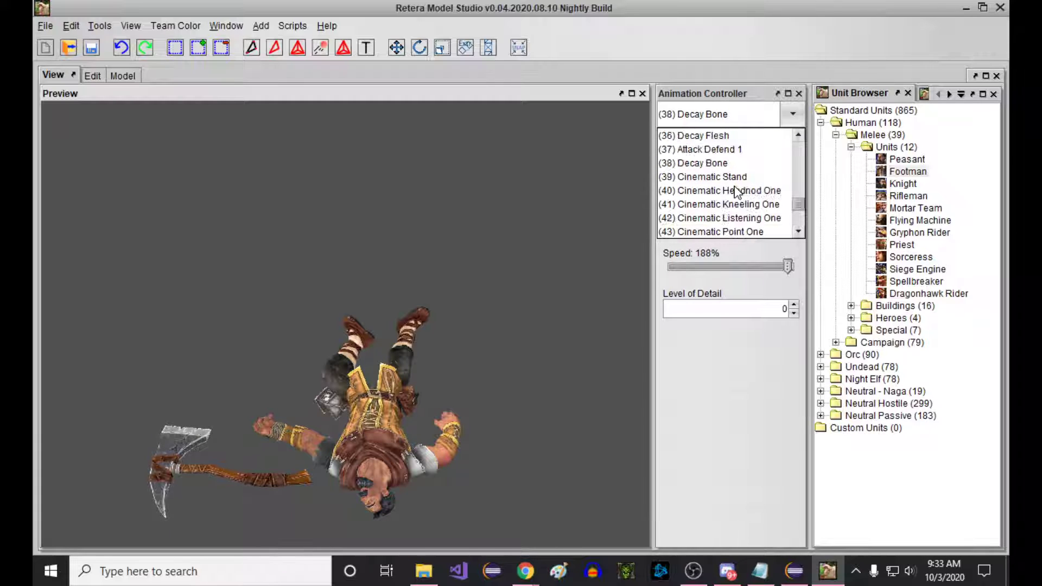
left_click(693, 134)
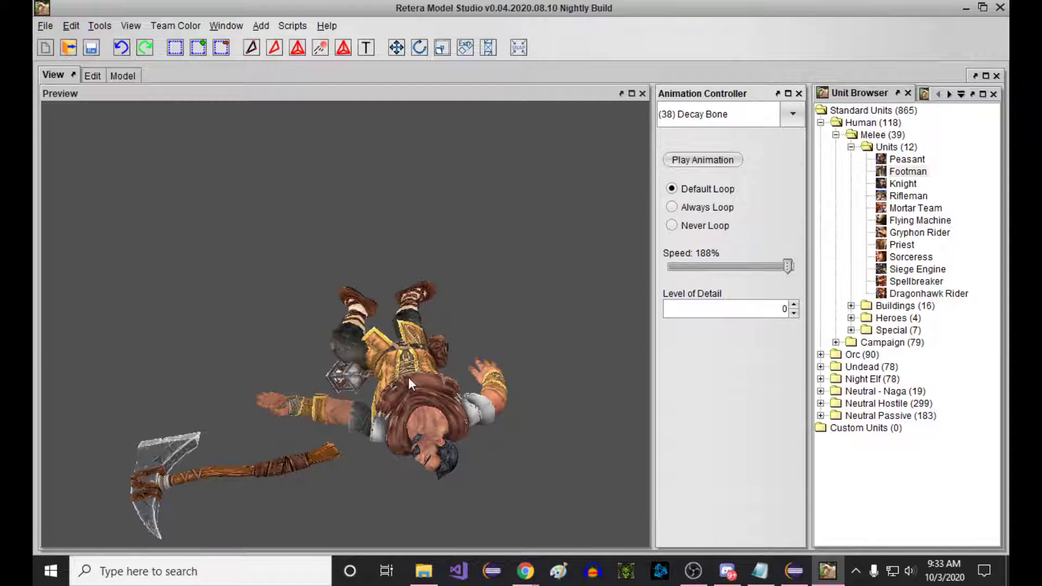
mouse_move(69, 97)
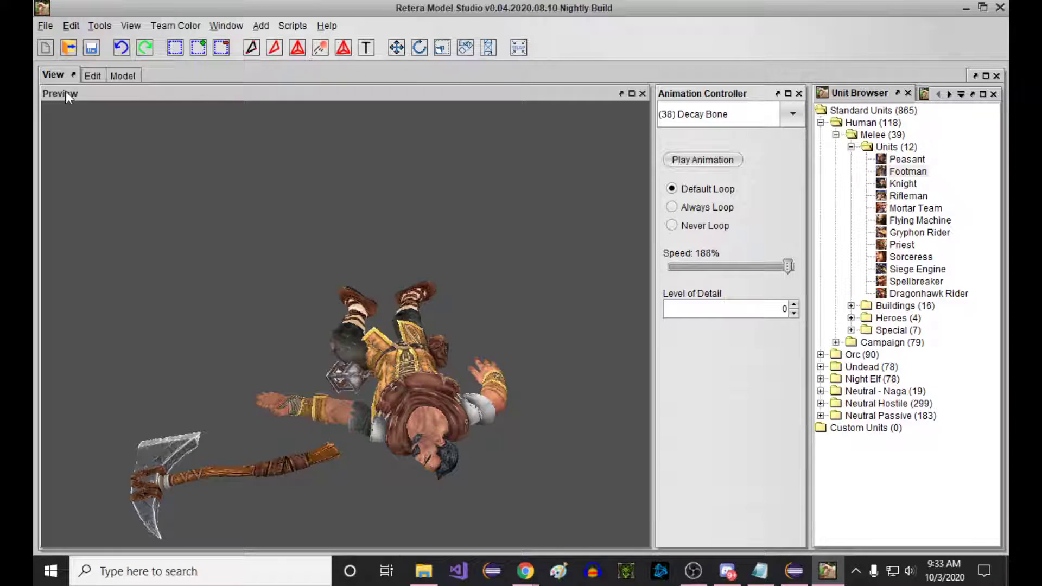
left_click(792, 114)
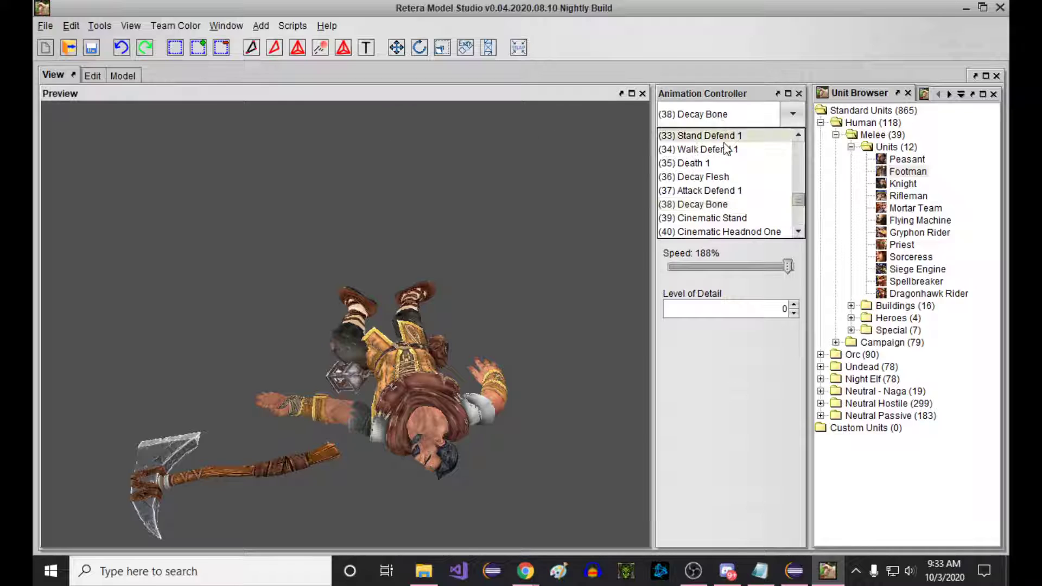
left_click(692, 163)
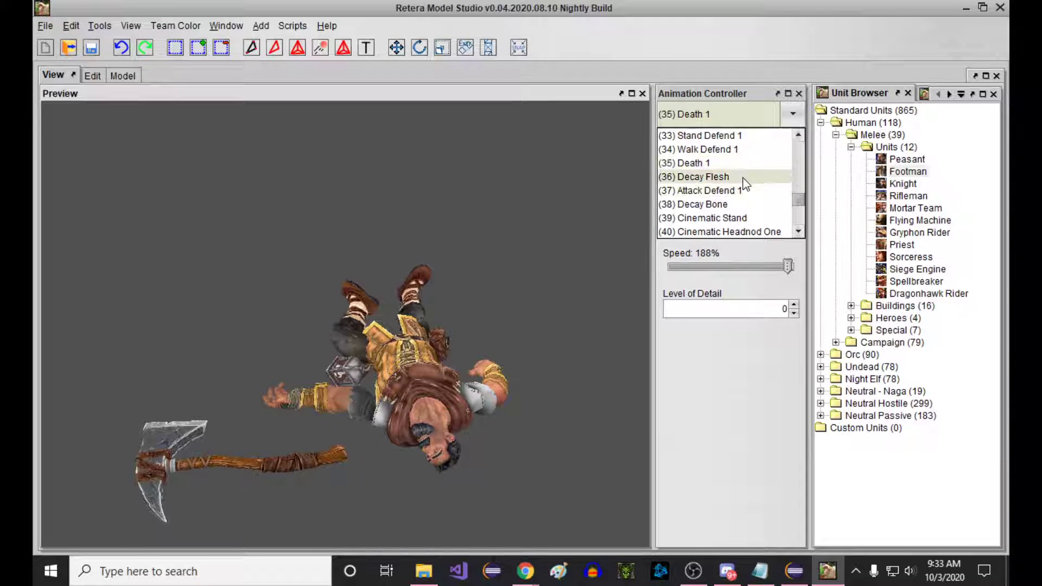
left_click(699, 175)
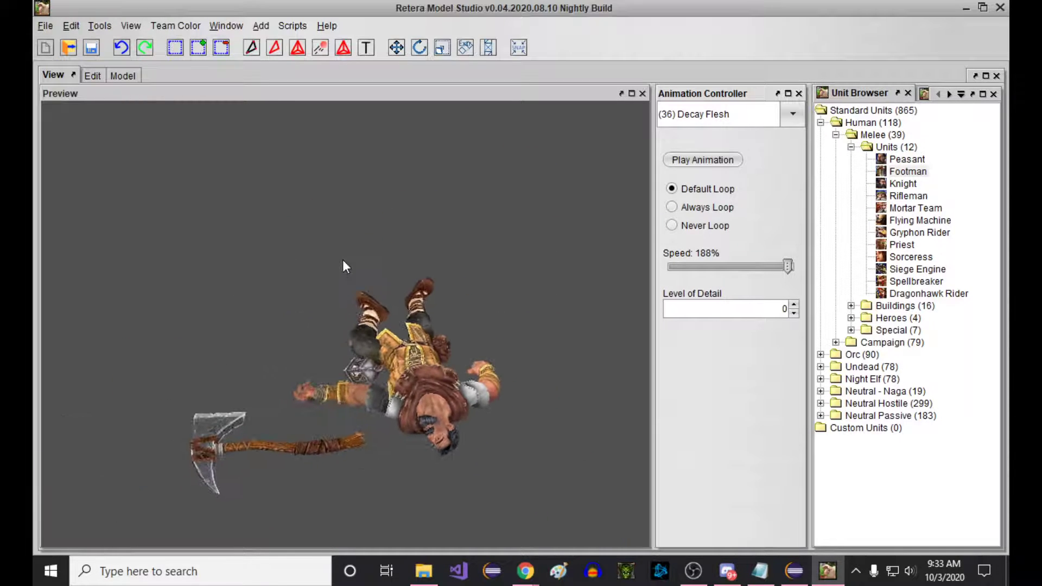
Save the merged model as a new Peasant_Test_Footman_ file via File > Save as.
left_click(46, 26)
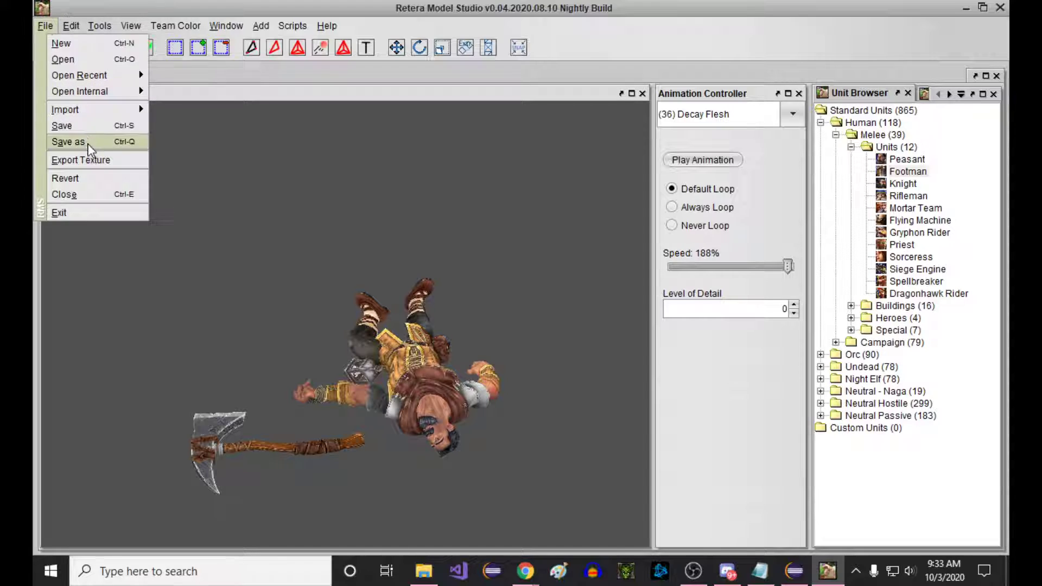
left_click(63, 141)
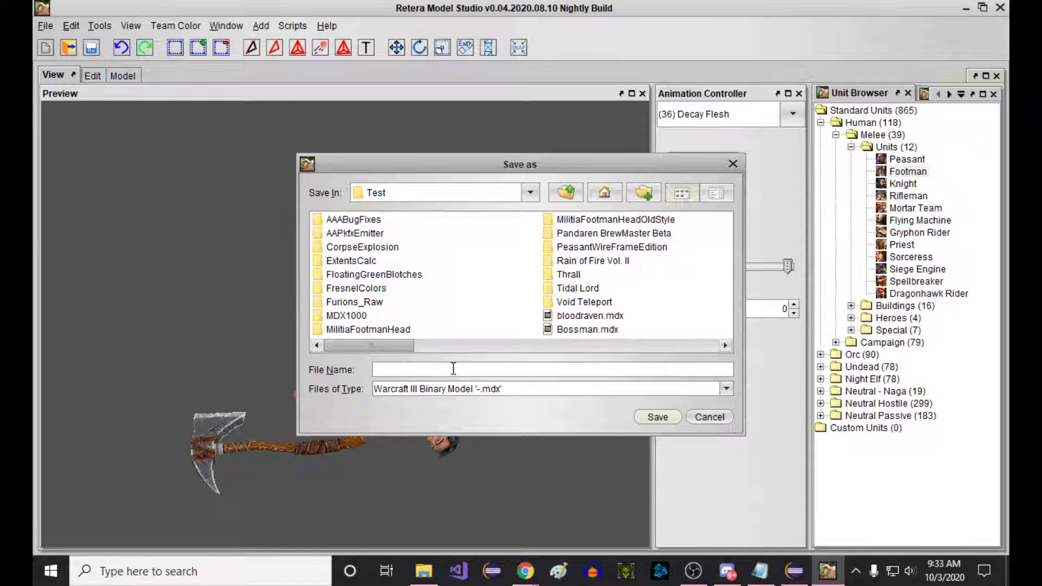
type("Peasant_Test_")
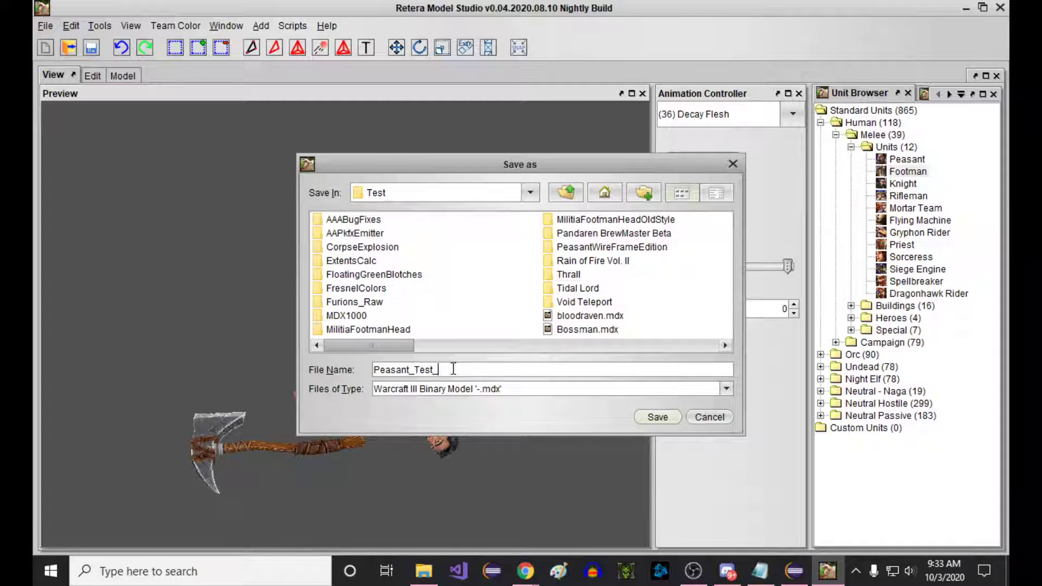
type("Footman_")
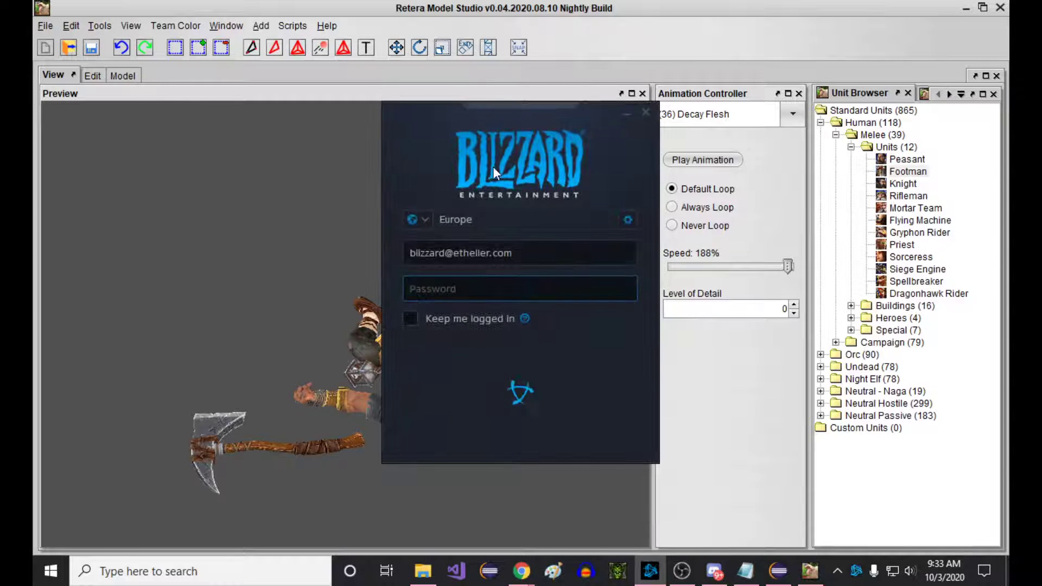
Sign in through the Battle.net login window to reach the Warcraft III World Editor.
left_click(645, 111)
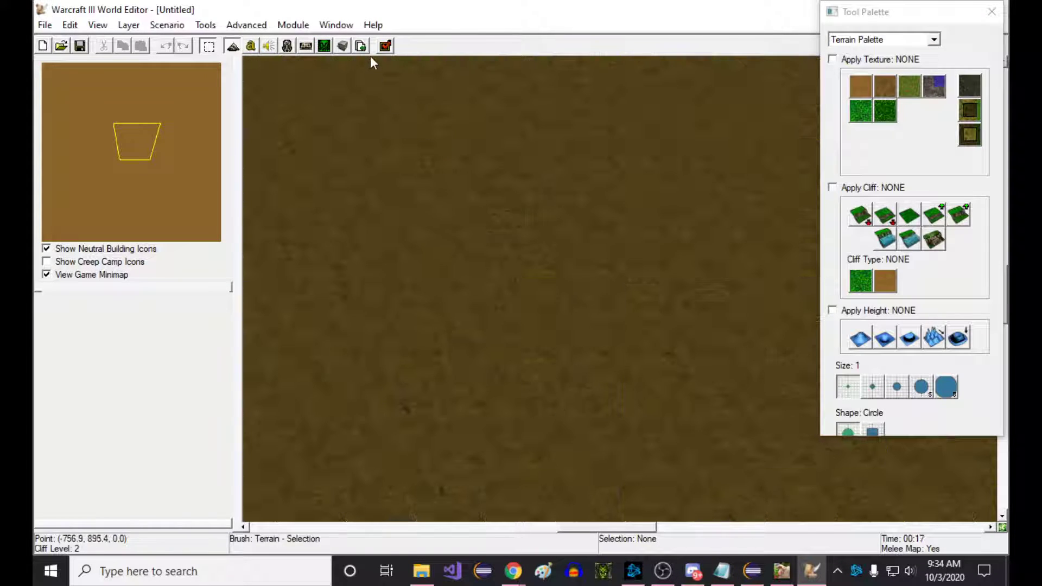
Browse to Documents\Warcraft III\Models\Test and load the saved Peasant_Test_Footman_2 model.
left_click(61, 46)
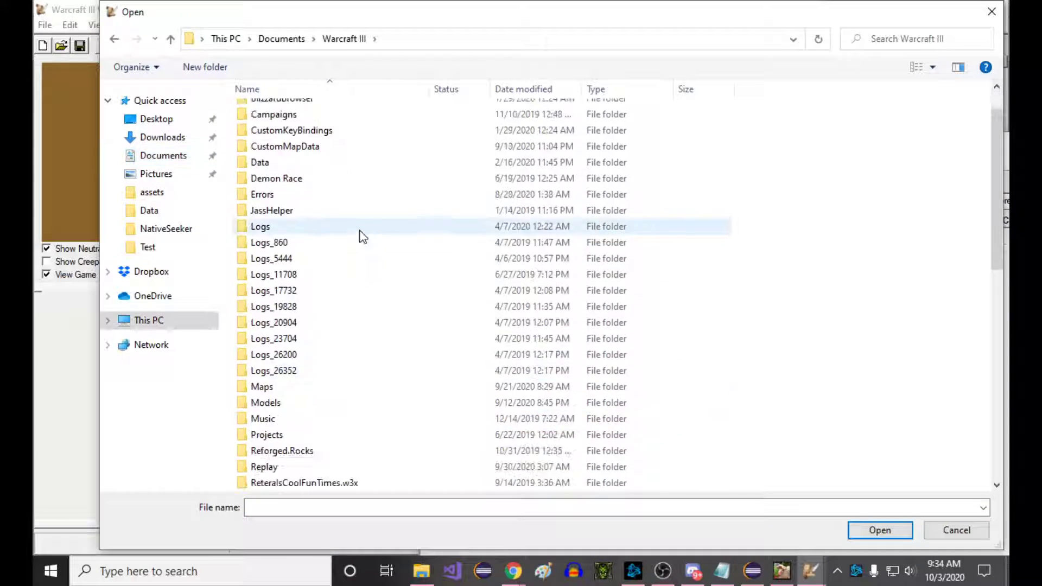
double_click(267, 402)
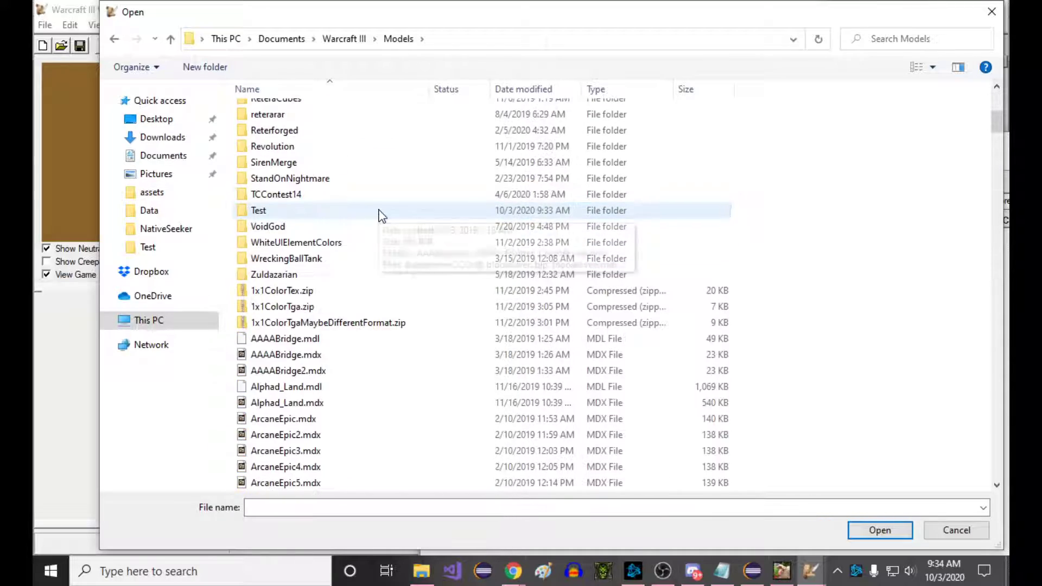
scroll("down", 3)
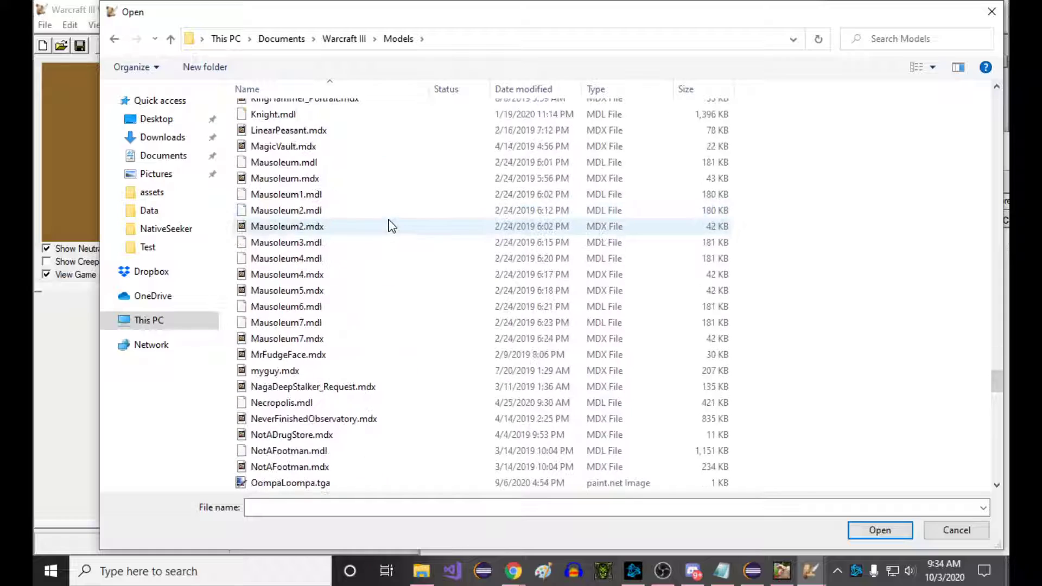
scroll("down", 3)
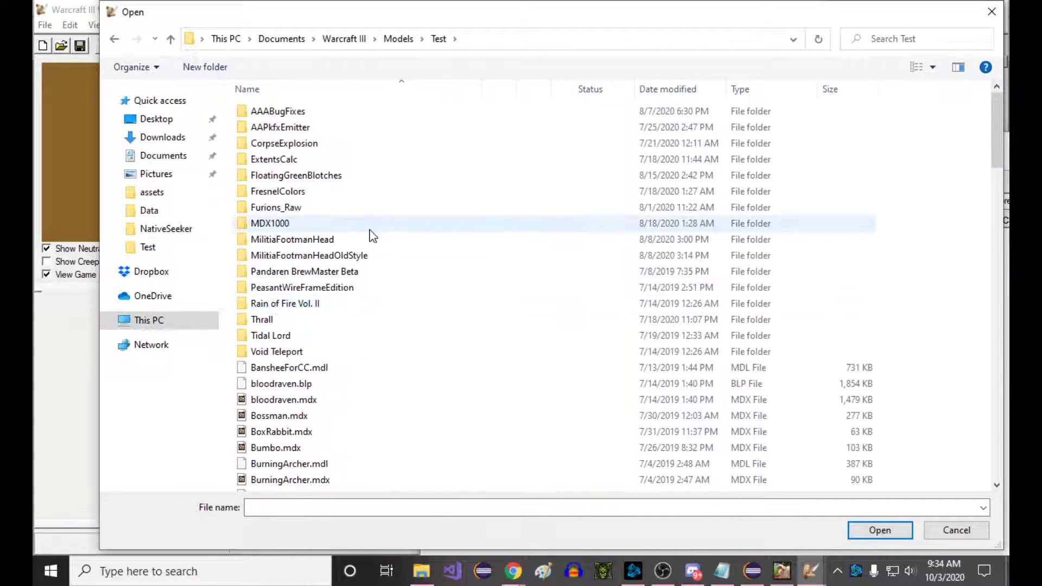
scroll("down", 3)
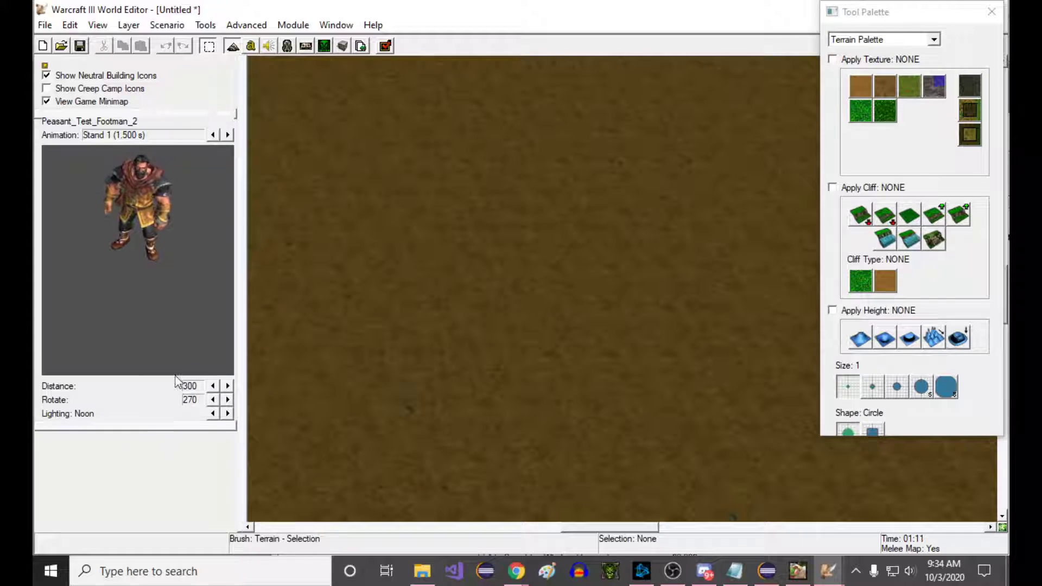
Cycle the preview through the Stand, Stand Gold and Death animations up to Decay Flesh.
left_click(228, 134)
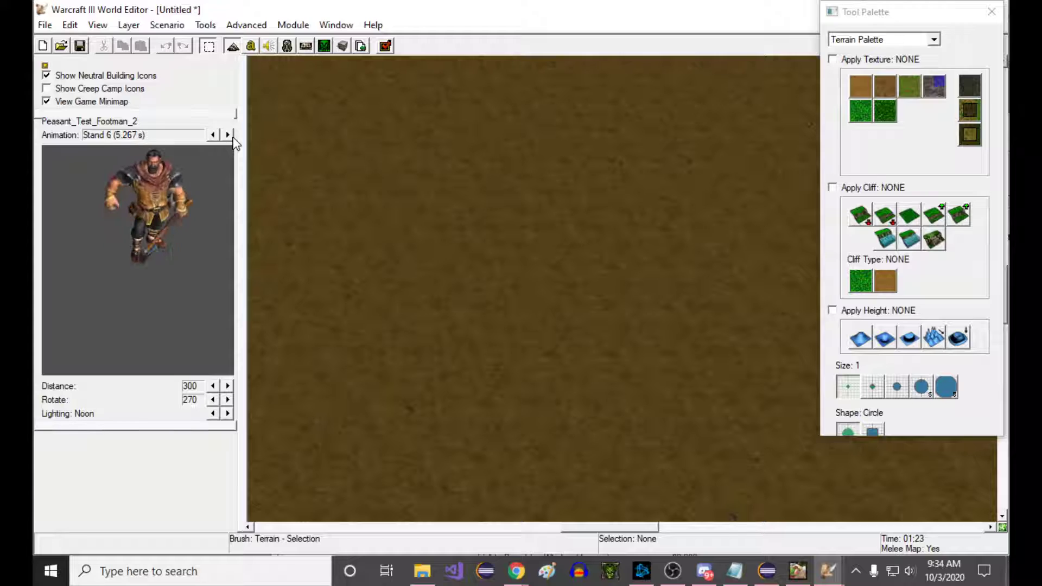
left_click(228, 134)
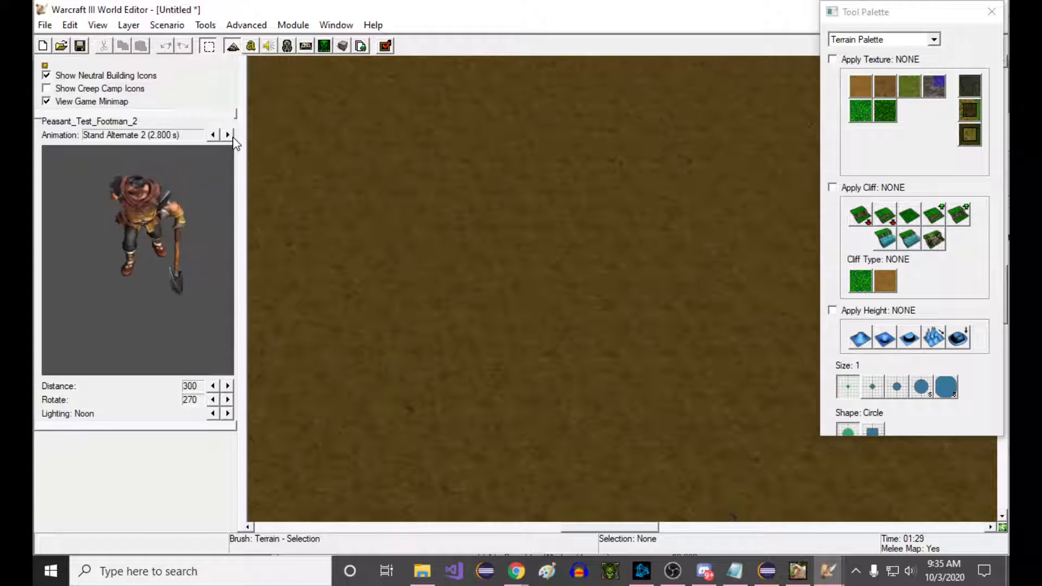
left_click(228, 134)
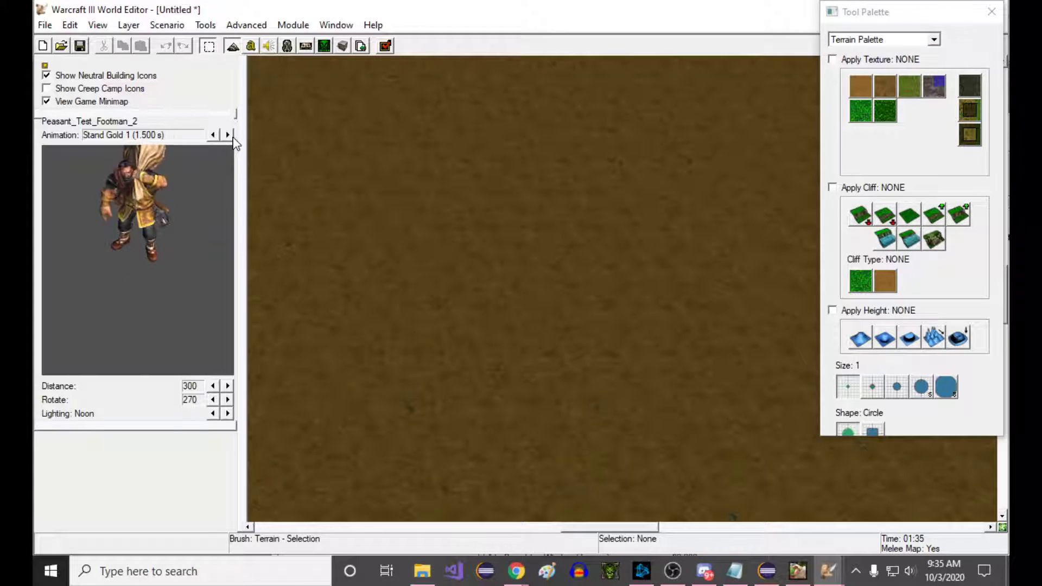
left_click(227, 134)
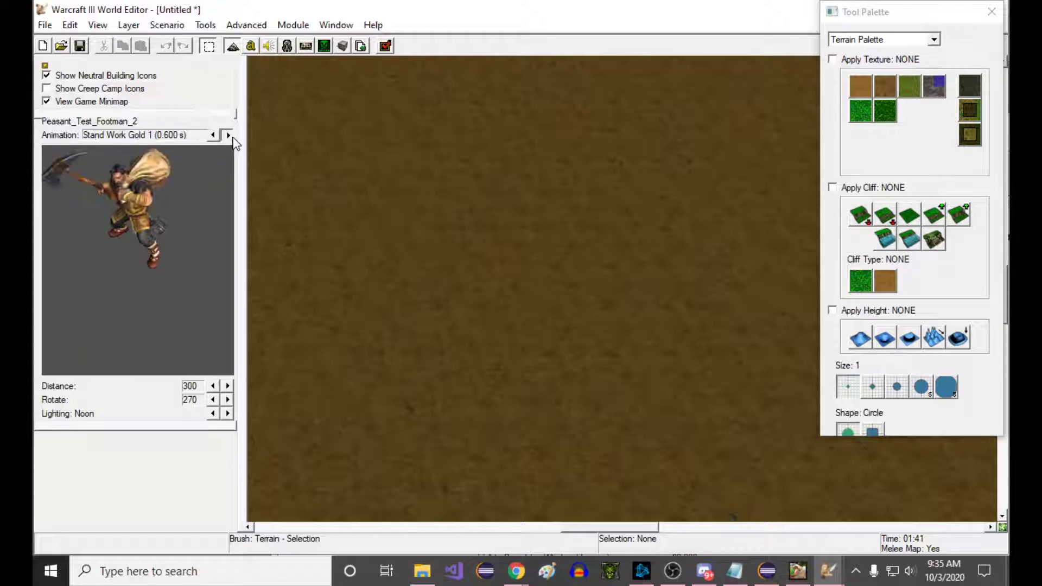
left_click(227, 134)
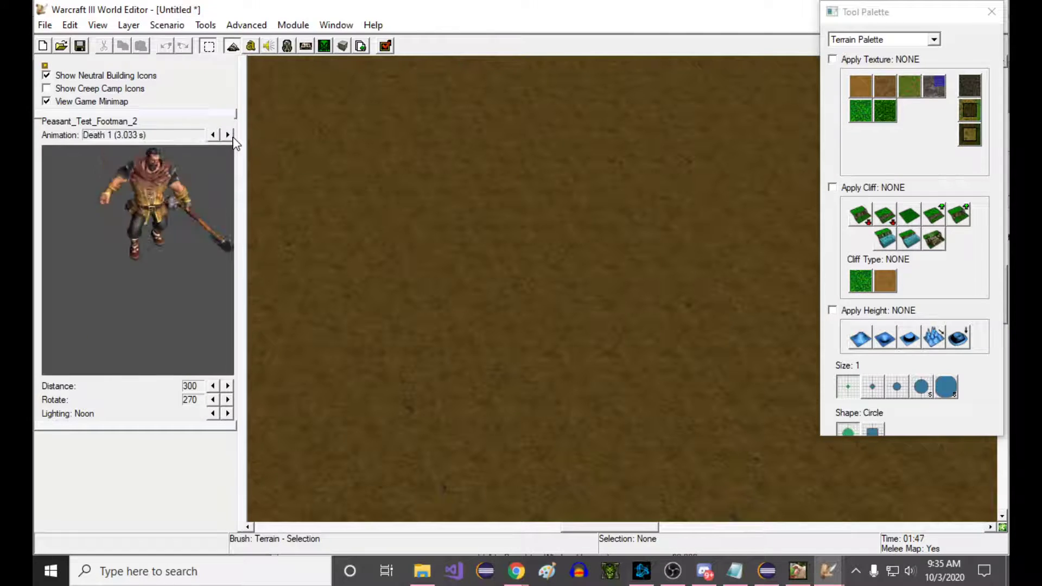
left_click(227, 135)
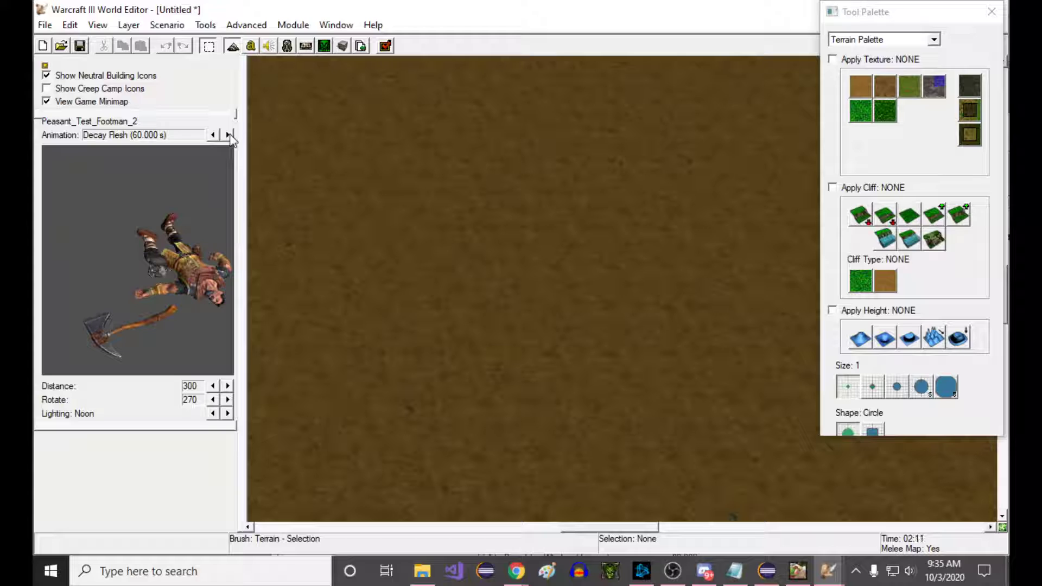
left_click(228, 135)
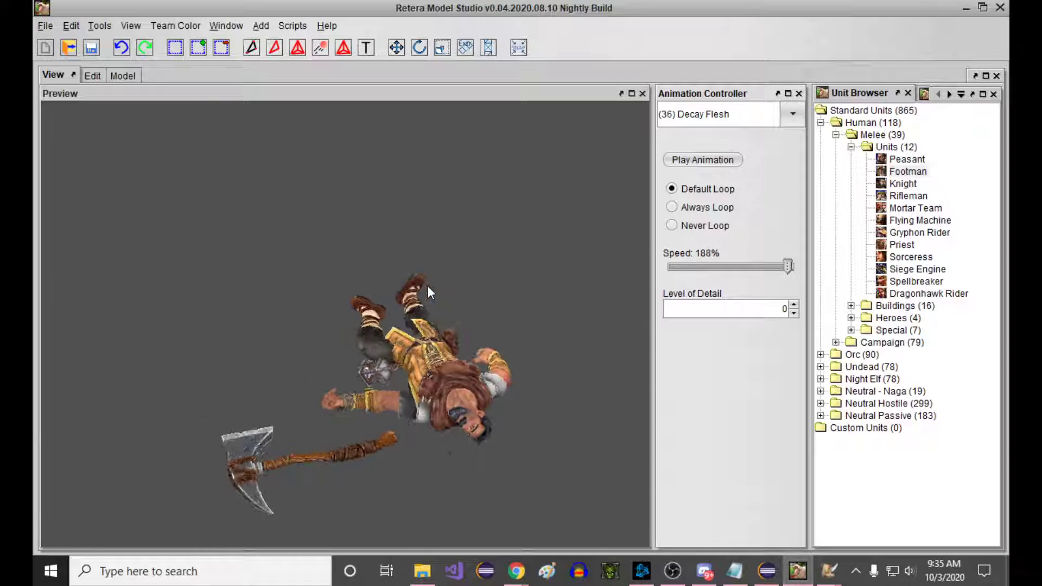
Start File > Import > From Unit to bring the footman into Peasant_Test_Footman_2 again.
left_click(45, 26)
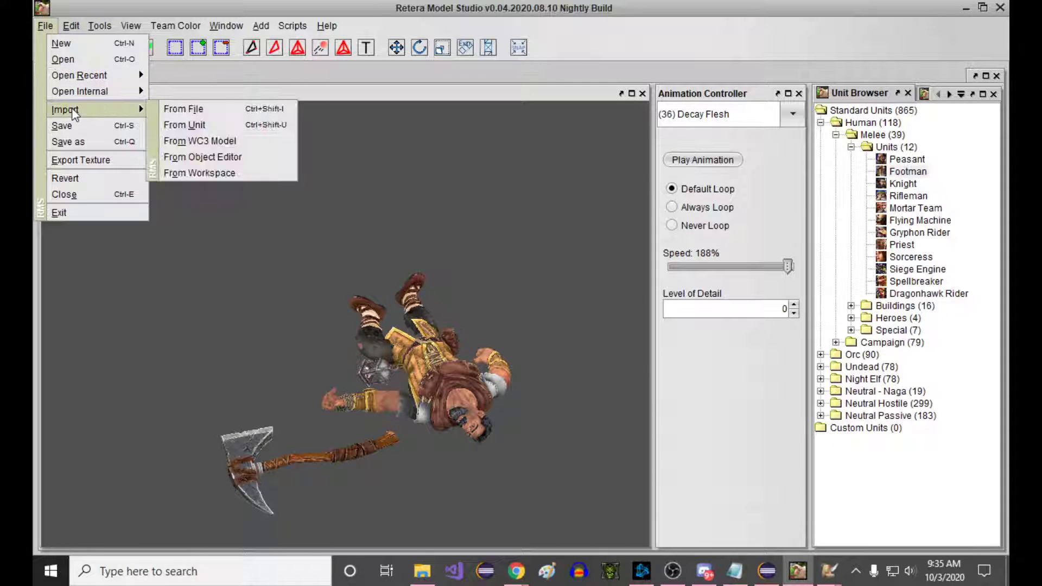
left_click(183, 125)
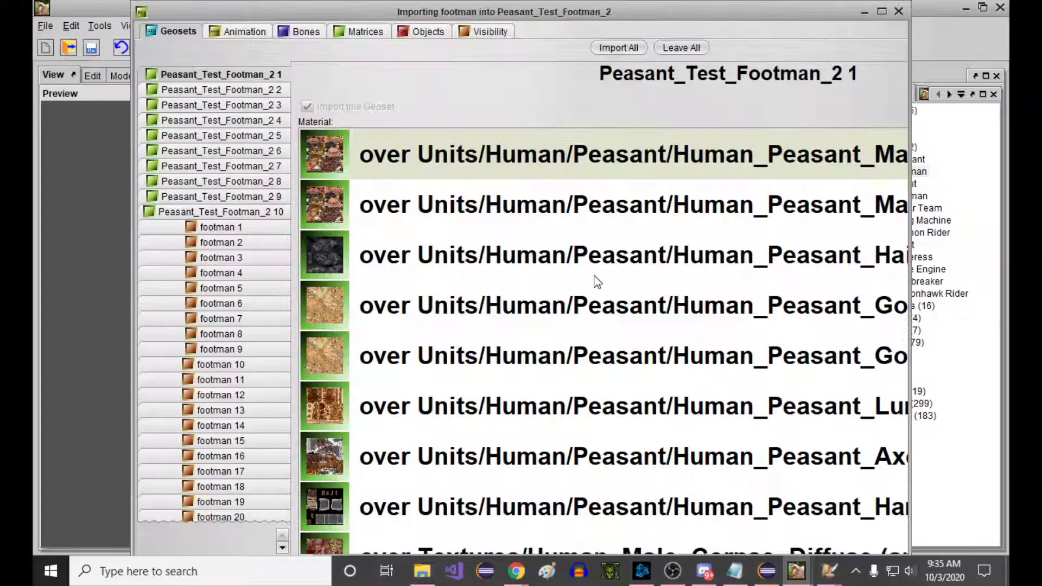
Leave the footman geosets out and time-scale its Decay Flesh into the peasant's existing Decay Flesh.
left_click(879, 9)
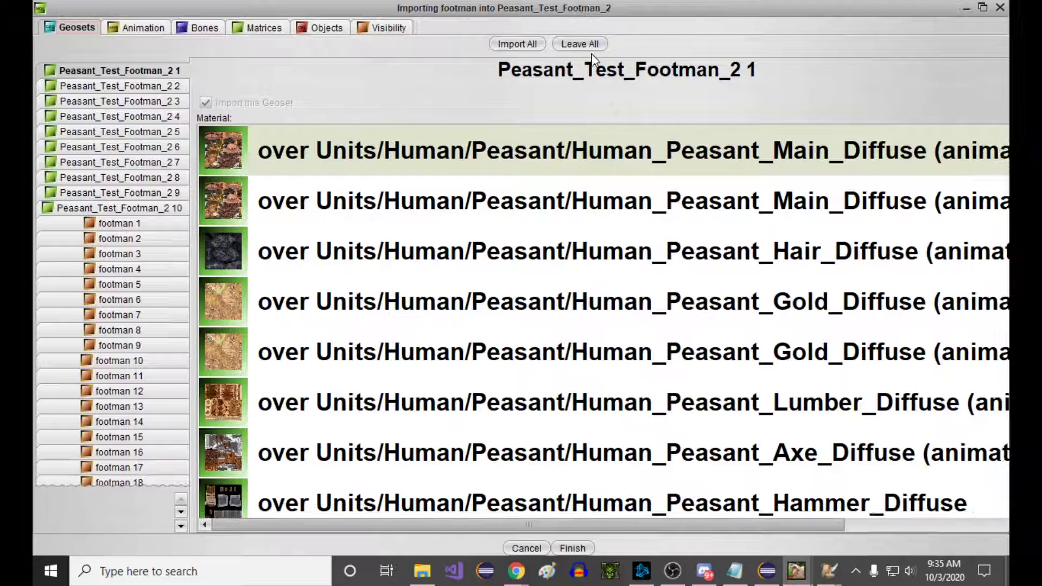
left_click(142, 28)
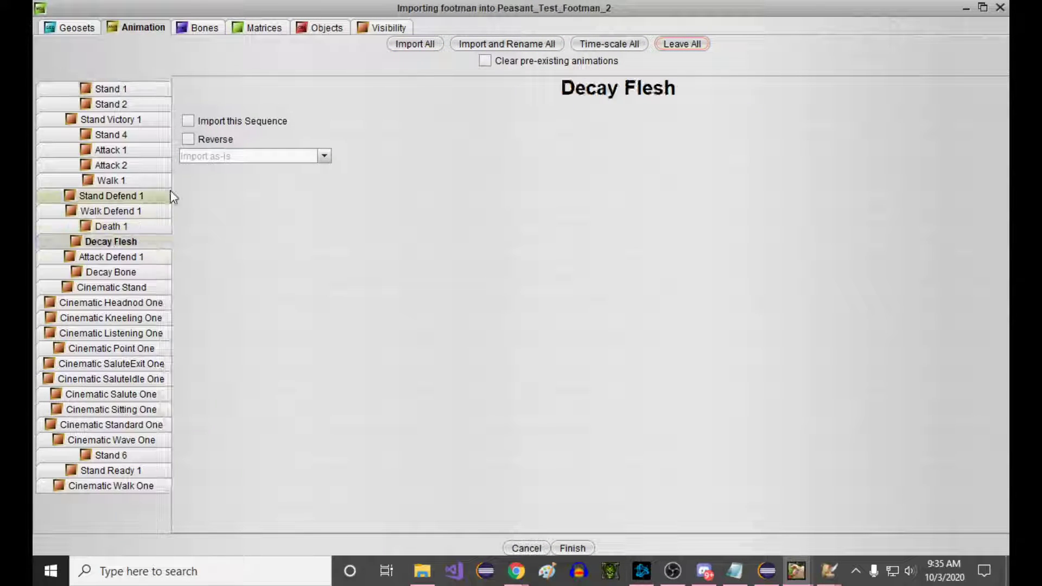
left_click(111, 271)
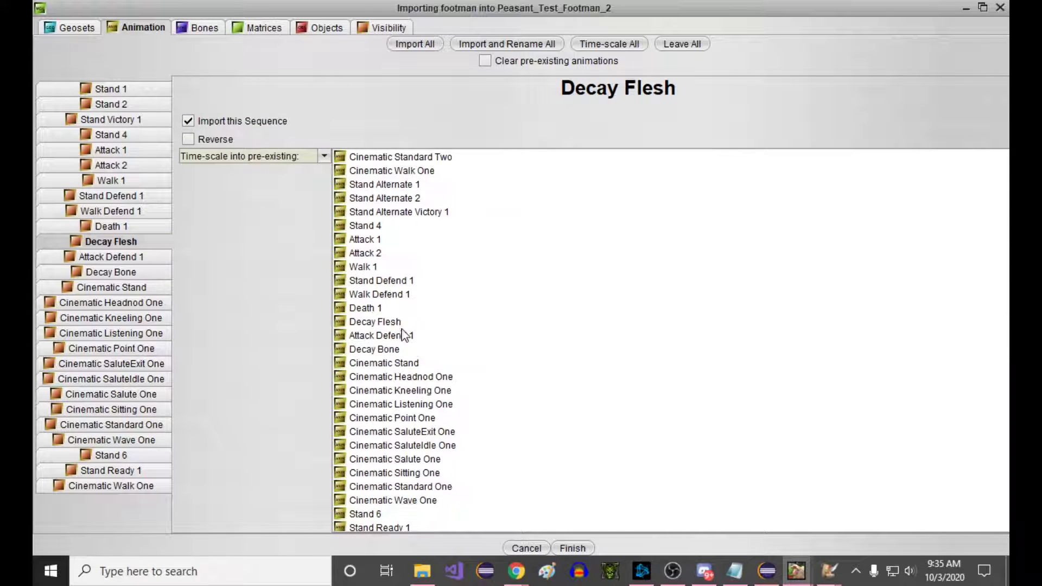
left_click(111, 272)
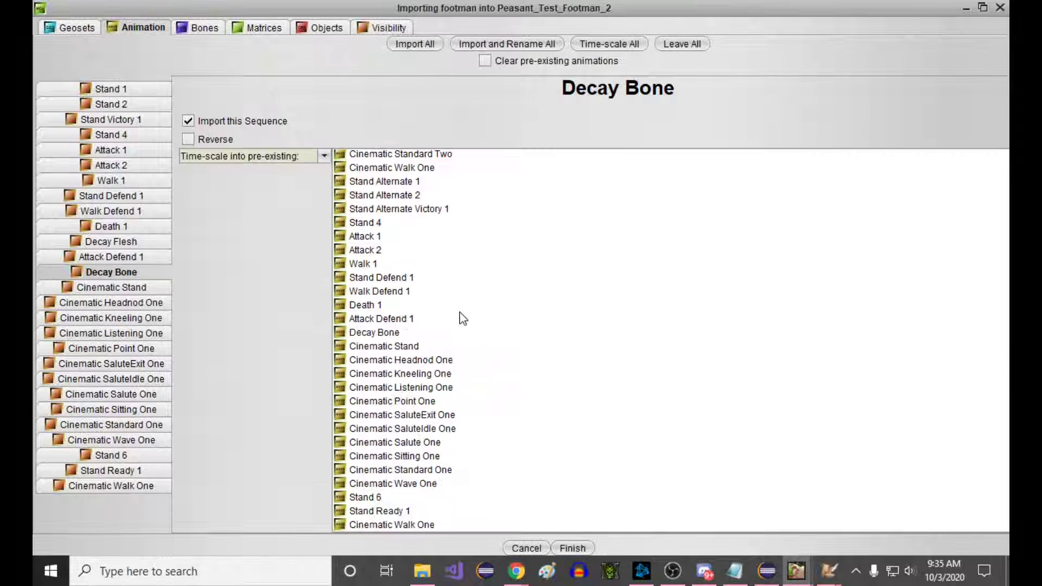
Time-scale the footman Decay Bone sequence into the peasant's existing Decay Bone.
left_click(373, 332)
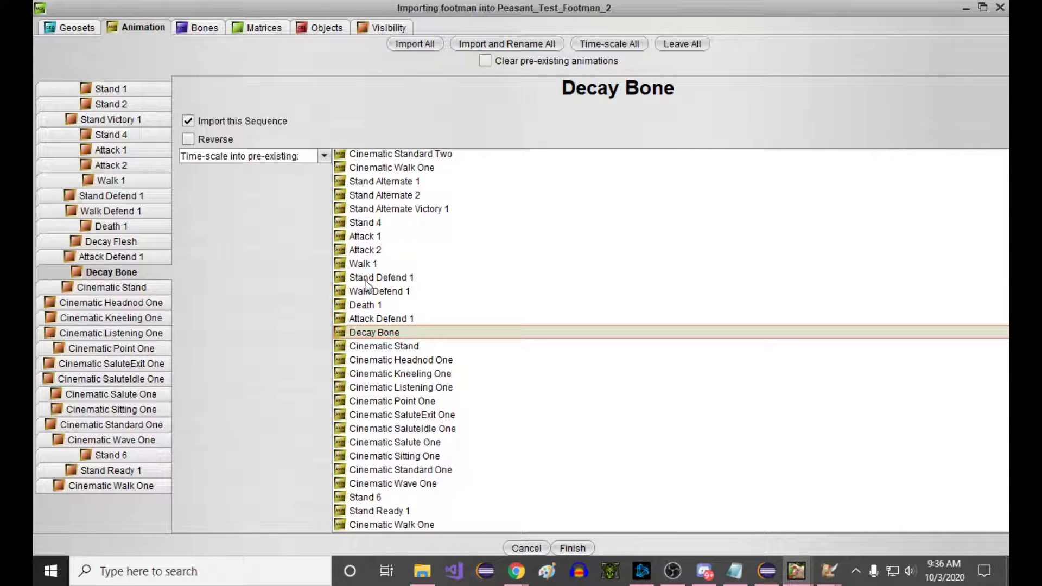
left_click(111, 241)
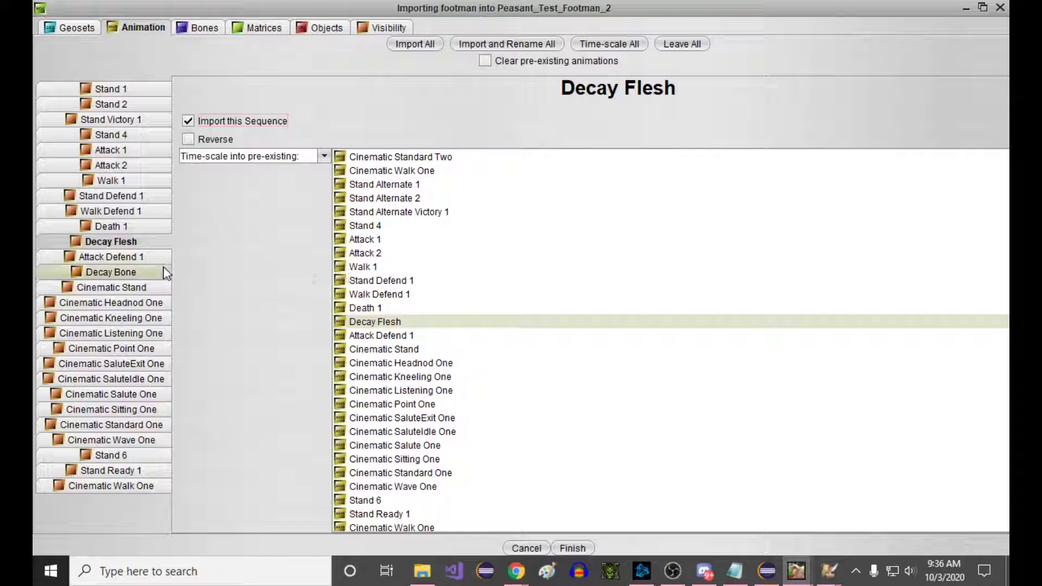
left_click(111, 271)
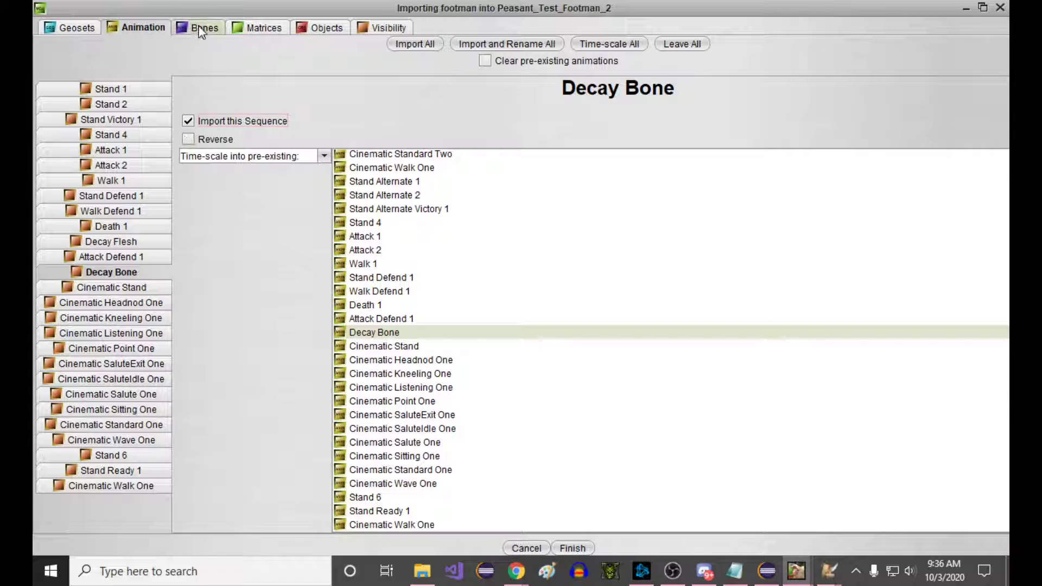
Review the Bones and Objects import settings and move to the Visibility settings.
left_click(203, 27)
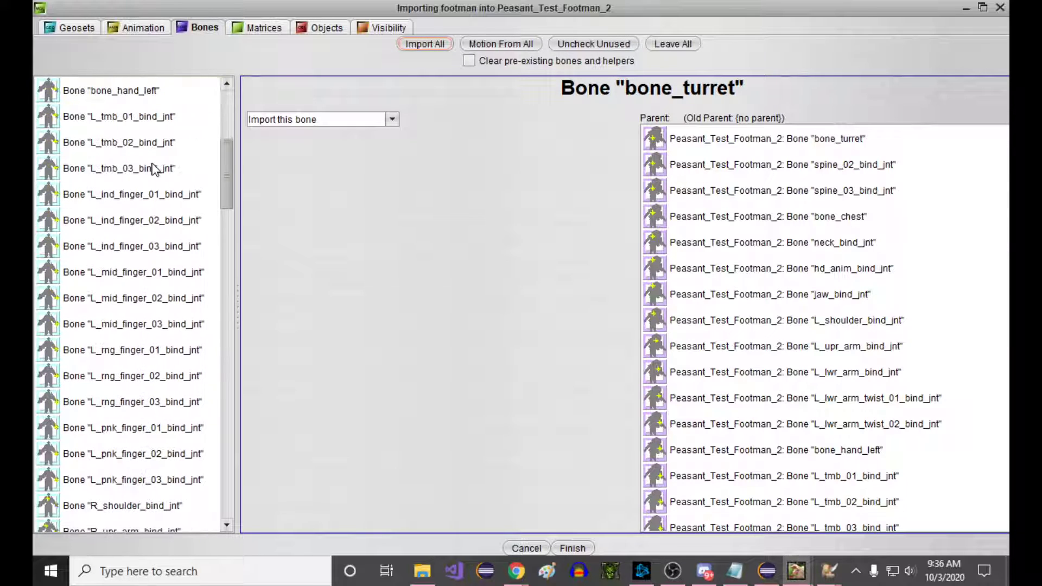
left_click(325, 28)
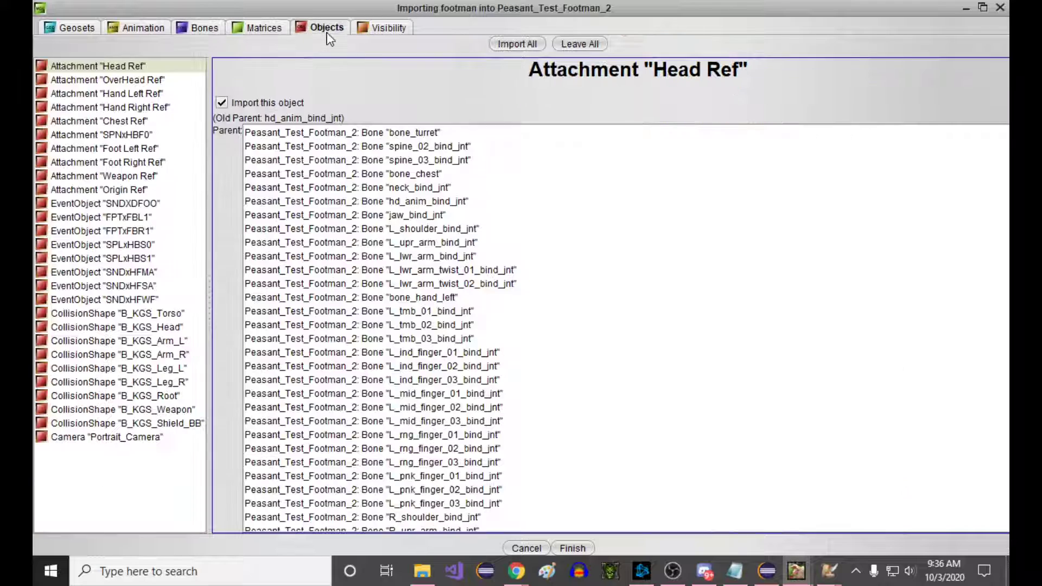
left_click(389, 27)
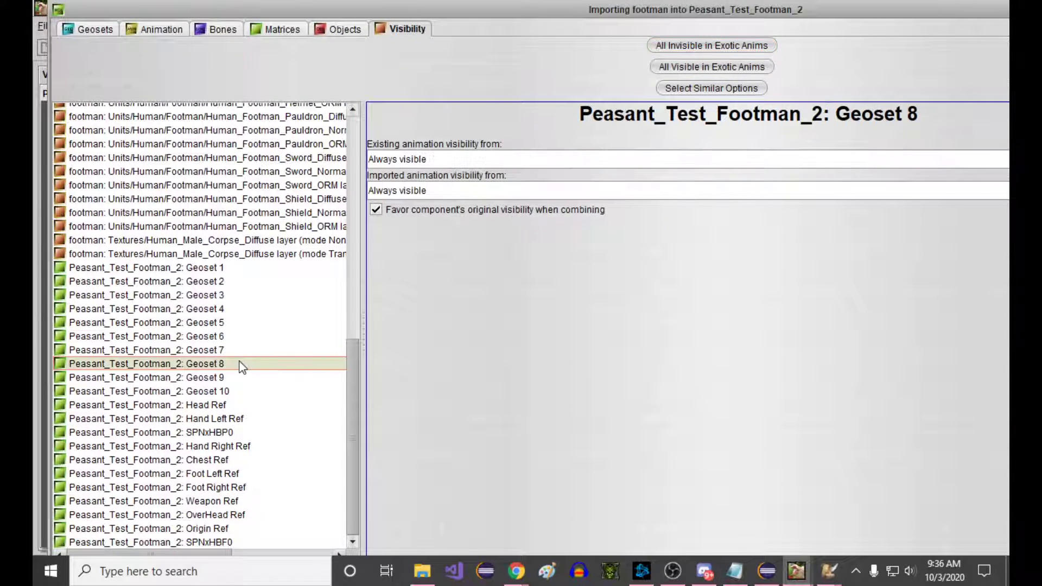
mouse_move(222, 313)
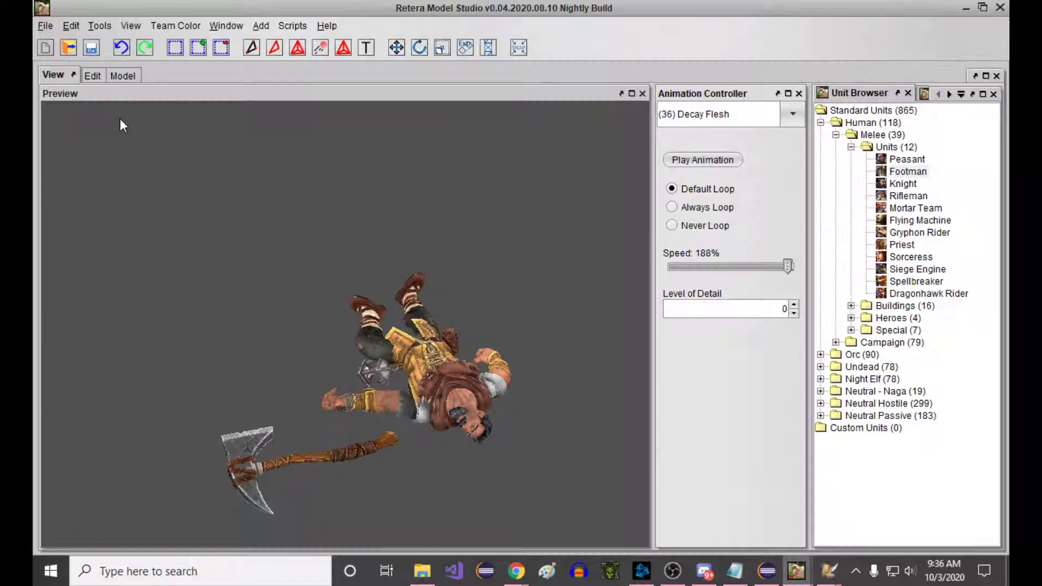
With peasant Geosets 1, 2, 3, 7, 8 selected (Geoset 9 dropped), take imported visibility from footman Geoset 1.
left_click(93, 75)
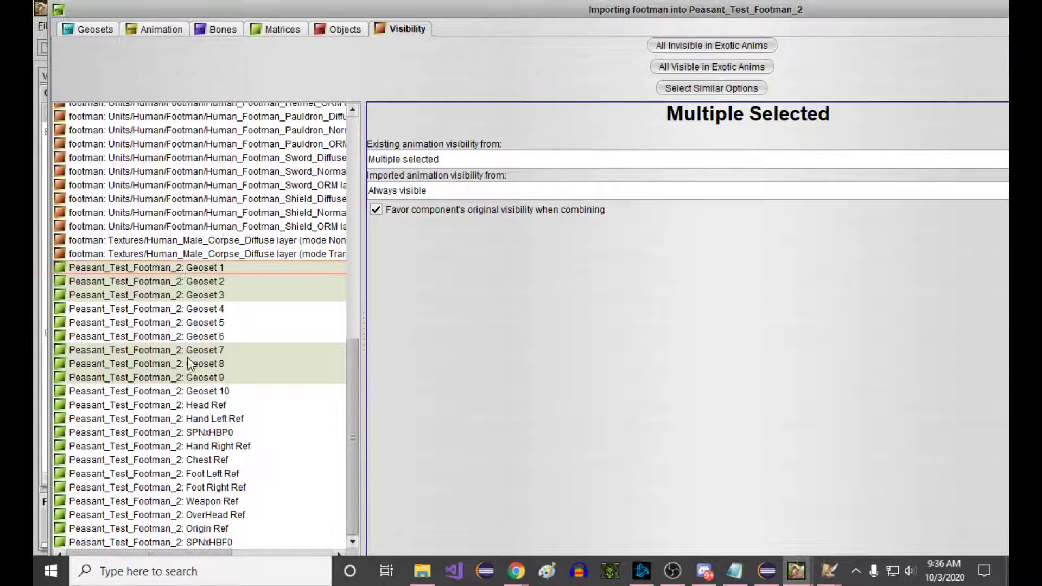
left_click(152, 363)
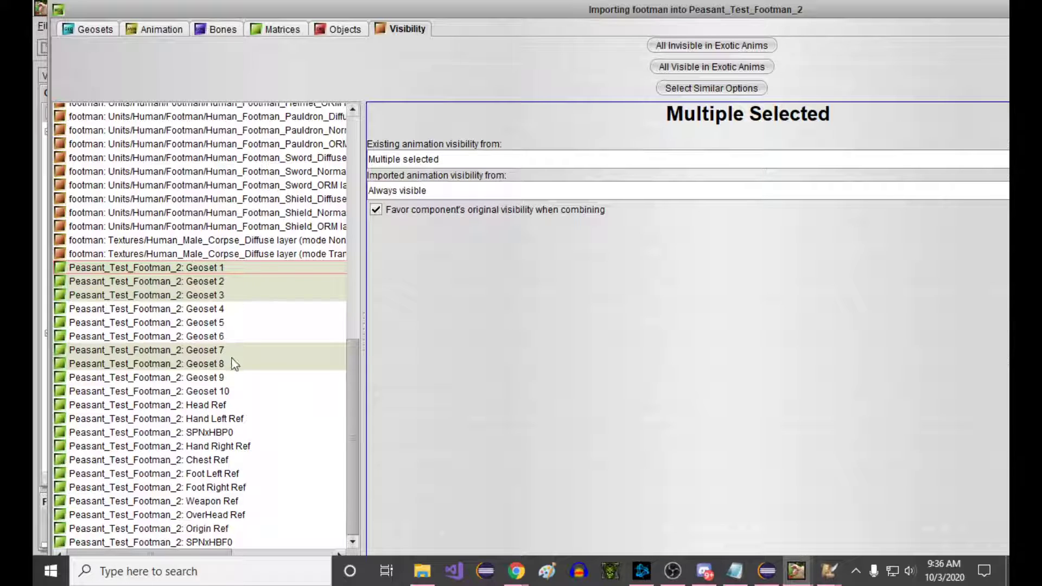
left_click(375, 210)
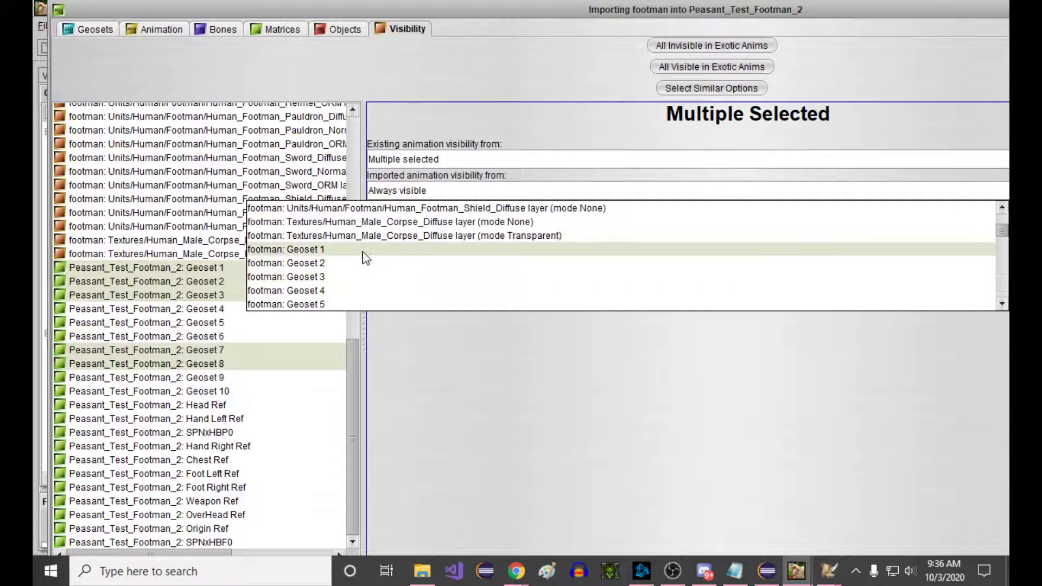
left_click(287, 250)
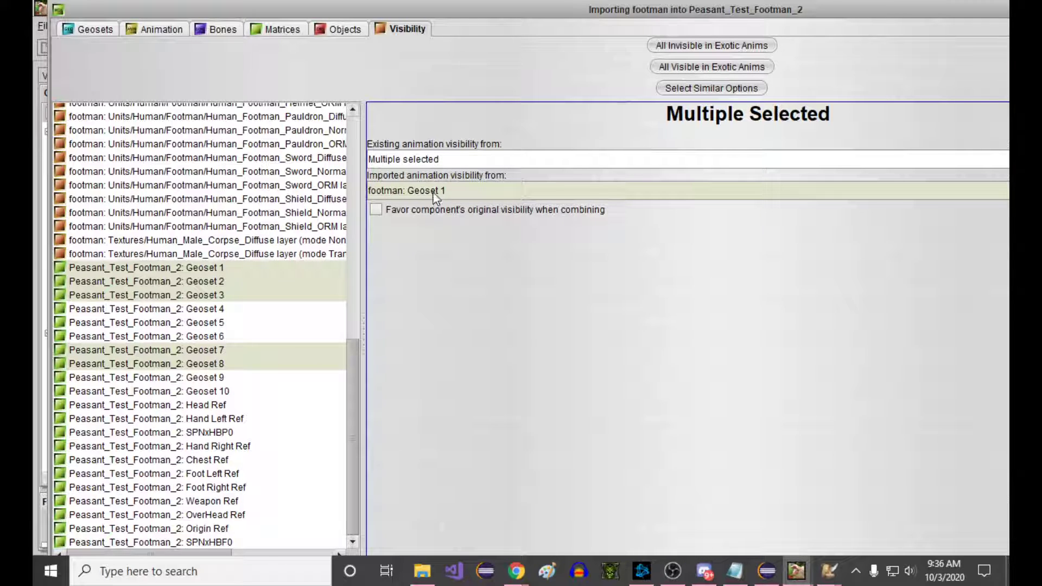
mouse_move(510, 364)
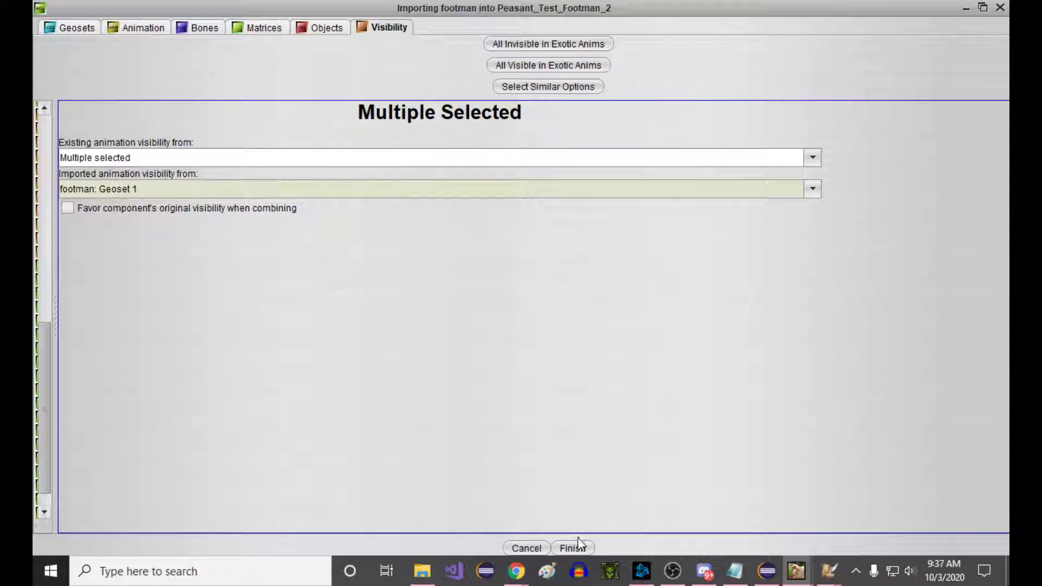
Finish the footman import, play the Decay Flesh animation, then switch to the model editor.
left_click(573, 547)
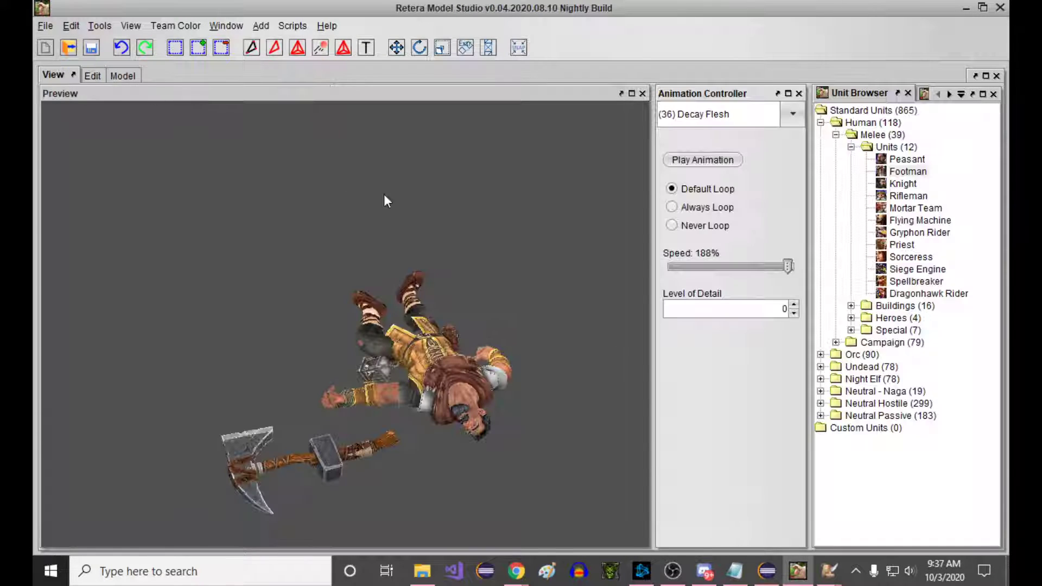
left_click(702, 160)
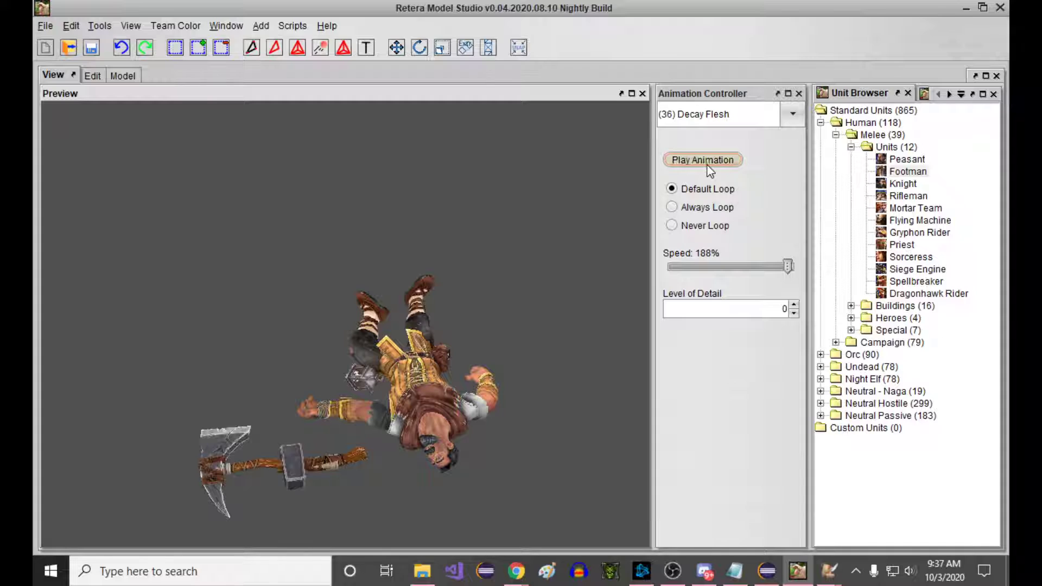
left_click(43, 26)
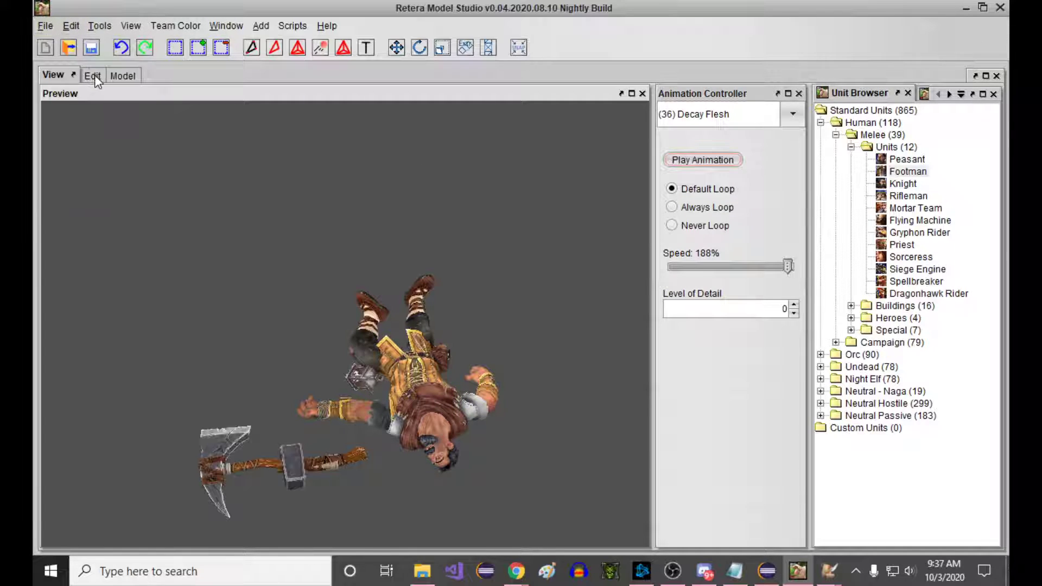
left_click(92, 75)
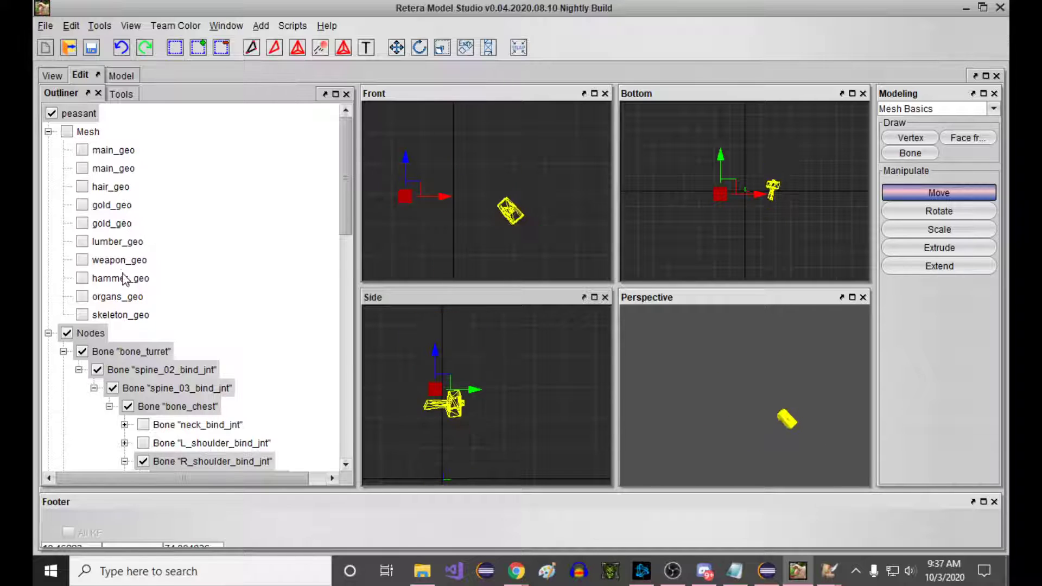
mouse_move(117, 290)
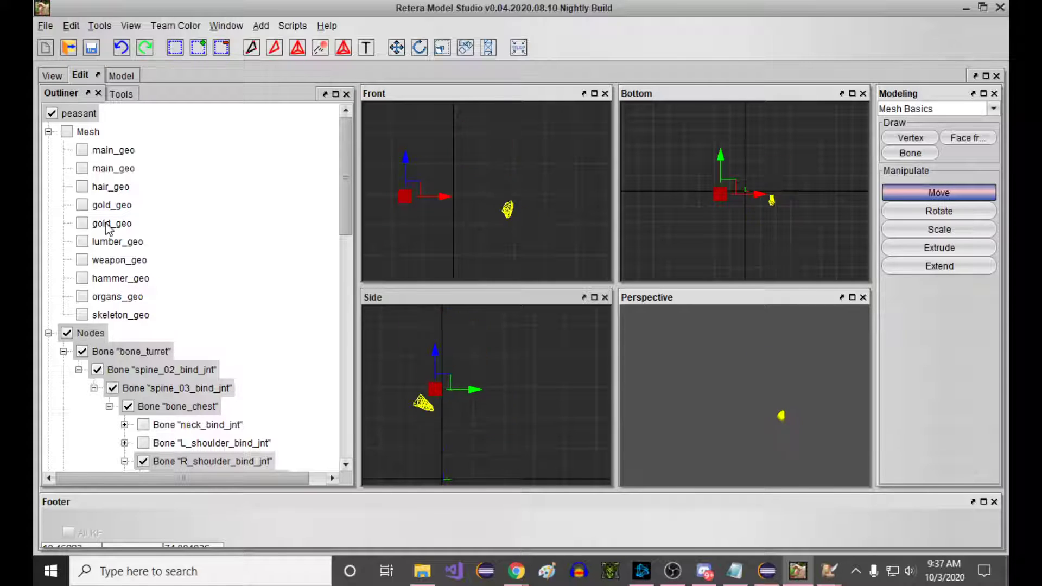
Return to the animated preview and play the Death 1 animation.
left_click(44, 26)
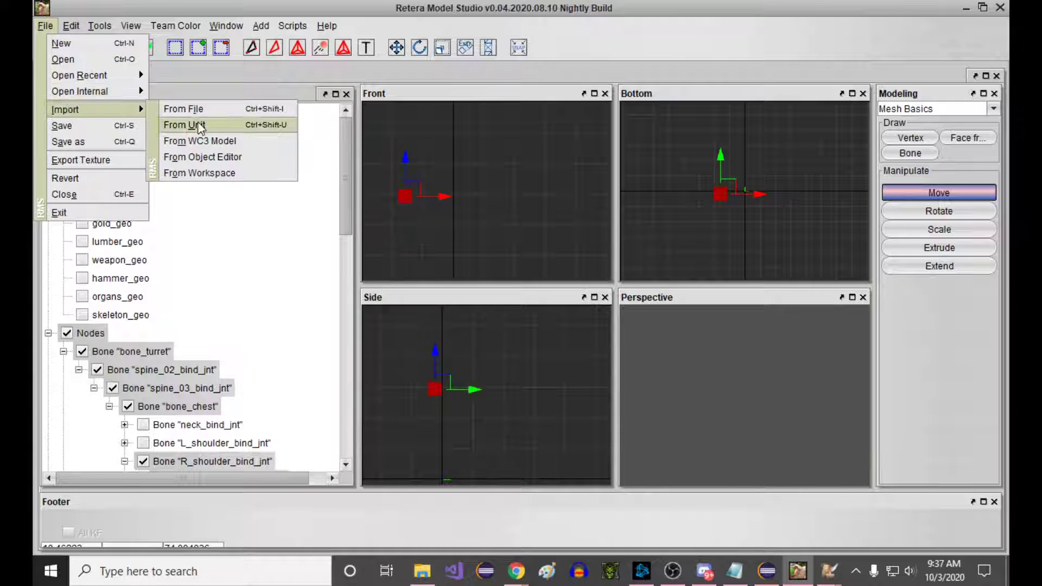
left_click(194, 125)
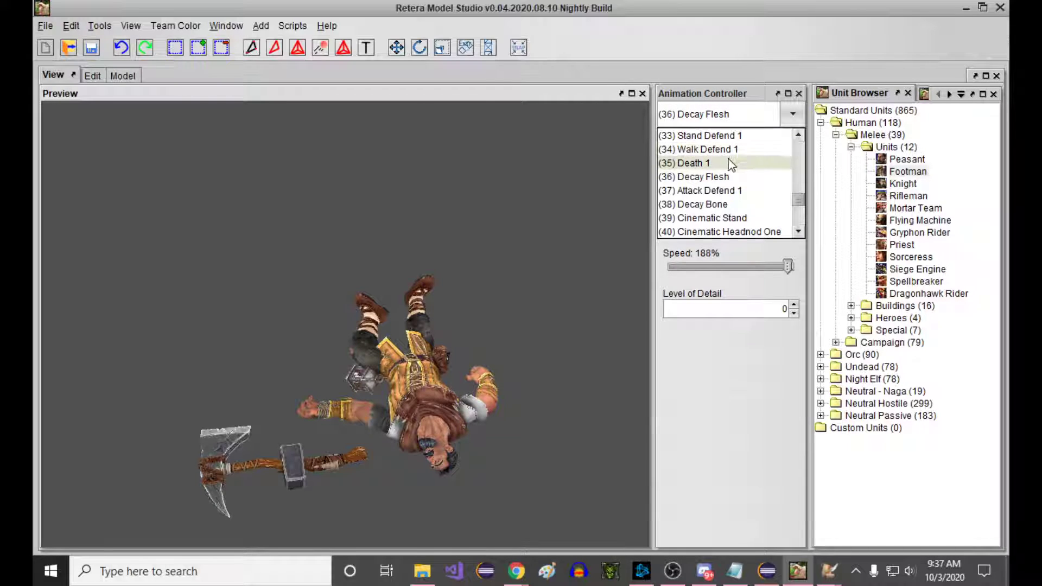
left_click(687, 162)
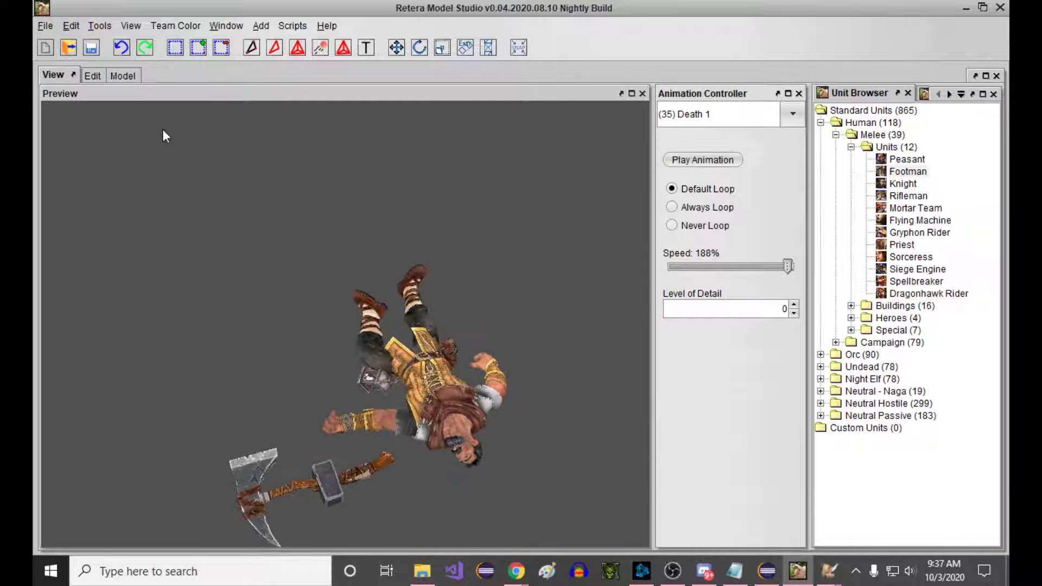
Switch the Animation Controller to Stand Alternate 1 so the peasant stands holding the axe.
left_click(45, 26)
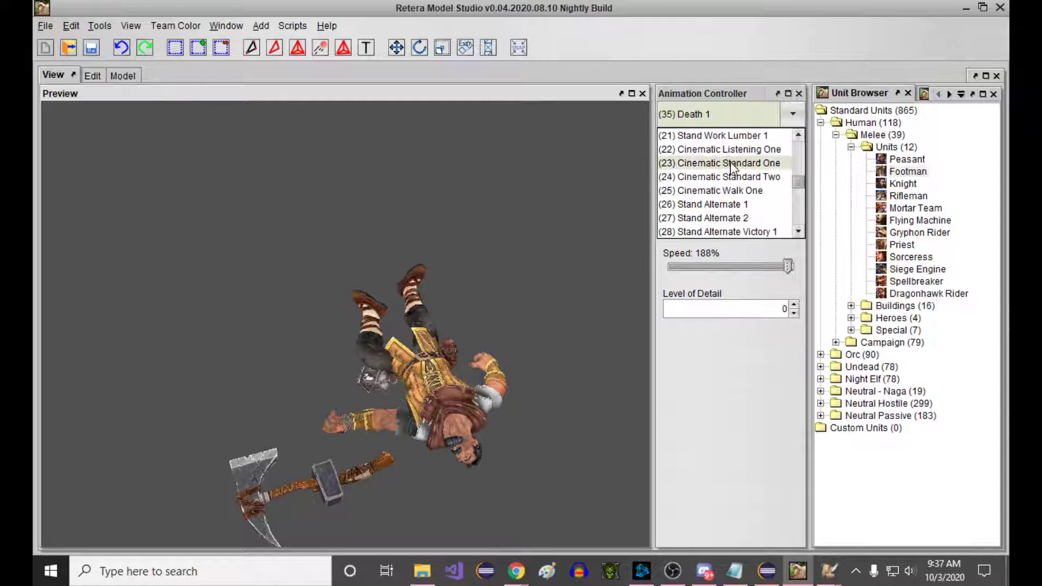
left_click(711, 204)
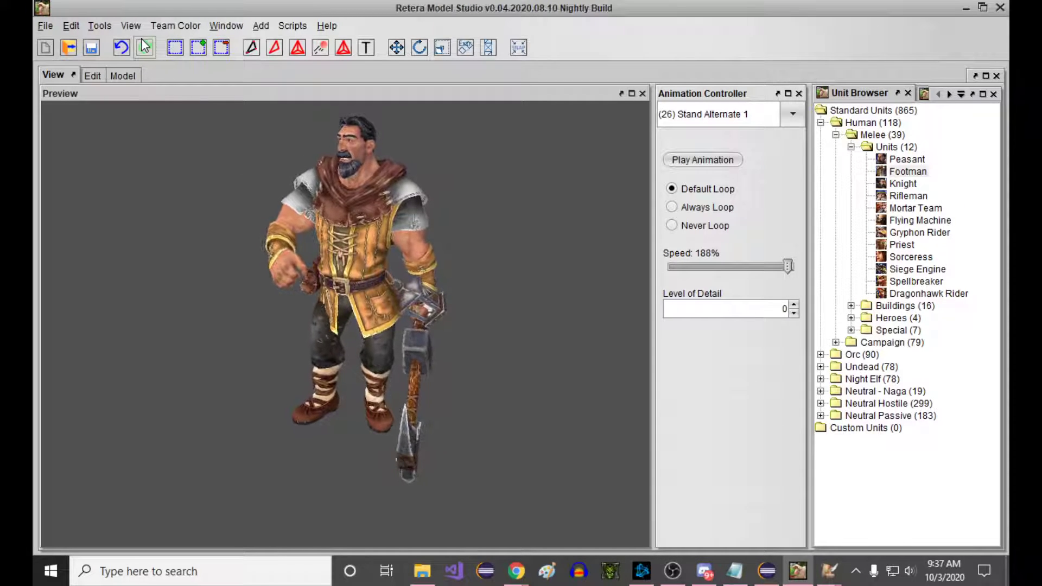
left_click(46, 26)
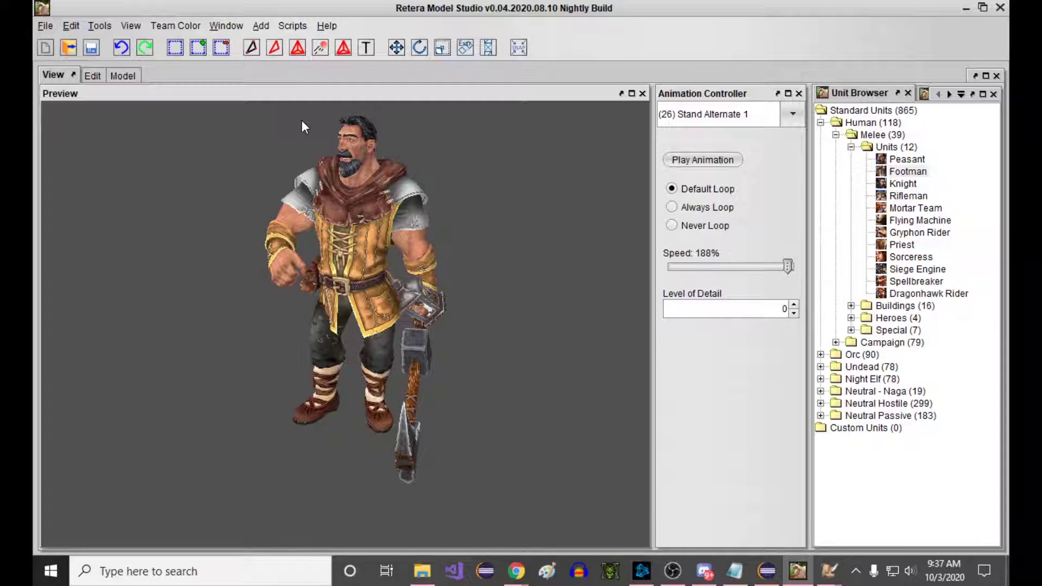
mouse_move(289, 84)
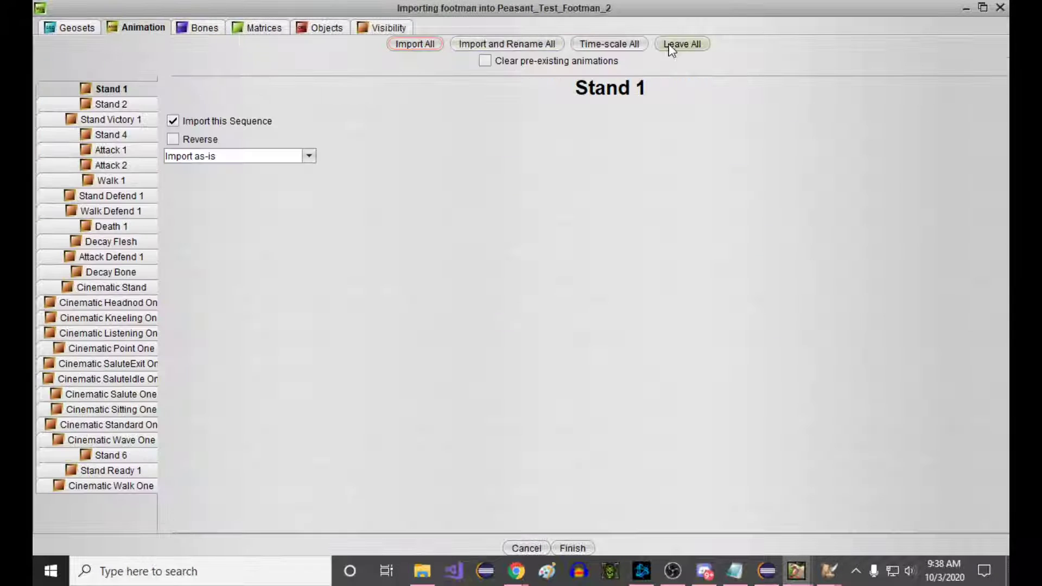
Import only the footman Decay Bone sequence time-scaled into the existing one, leaving out all attachments and objects.
left_click(110, 241)
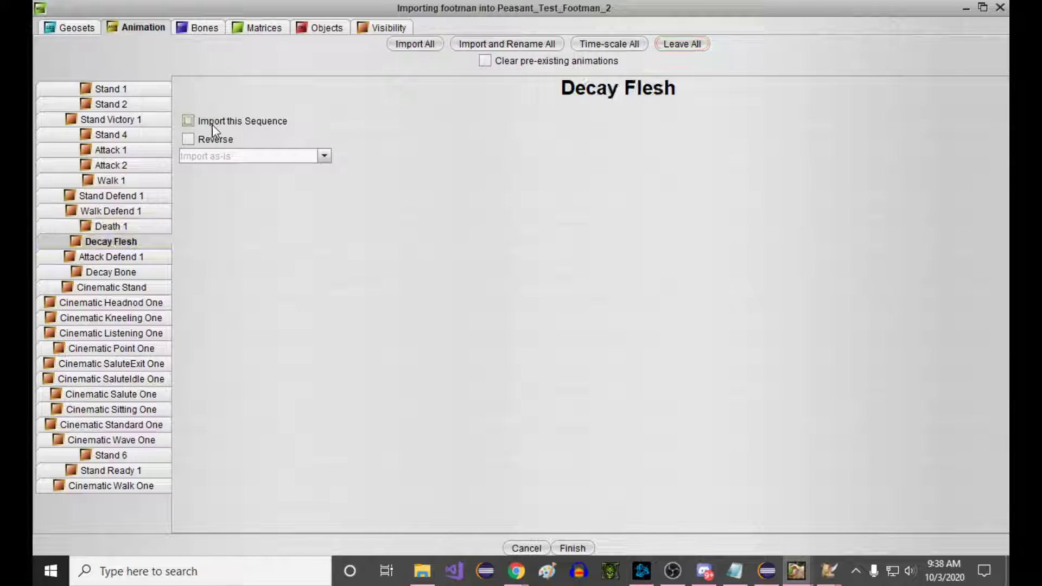
left_click(189, 120)
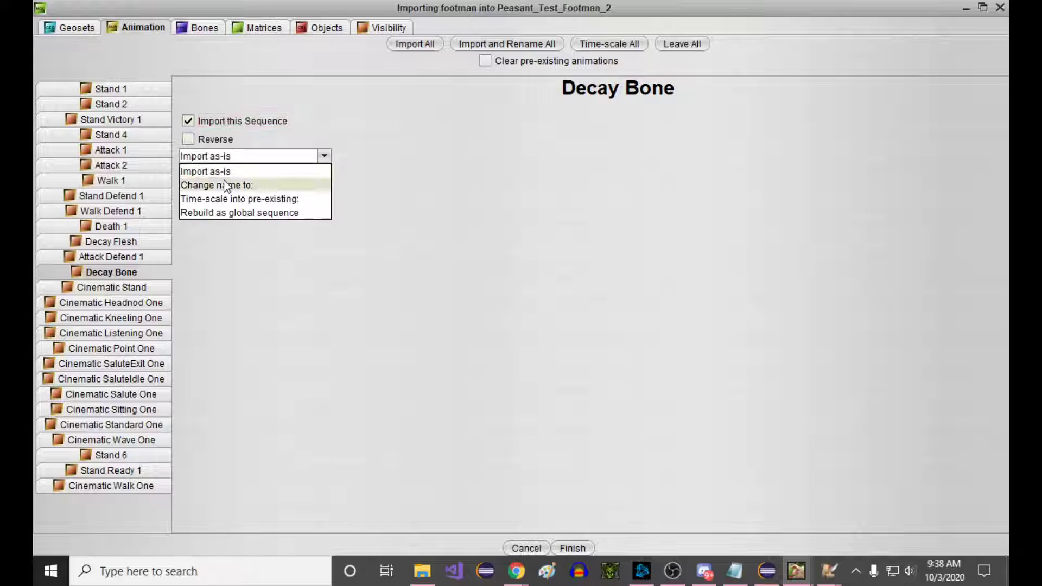
left_click(239, 199)
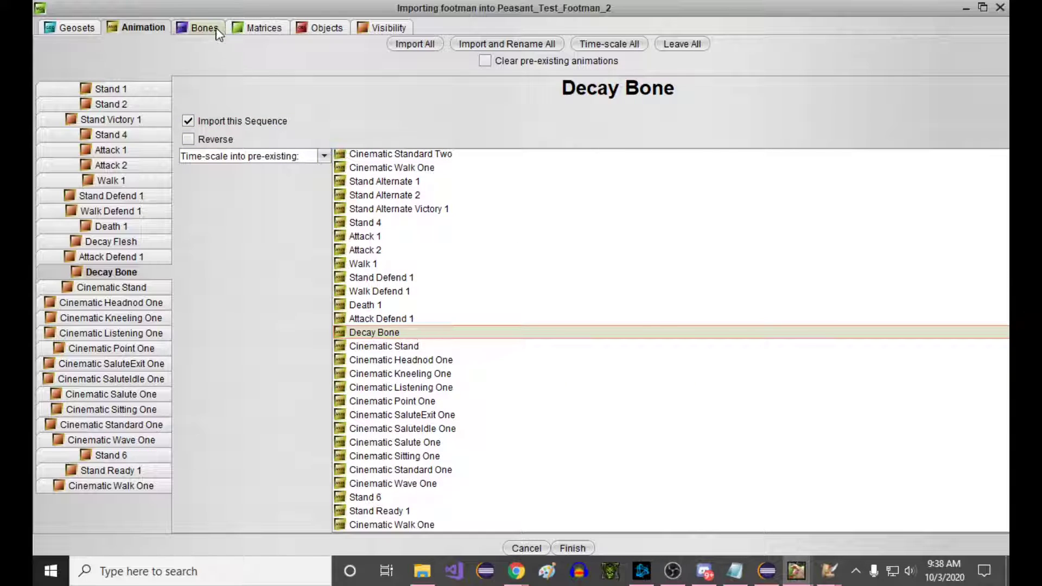
left_click(326, 27)
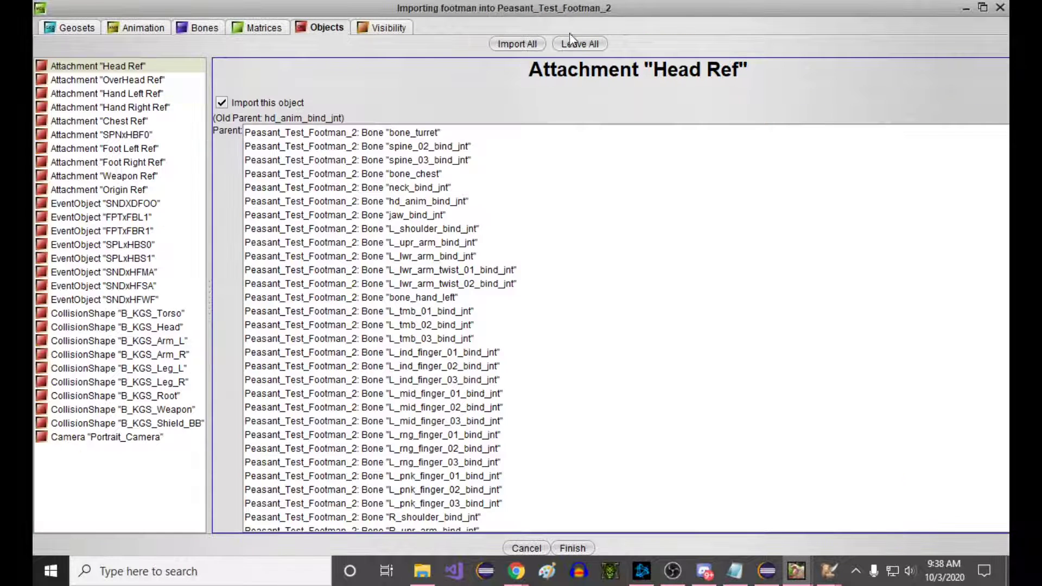
left_click(387, 28)
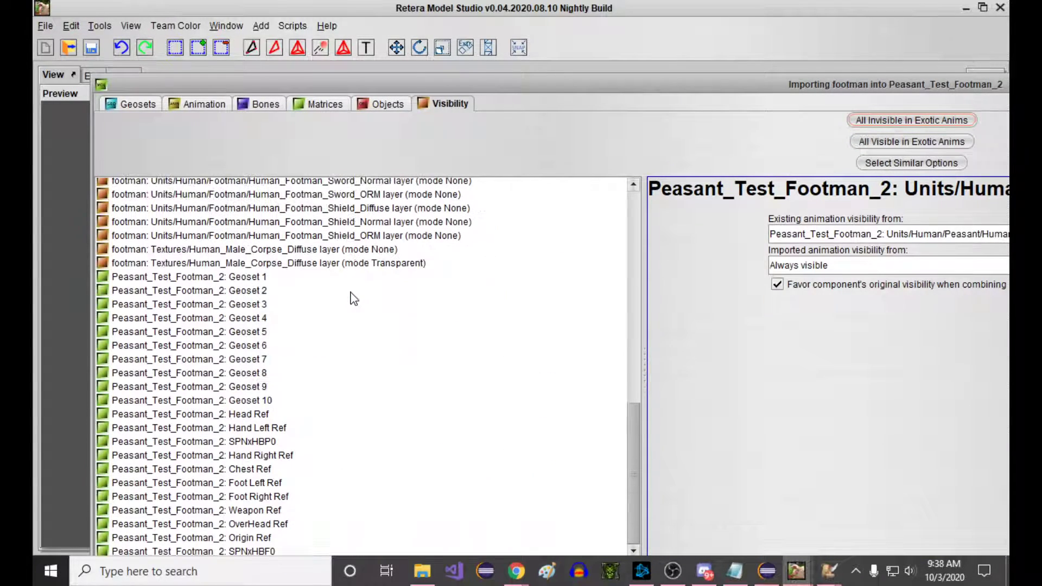
Select peasant Geoset 1 plus further geosets and take their imported visibility from footman Geoset 1.
left_click(187, 276)
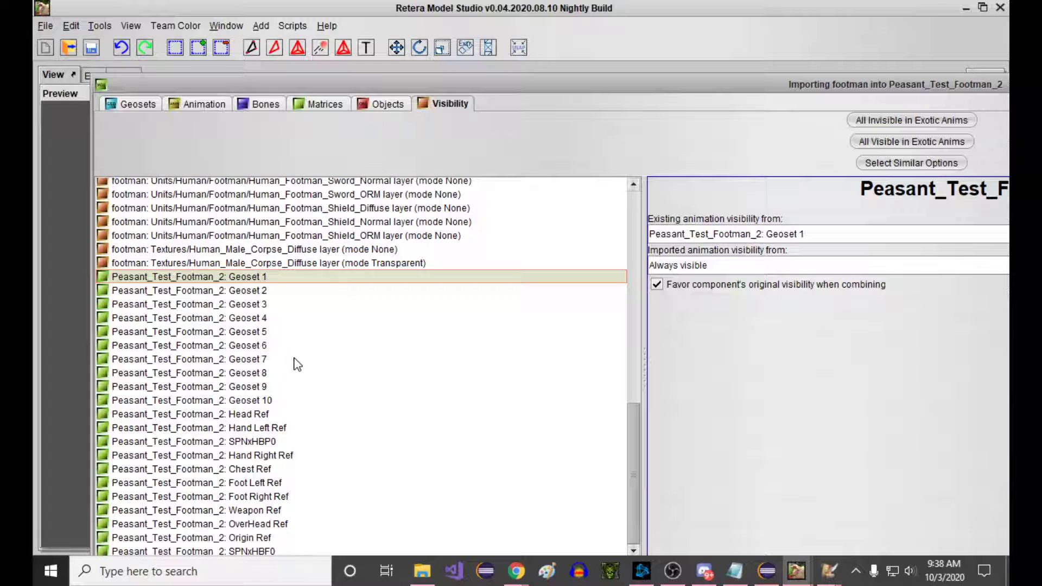
left_click(190, 359)
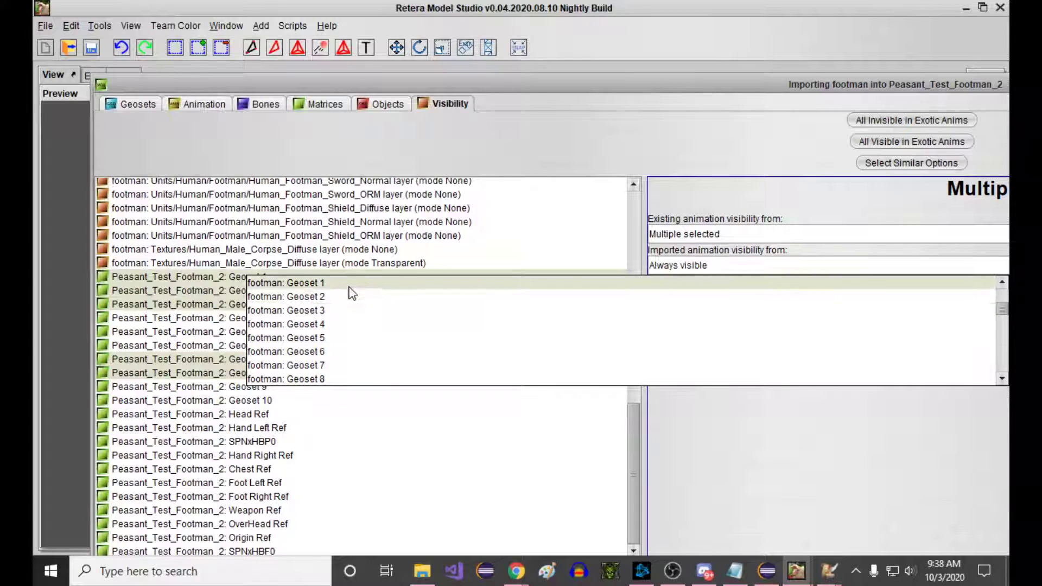
left_click(285, 282)
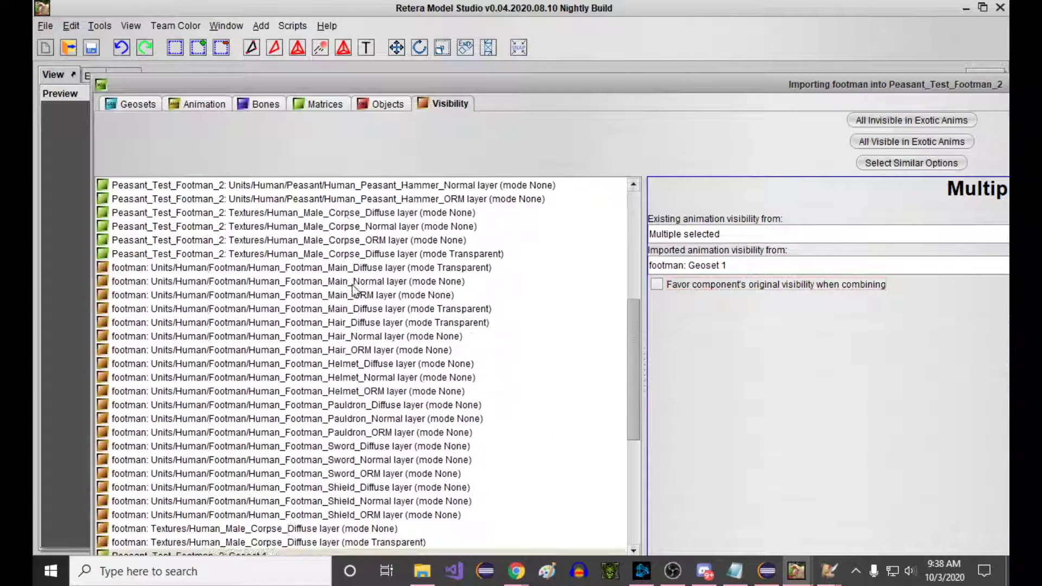
scroll("down", 3)
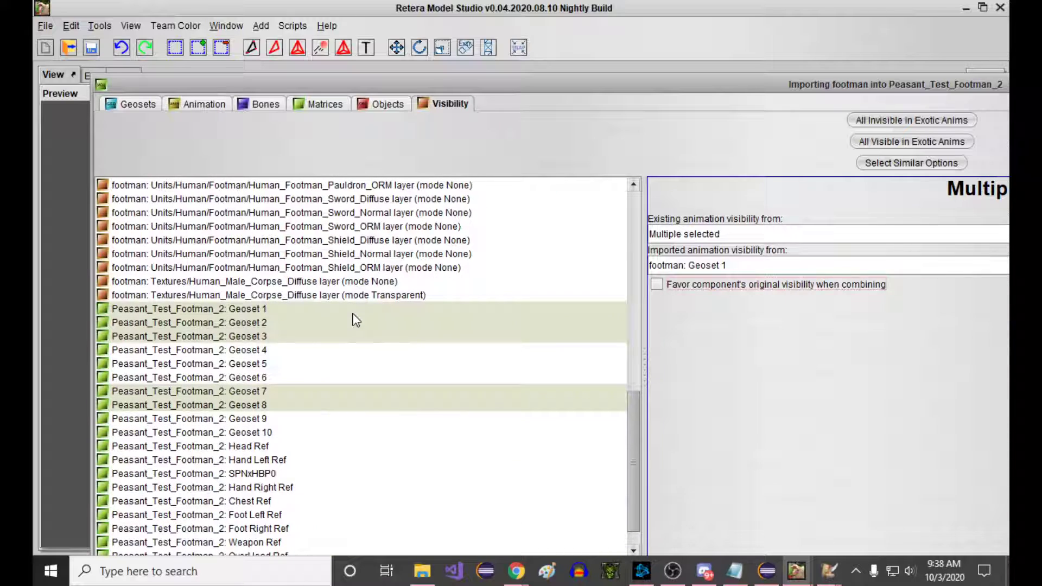
mouse_move(306, 369)
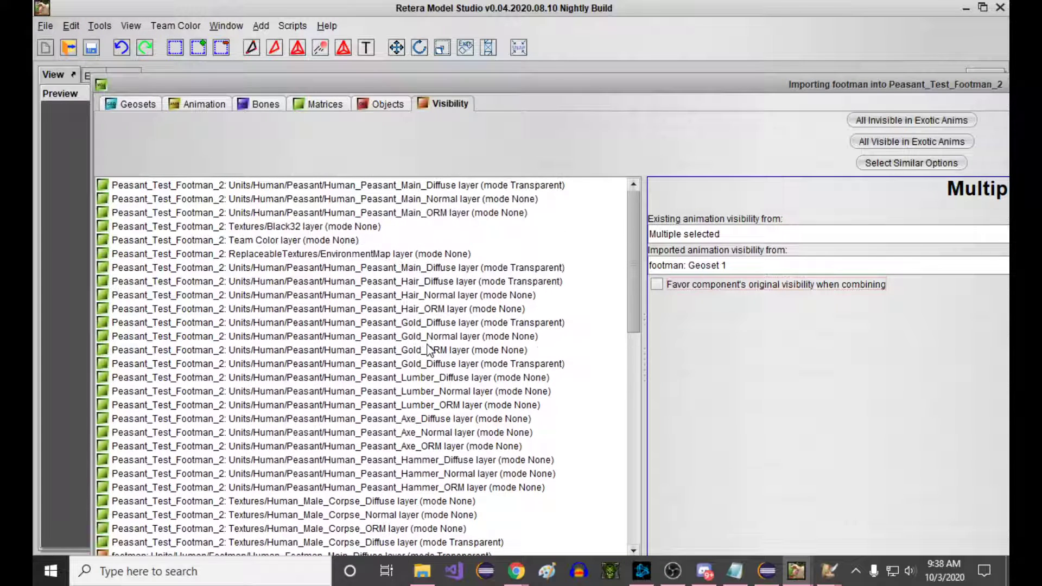
scroll("down", 3)
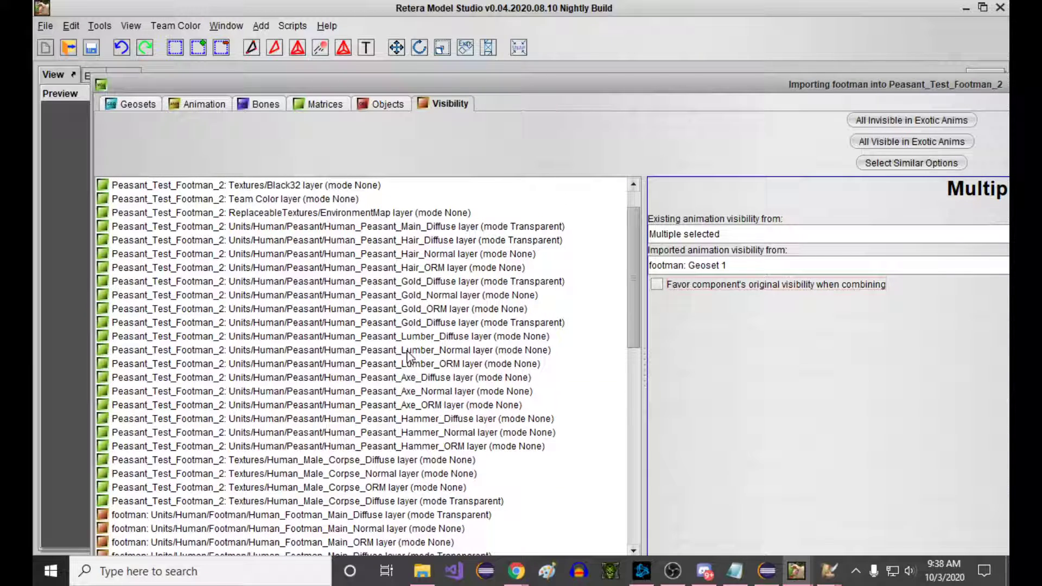
mouse_move(447, 235)
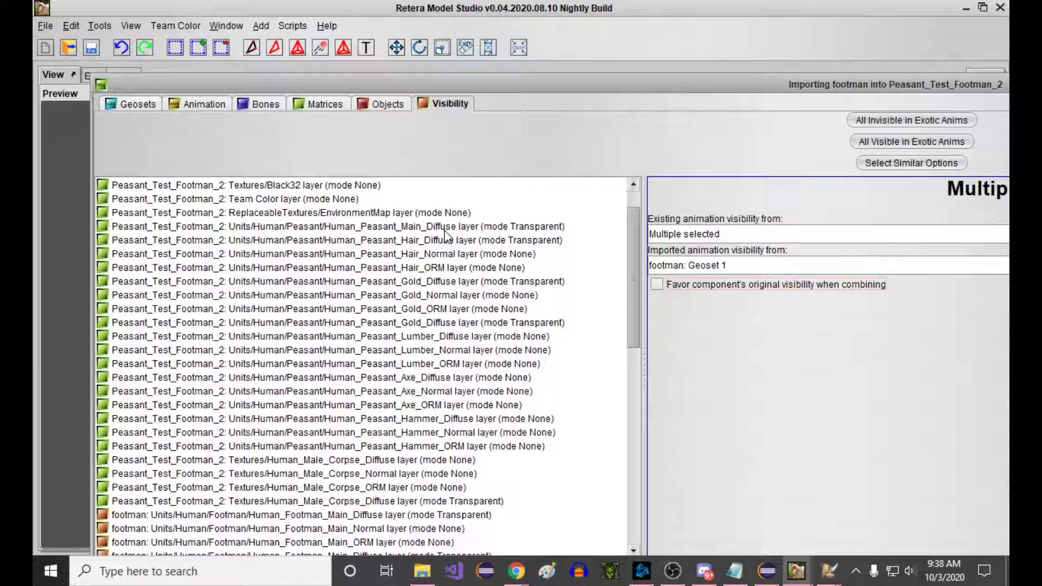
Give the peasant's main diffuse layer its imported visibility from the matching footman layer.
left_click(360, 267)
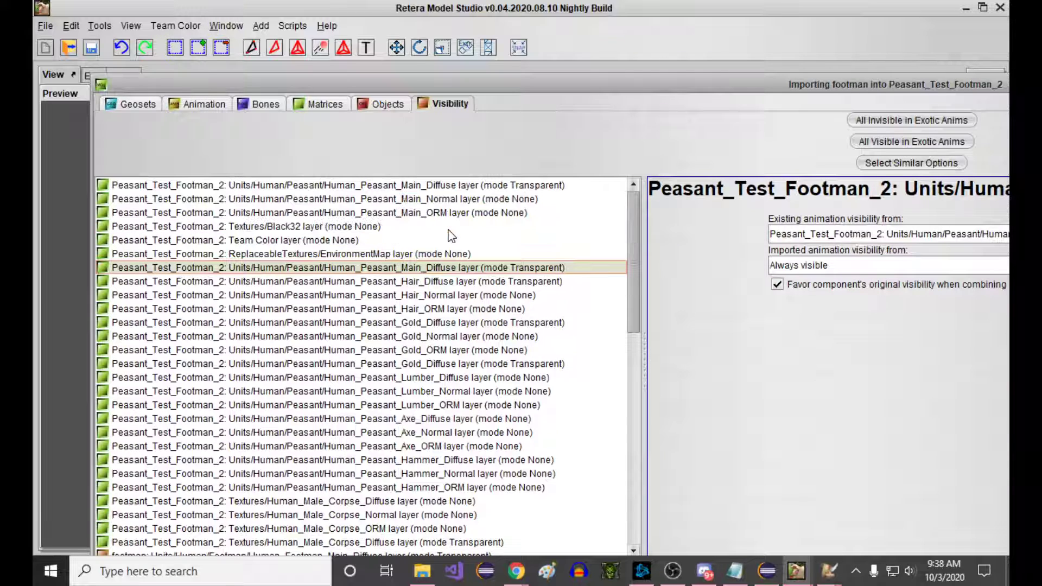
mouse_move(469, 204)
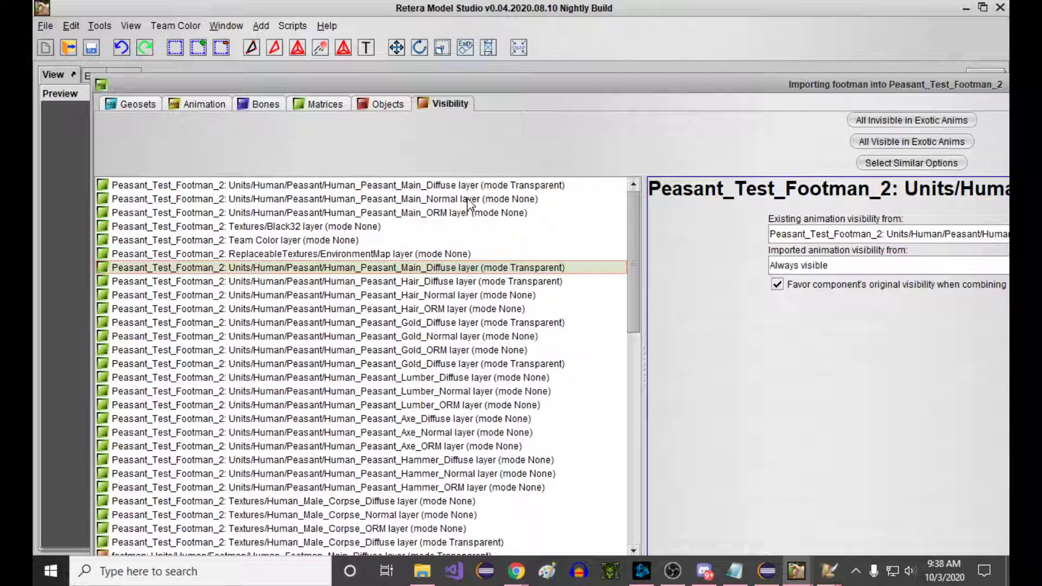
left_click(332, 184)
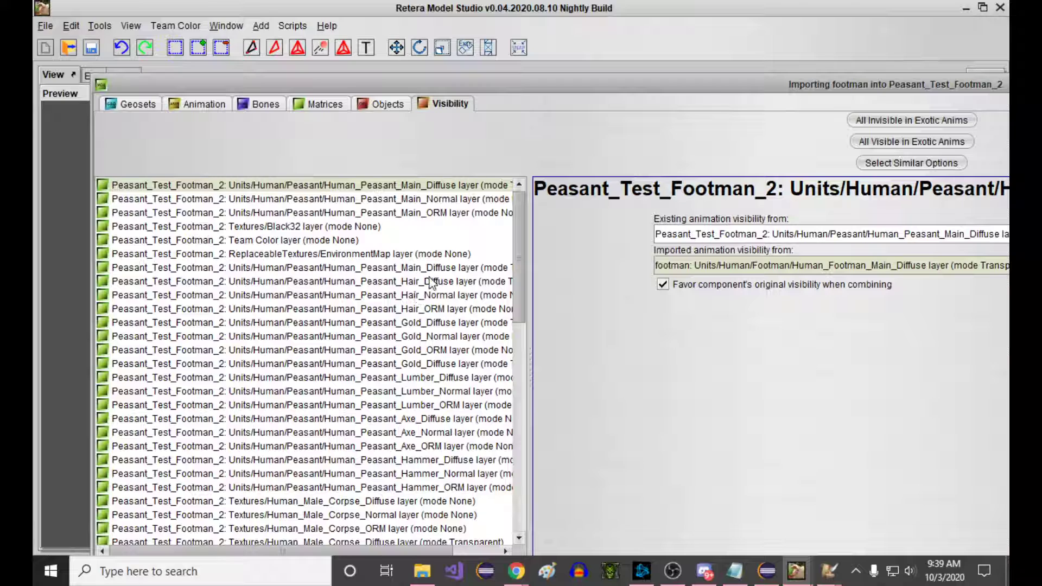
left_click(321, 267)
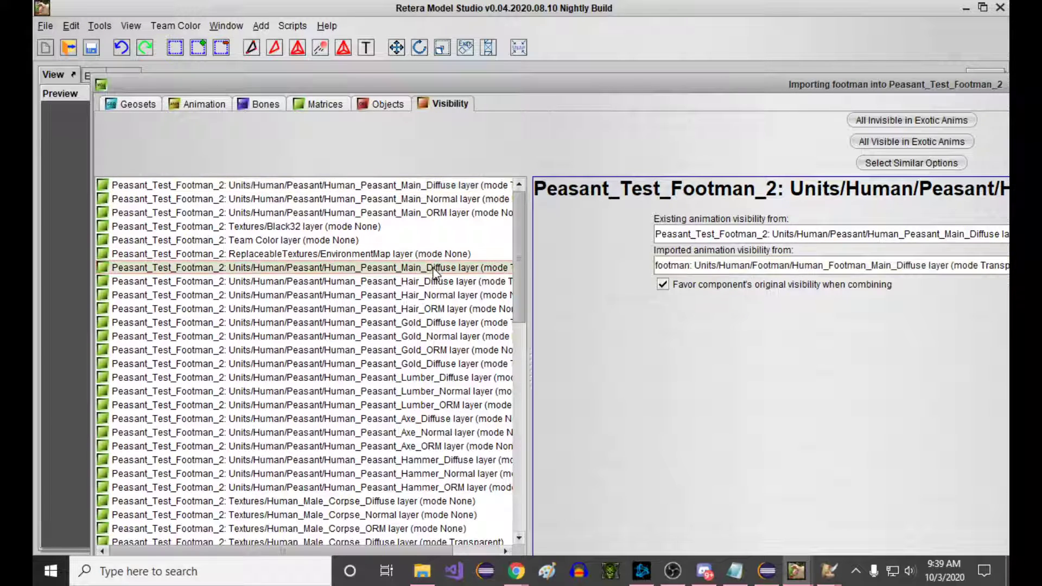
Select the main and hair diffuse layers and switch off 'Favor component's original visibility'.
left_click(830, 264)
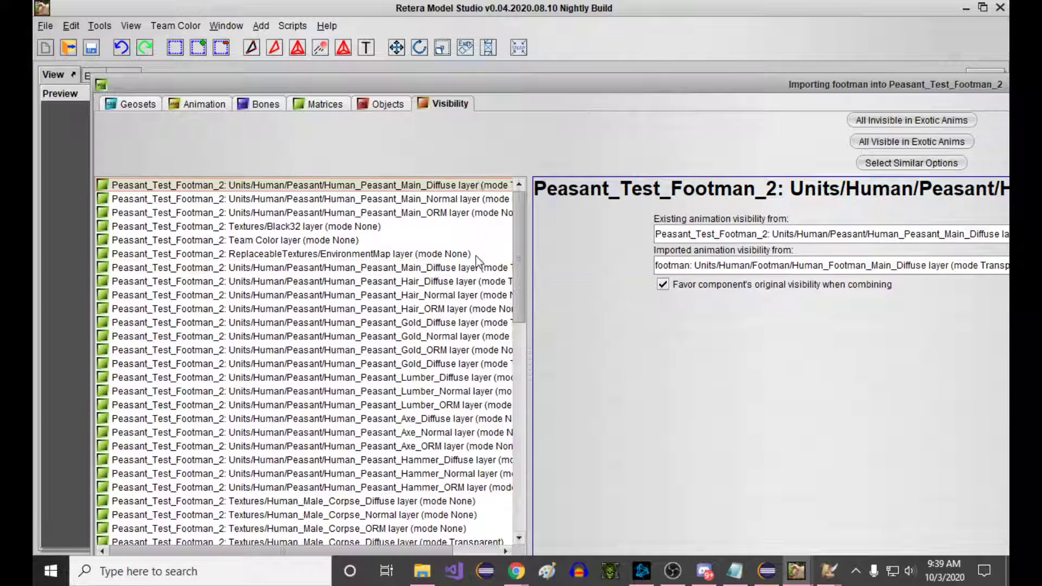
left_click(299, 267)
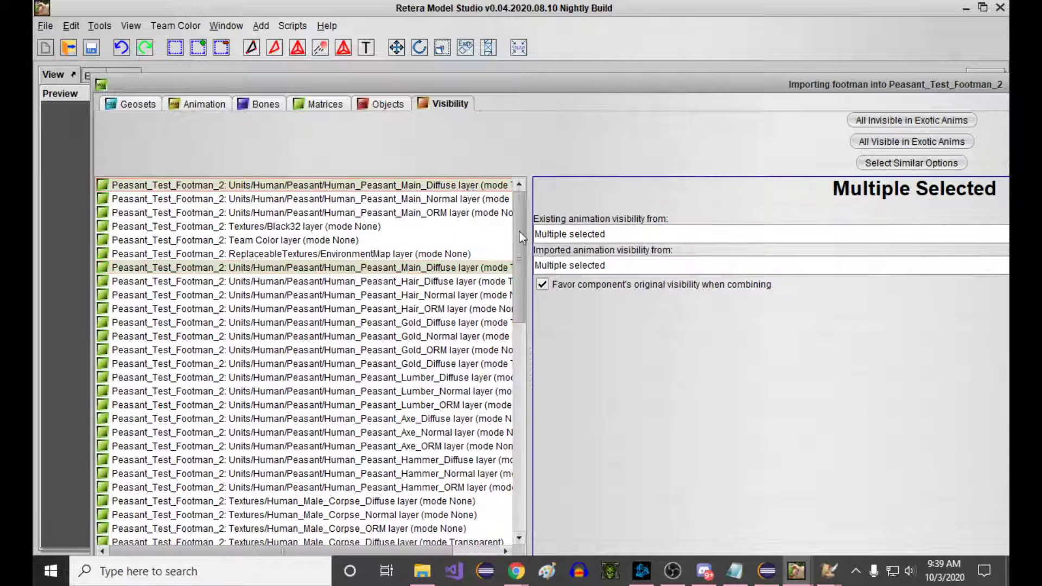
left_click(306, 267)
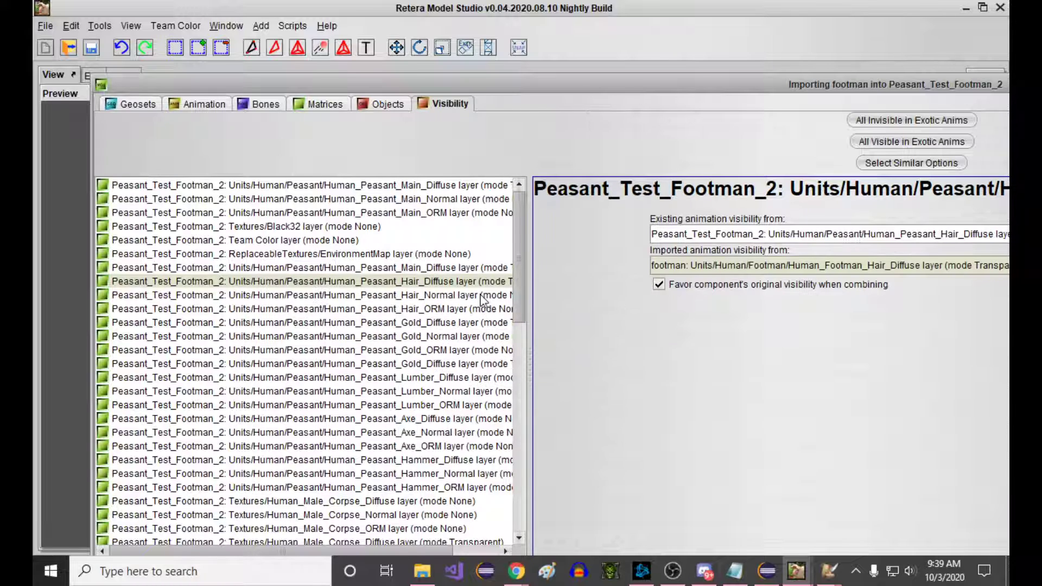
mouse_move(443, 457)
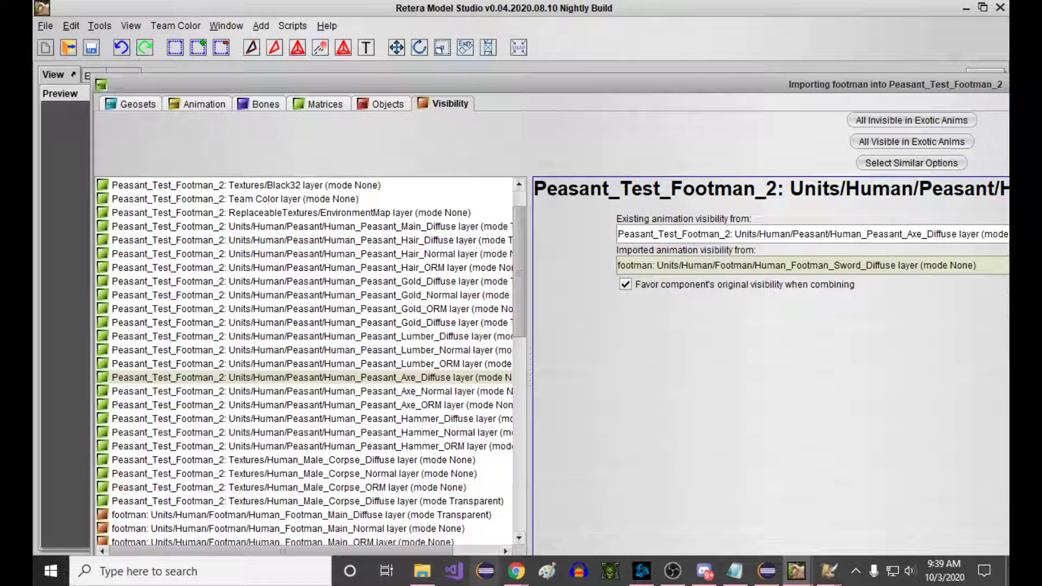
mouse_move(413, 493)
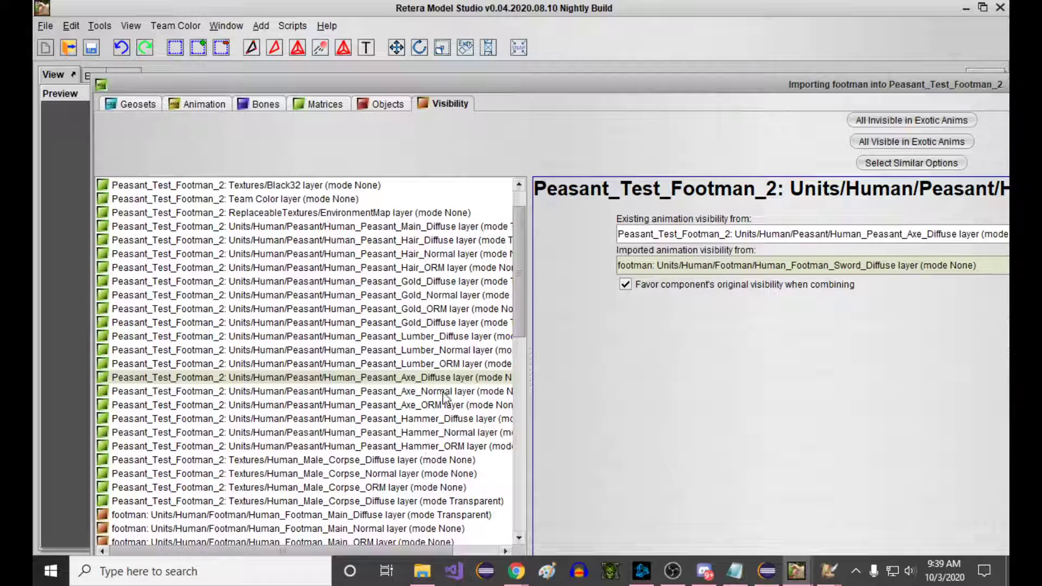
mouse_move(458, 267)
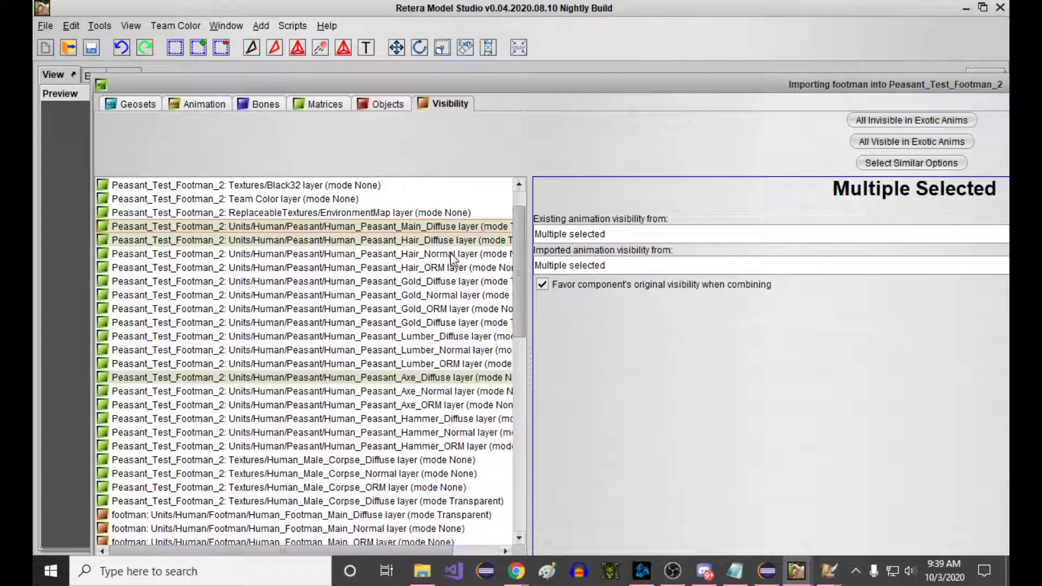
left_click(541, 284)
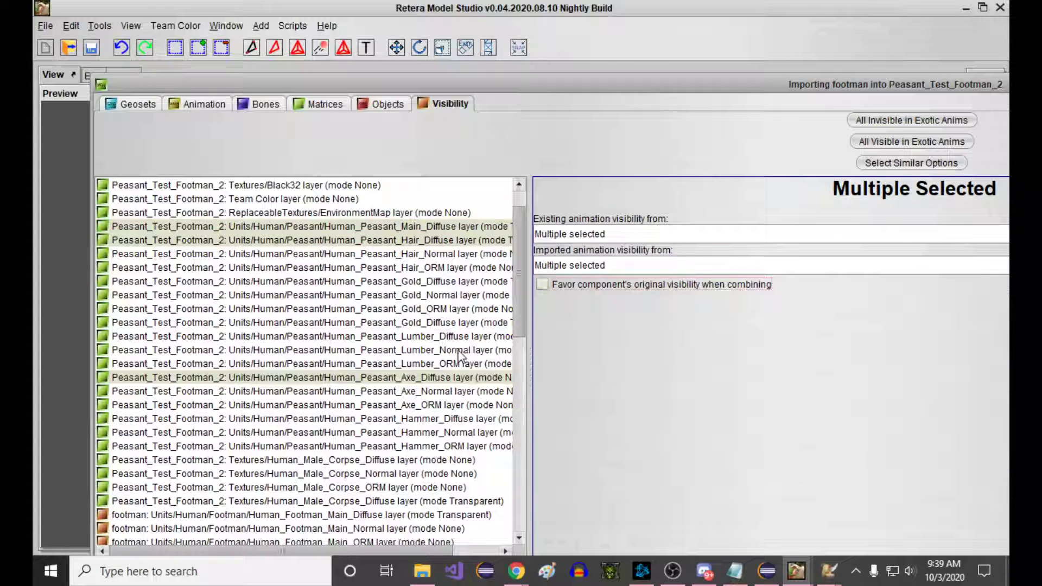
mouse_move(472, 232)
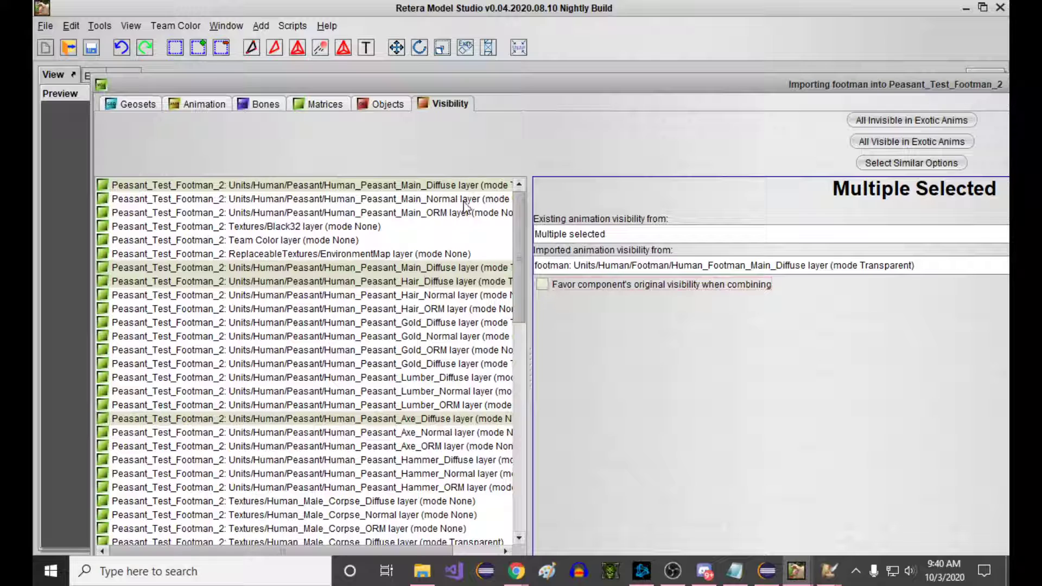
Set both peasant Main_Diffuse layers to take visibility from footman Main_Diffuse and maximize the import window.
left_click(321, 184)
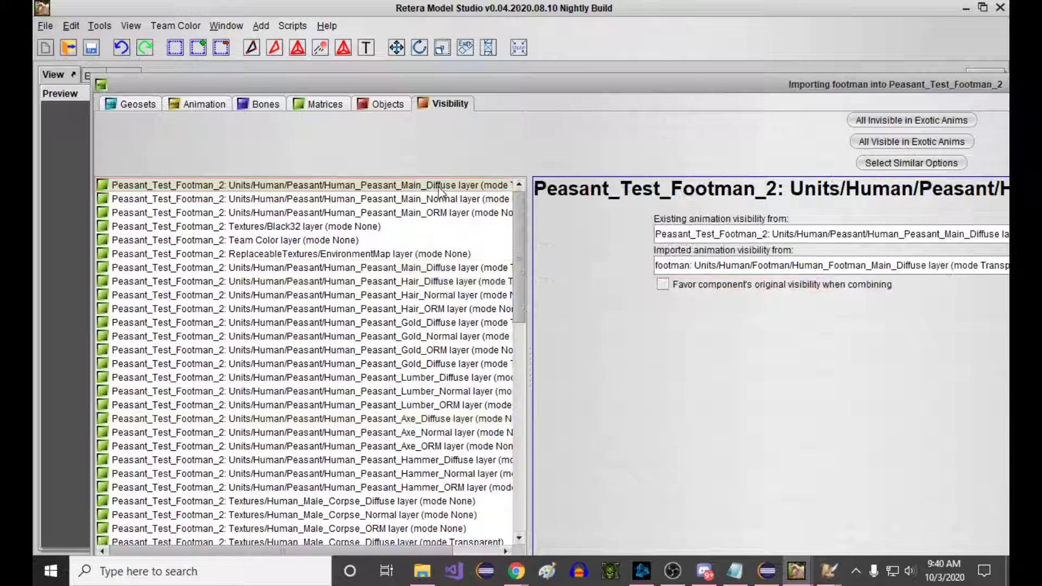
left_click(299, 281)
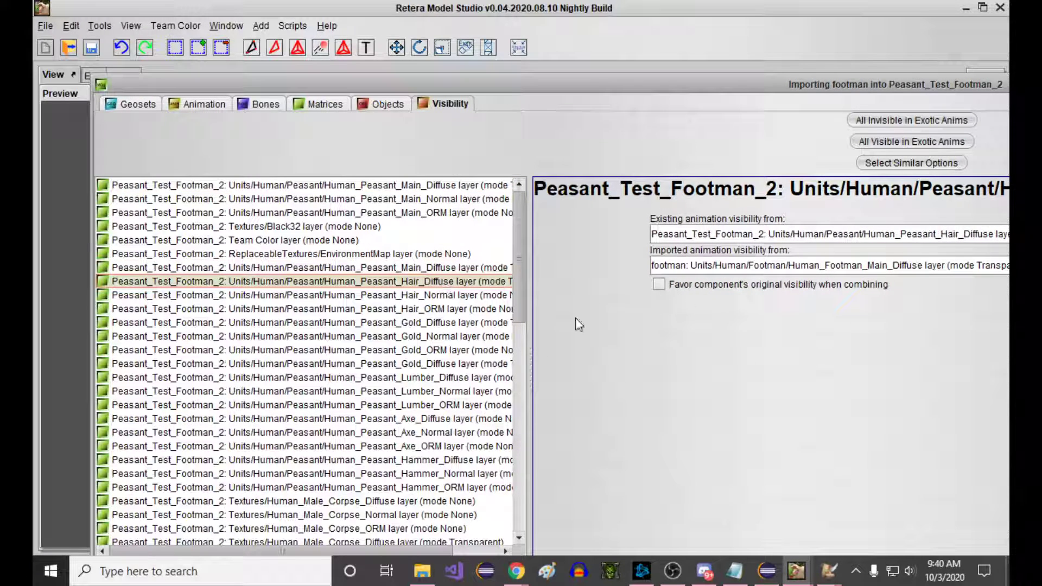
left_click(321, 185)
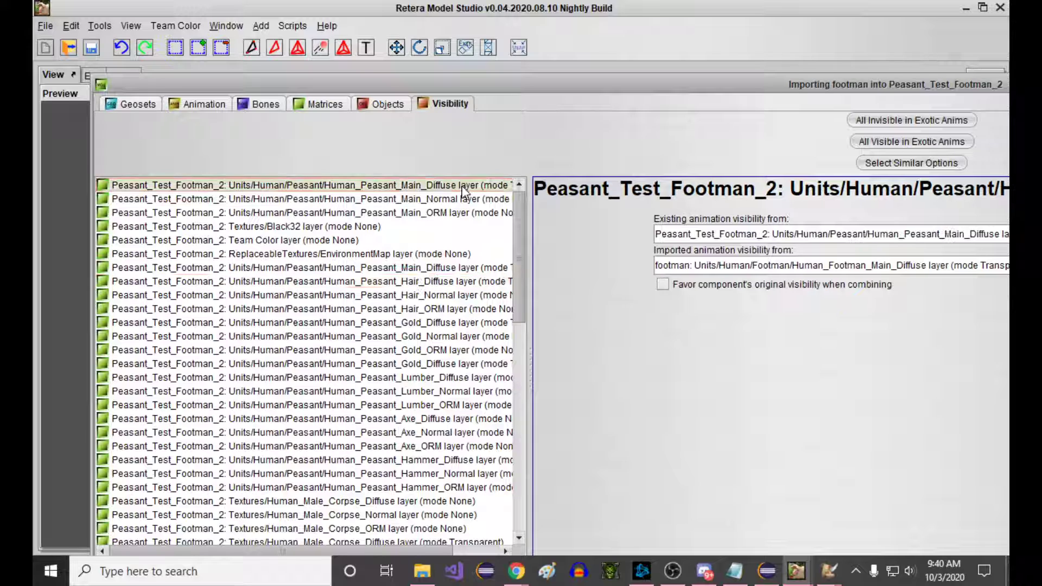
left_click(300, 267)
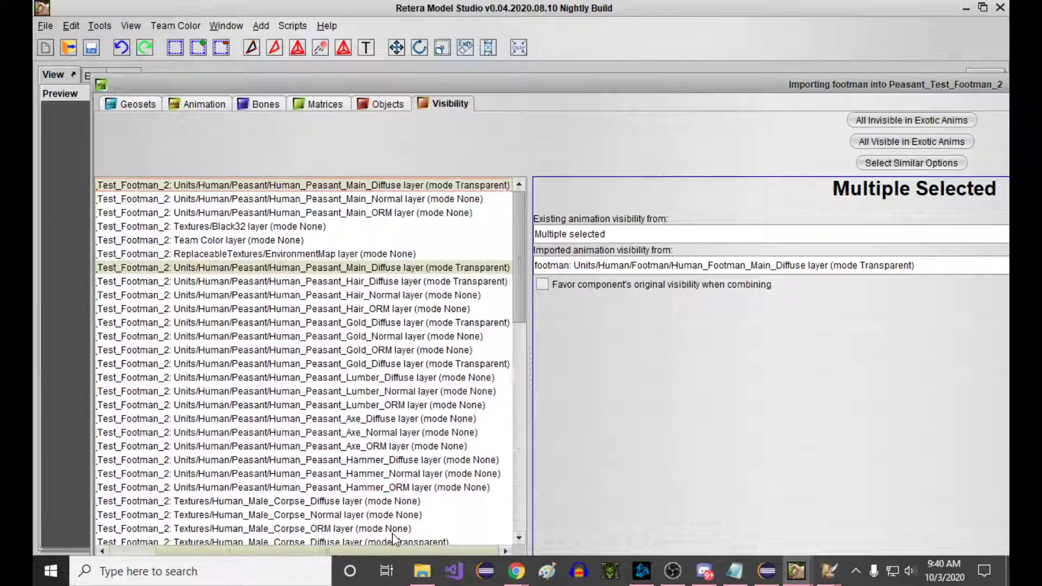
left_click(325, 267)
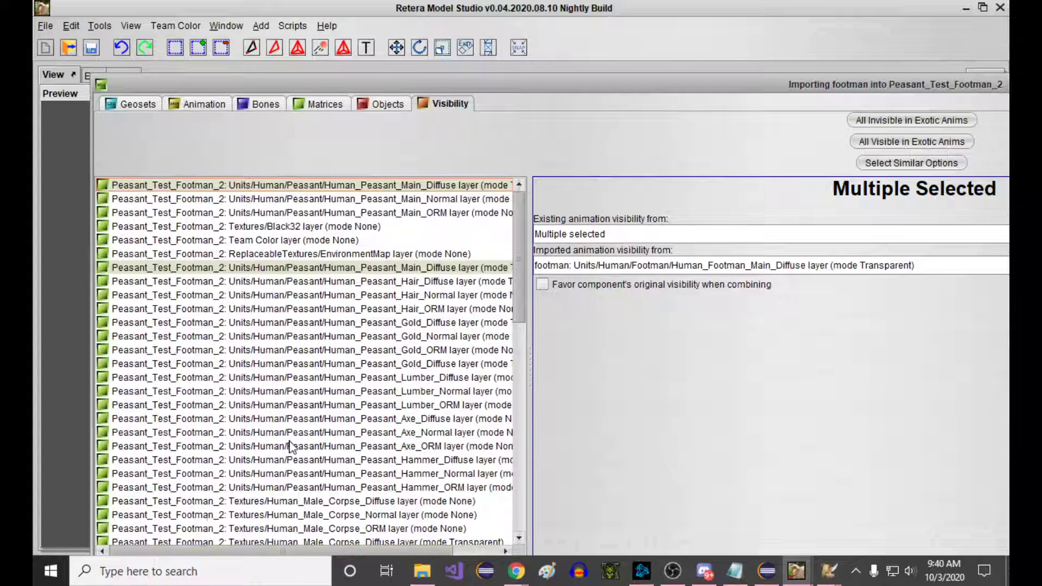
left_click(334, 267)
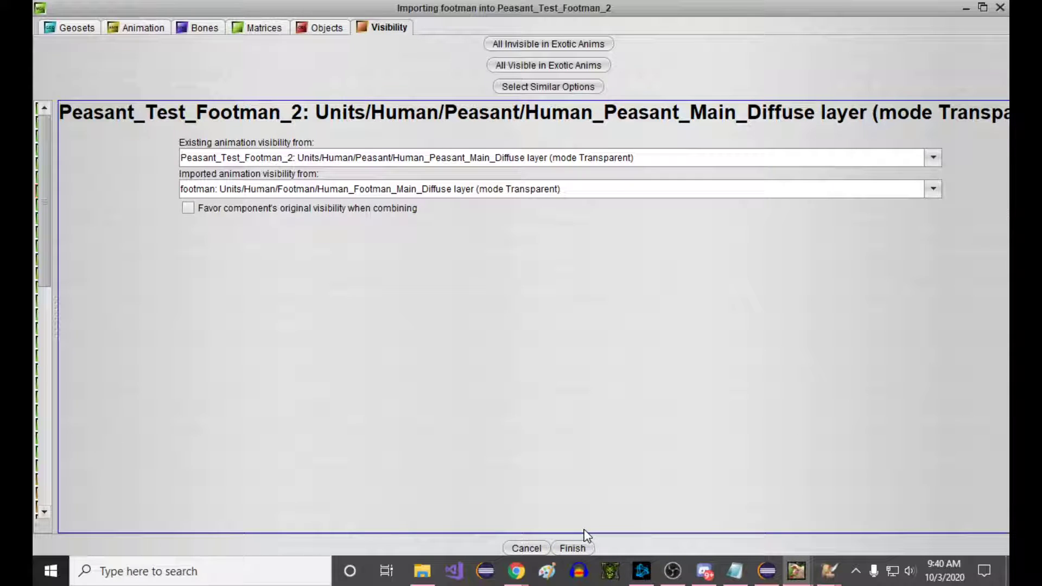
mouse_move(577, 531)
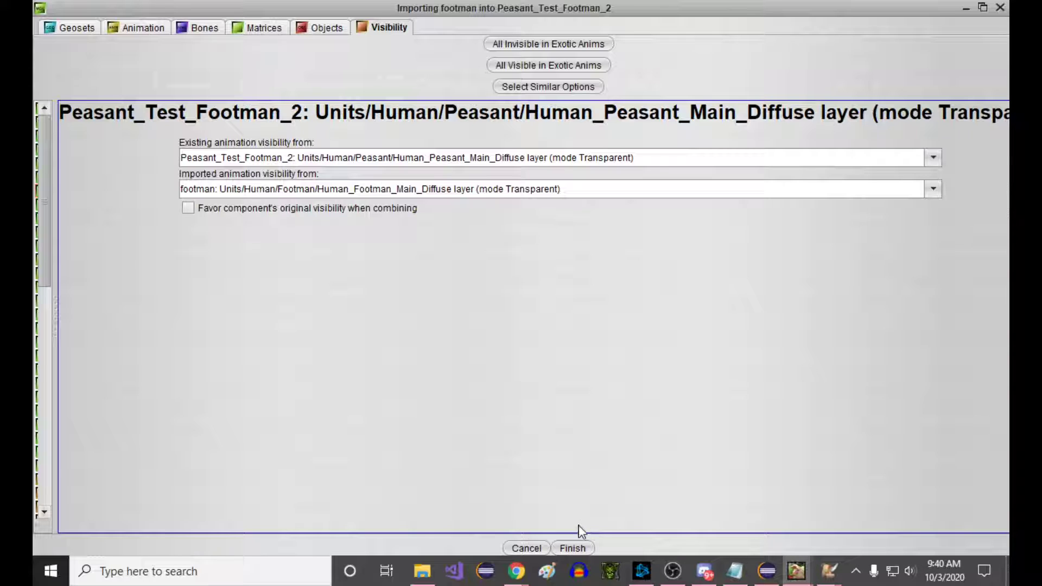
mouse_move(568, 549)
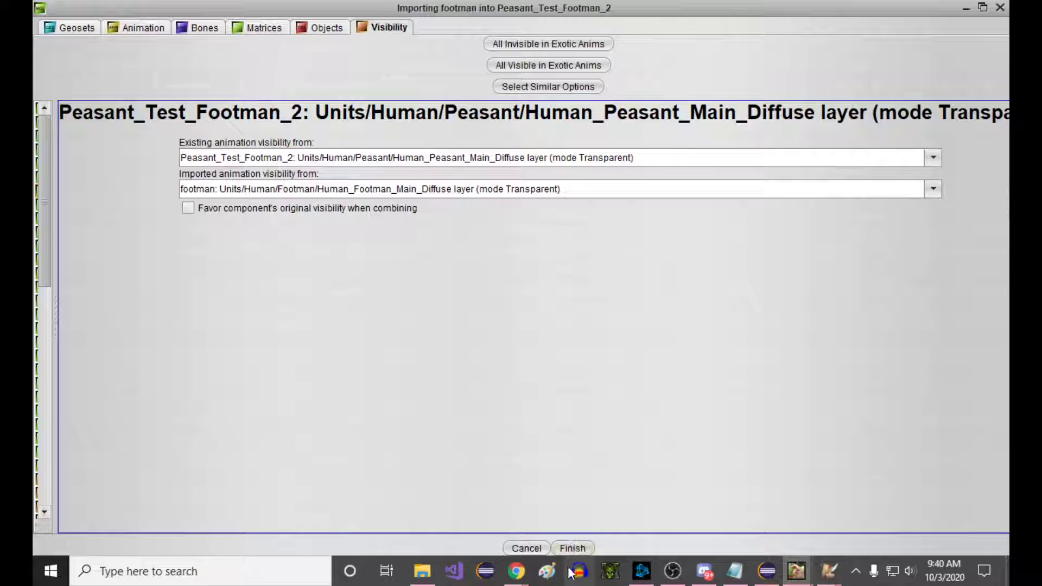
Finish the footman import and preview the Decay Bone animation.
left_click(572, 548)
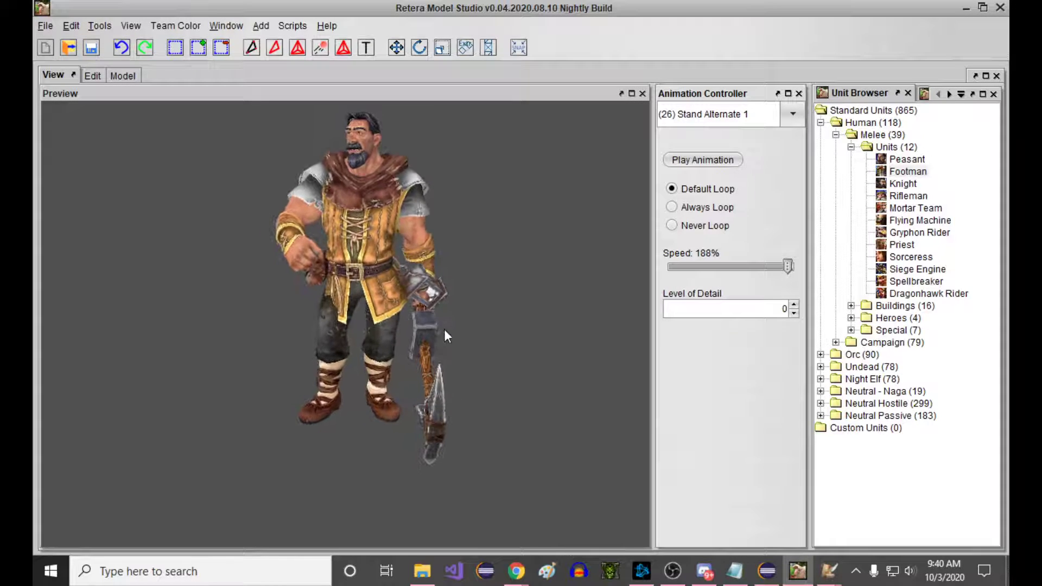
left_click(792, 114)
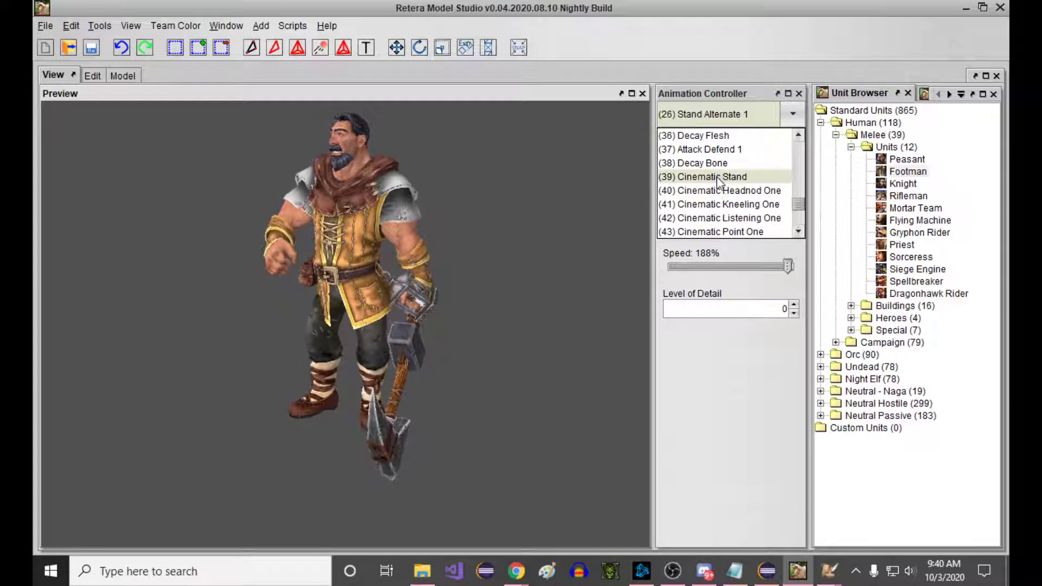
left_click(699, 162)
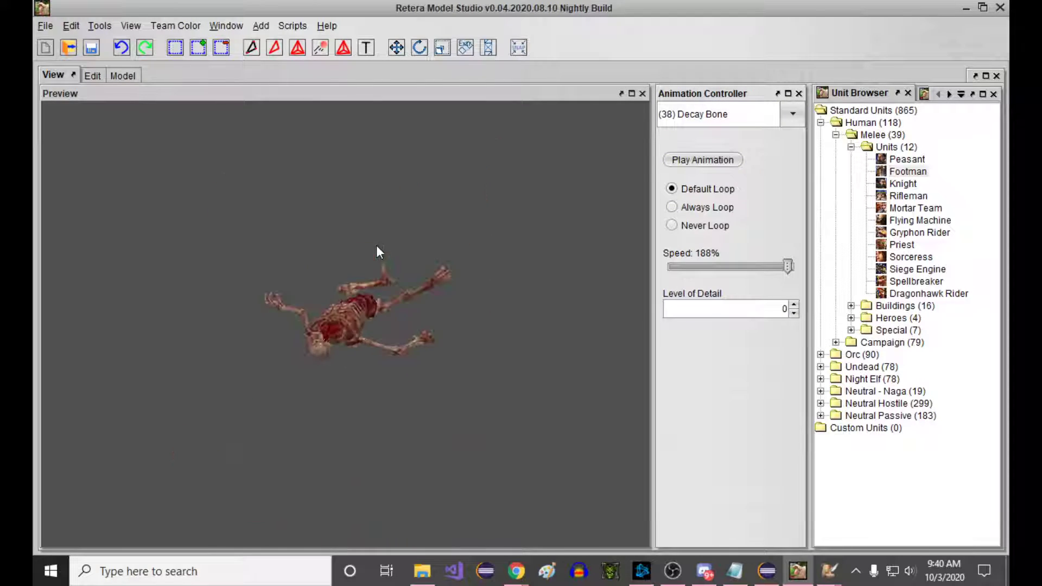
Preview the Decay Flesh animation showing axe and hammer beside the body.
left_click(791, 114)
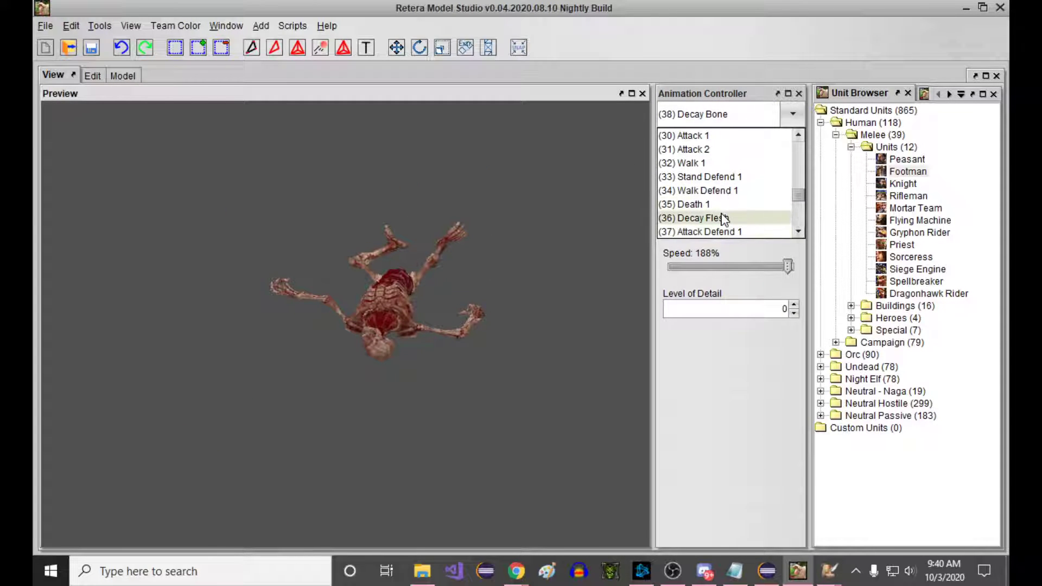
left_click(696, 219)
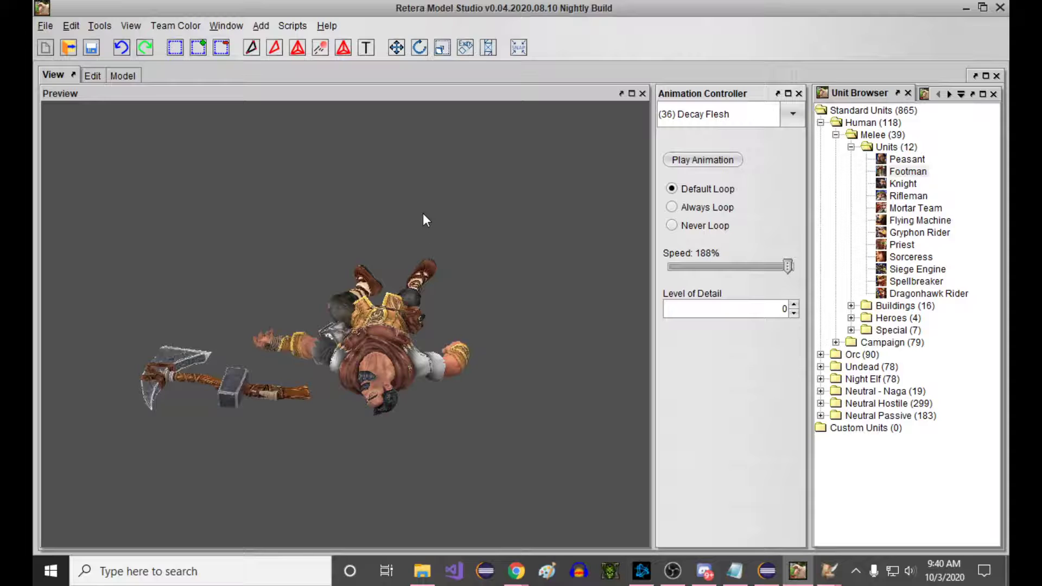
left_click(46, 26)
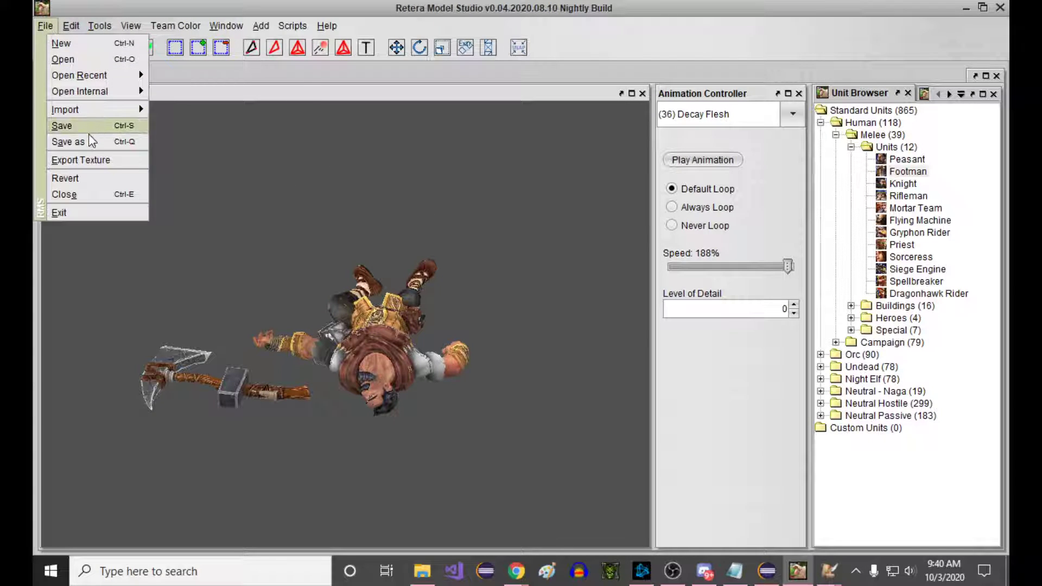
Save the merged model as Peasant_Test_Footman_2 and begin another footman import.
left_click(67, 141)
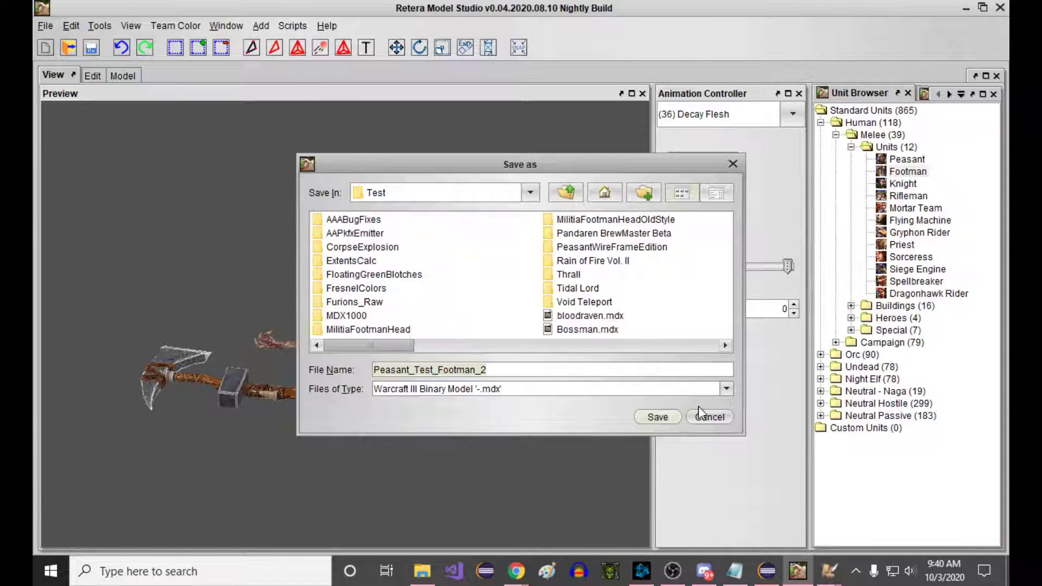
left_click(710, 416)
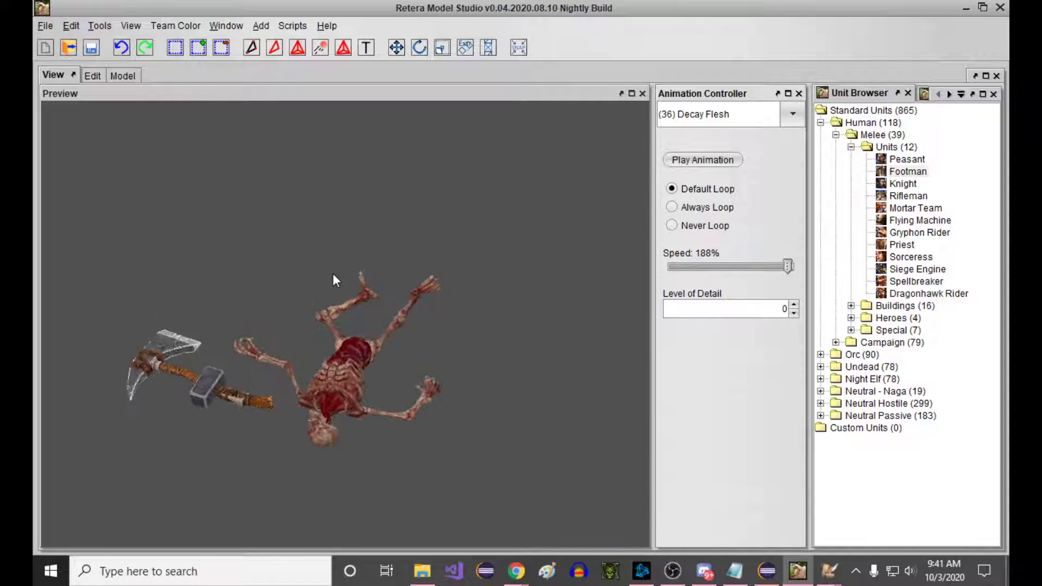
left_click(44, 26)
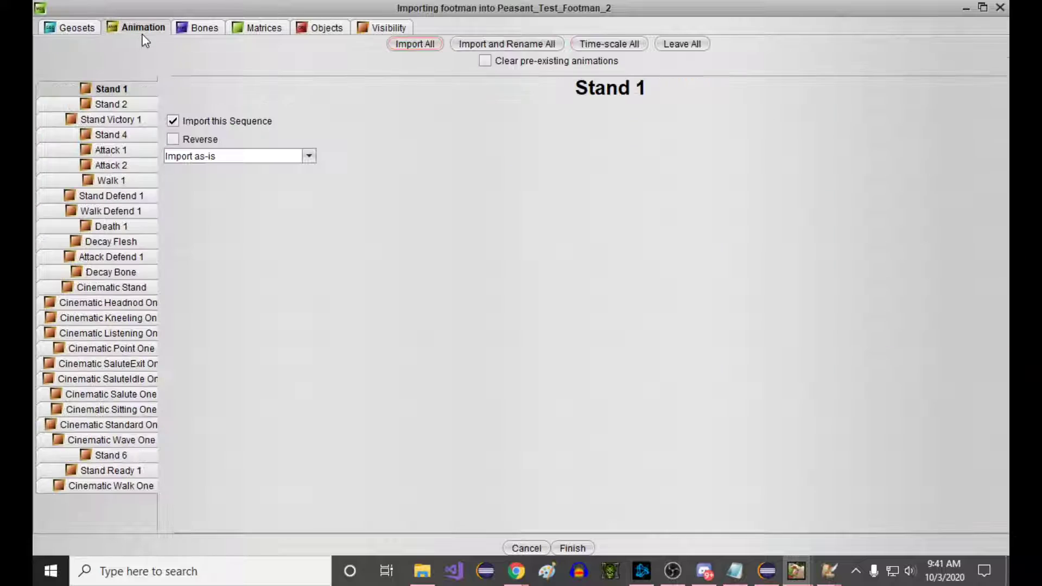
Keep existing animations, choose Leave All for bones and objects, and reach the Visibility settings.
left_click(681, 43)
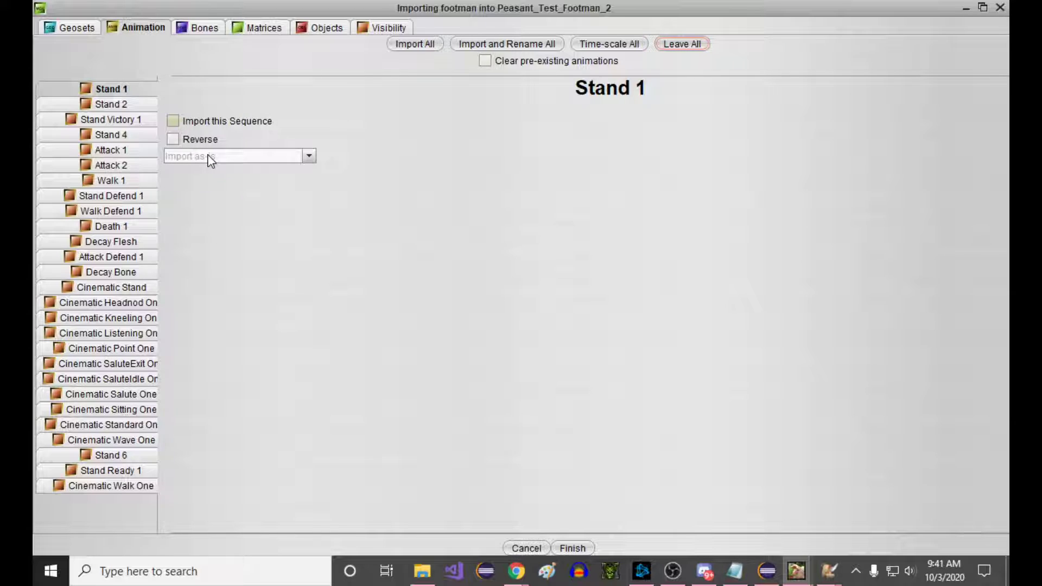
left_click(172, 120)
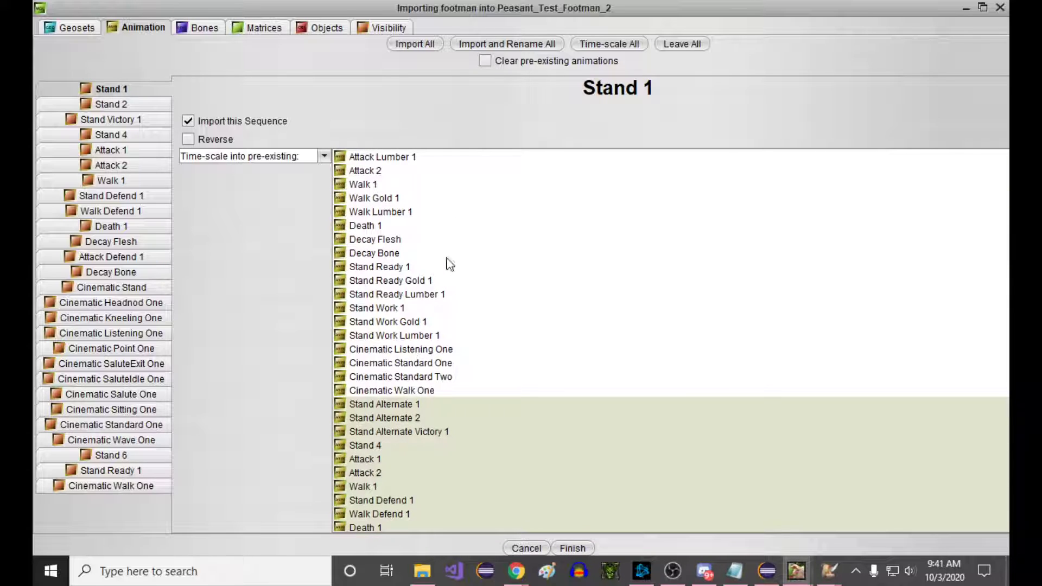
left_click(203, 28)
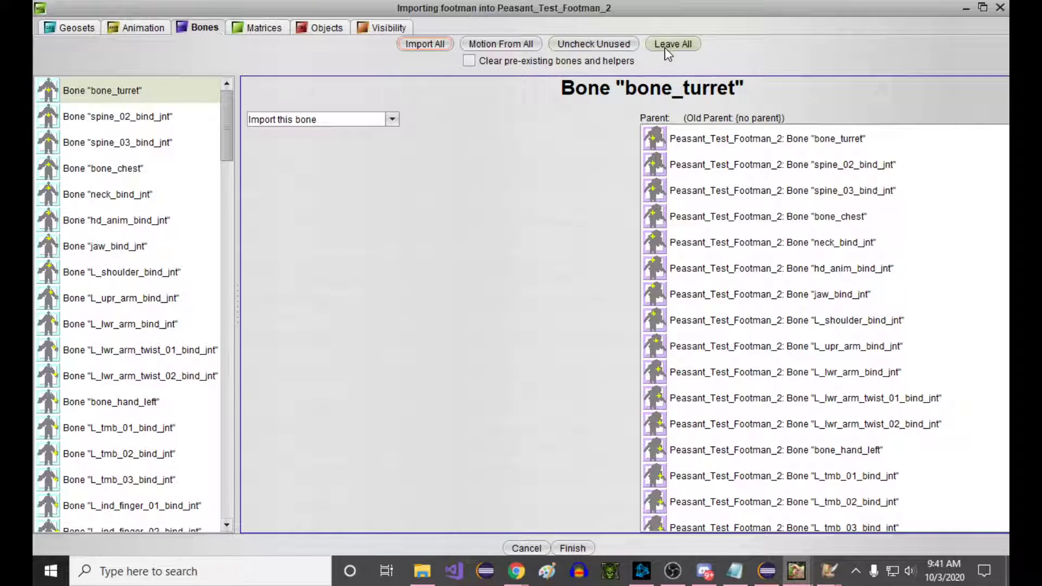
left_click(326, 27)
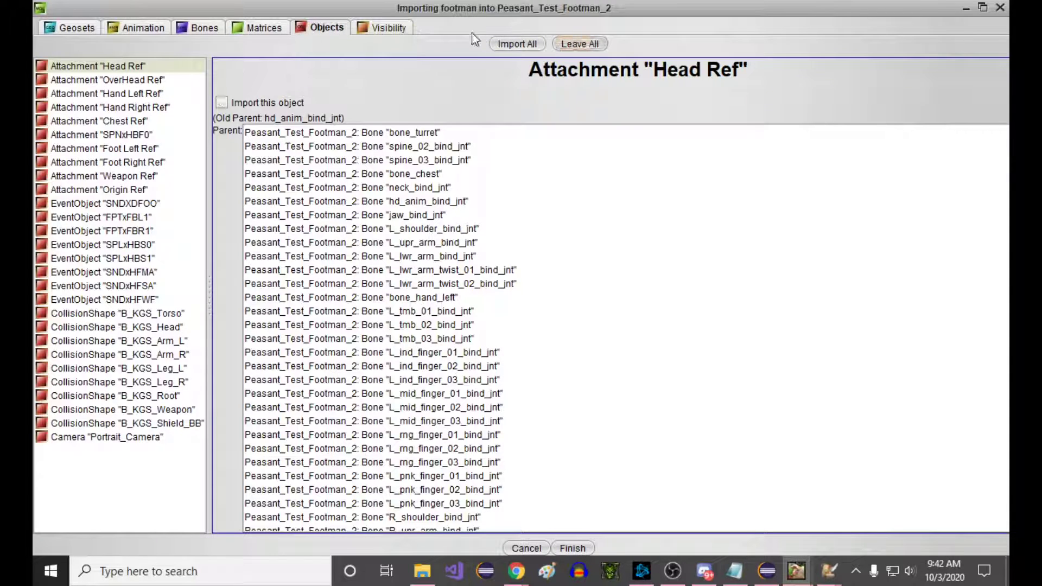
left_click(387, 27)
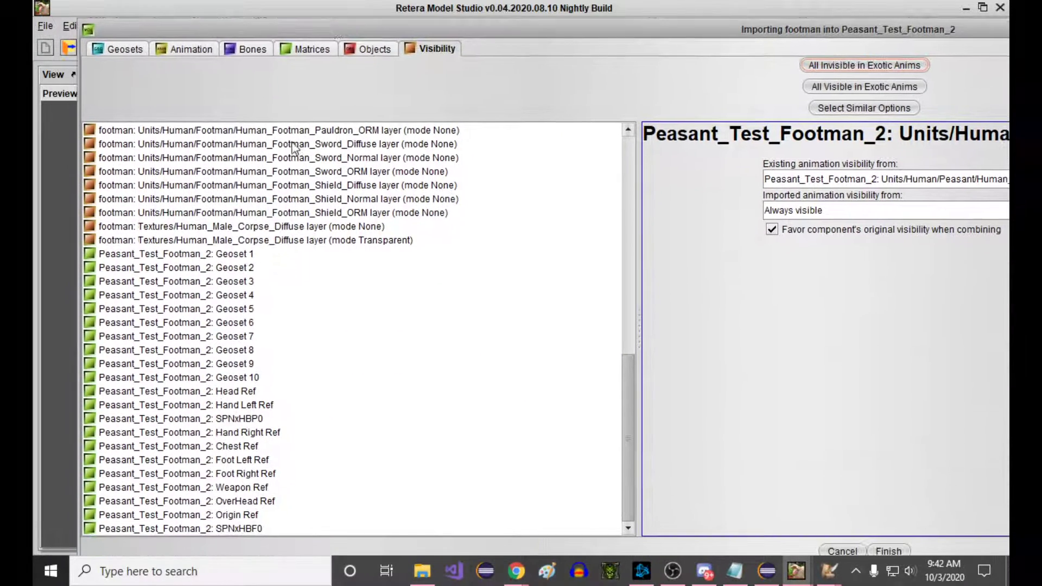
Set peasant Geoset 8 to Not visible in imported animations without favoring original visibility, and finish the merge.
left_click(176, 281)
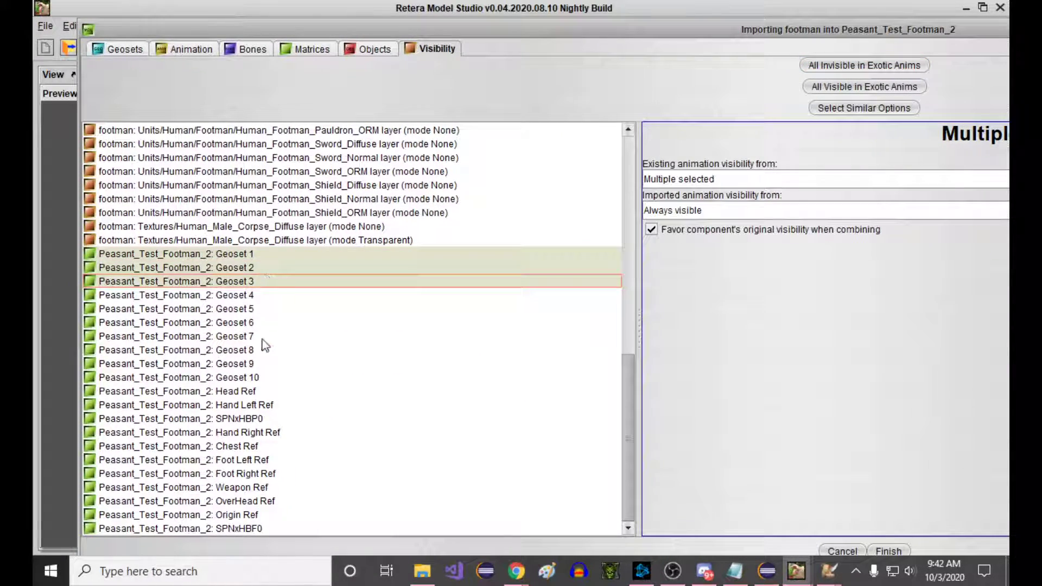
left_click(176, 349)
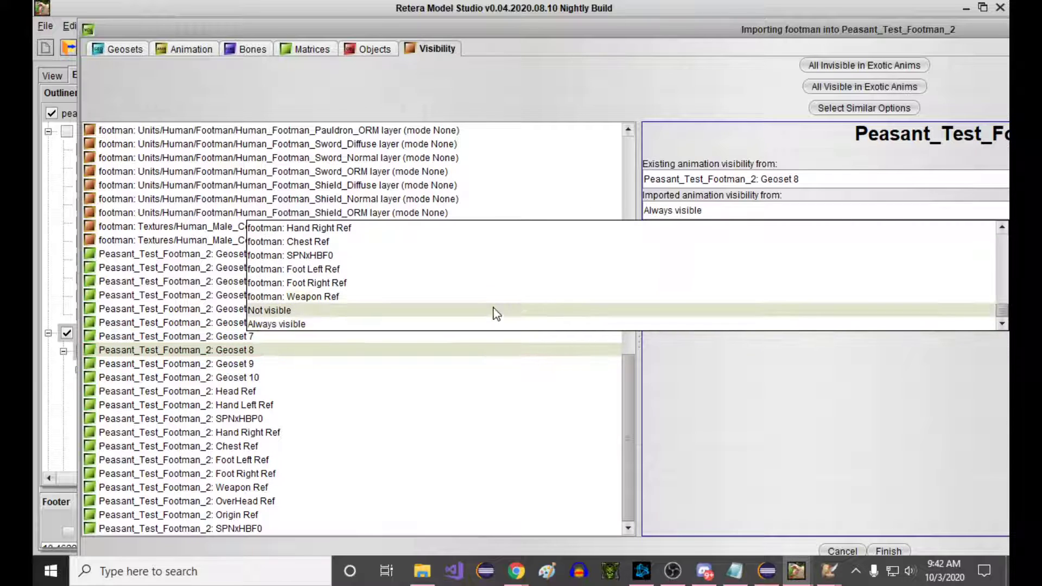
left_click(268, 310)
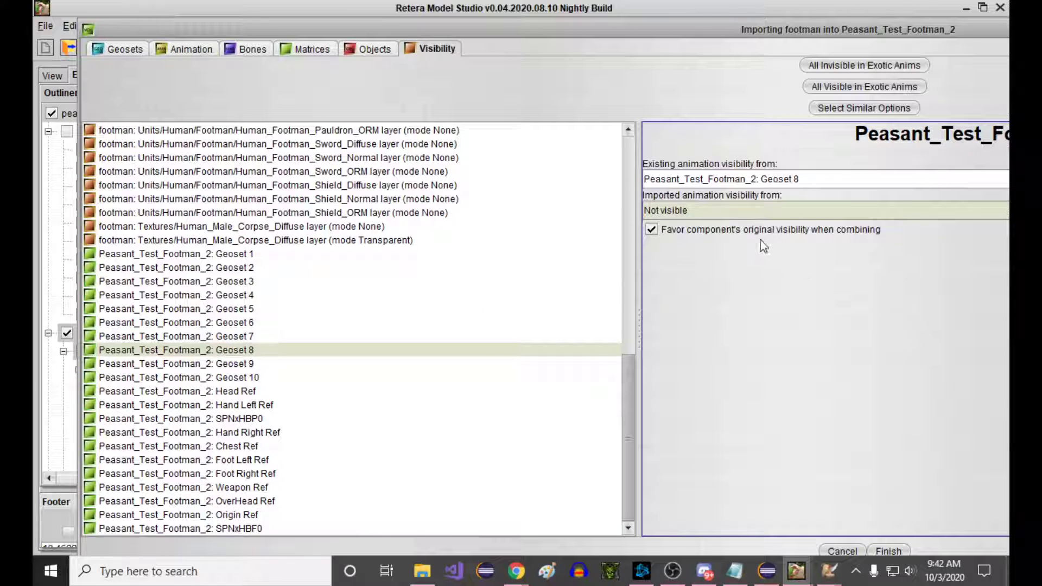
left_click(651, 230)
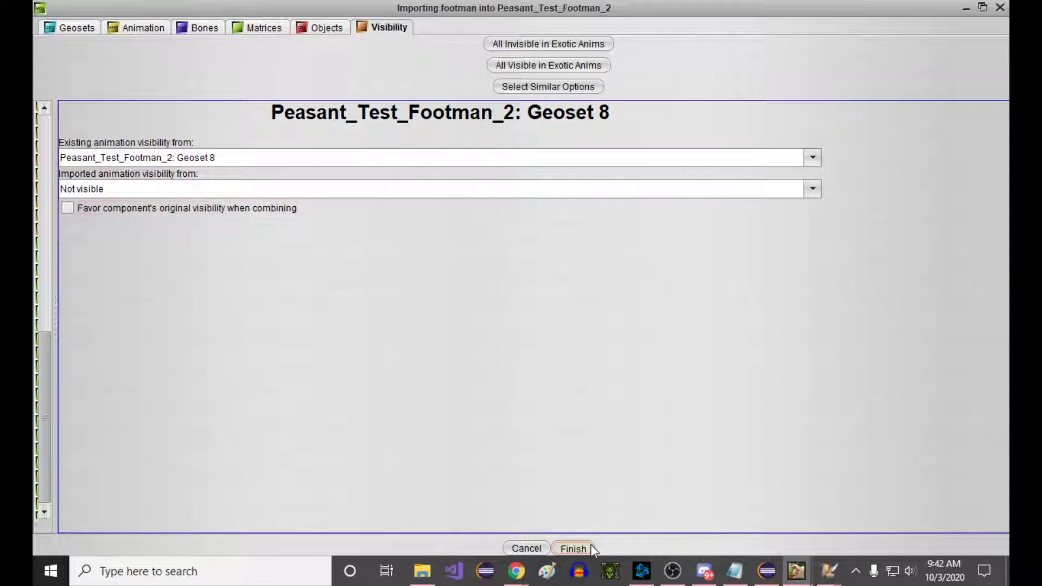
left_click(577, 548)
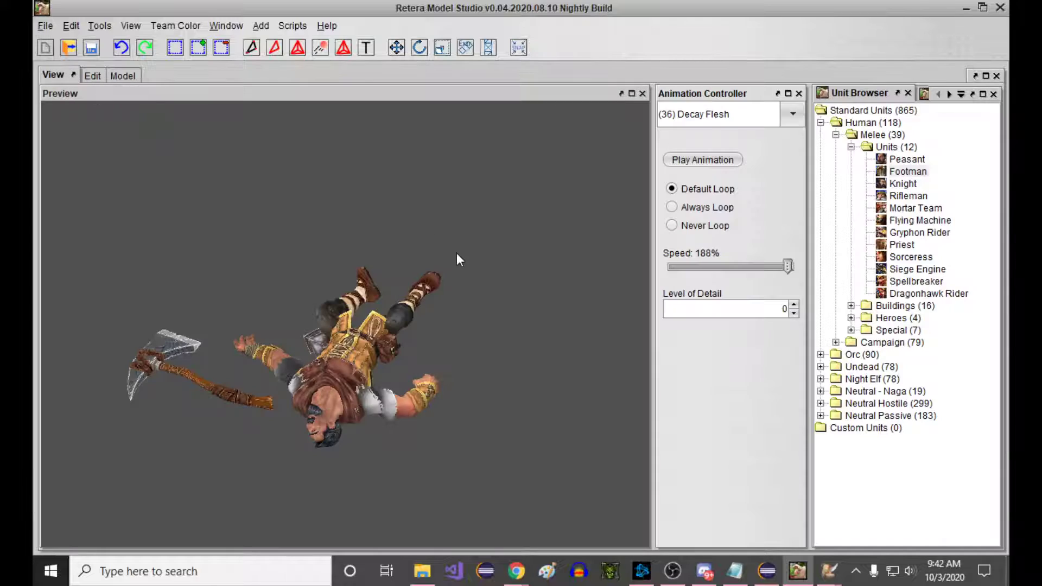
Preview the Stand Alternate 1 animation and browse the merged peasant's animation list.
left_click(792, 114)
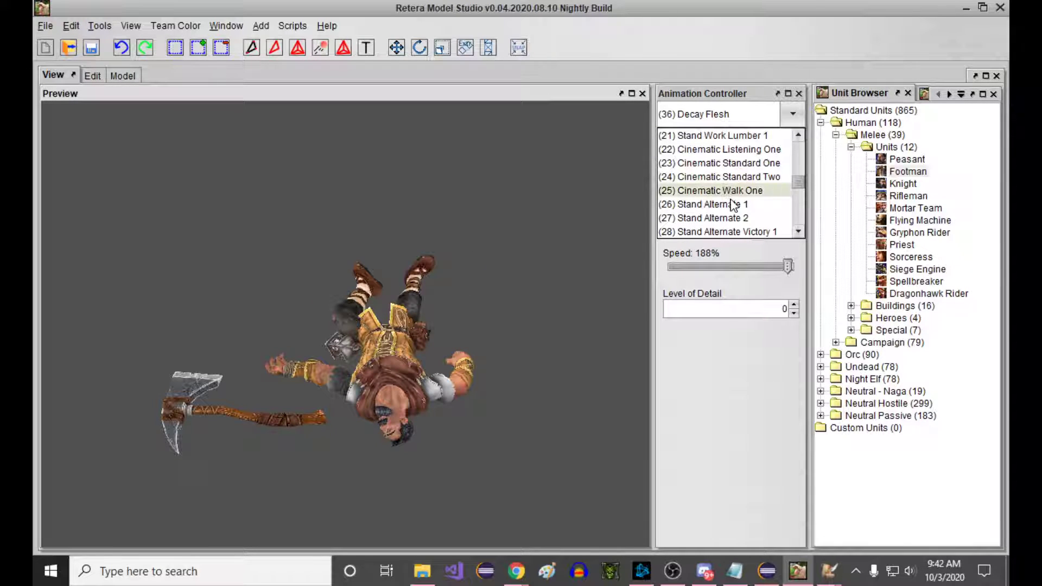
left_click(703, 204)
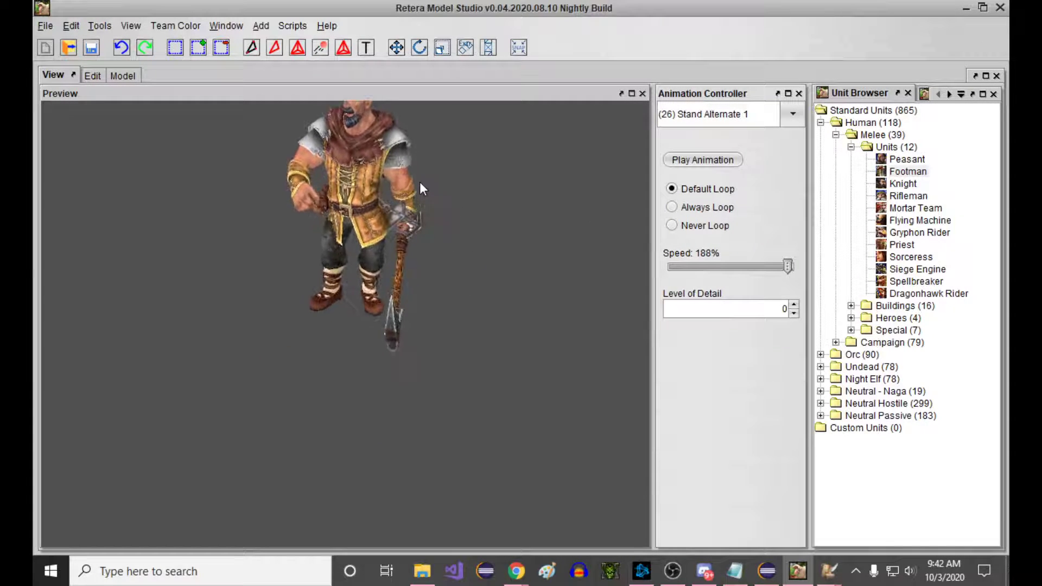
left_click(792, 114)
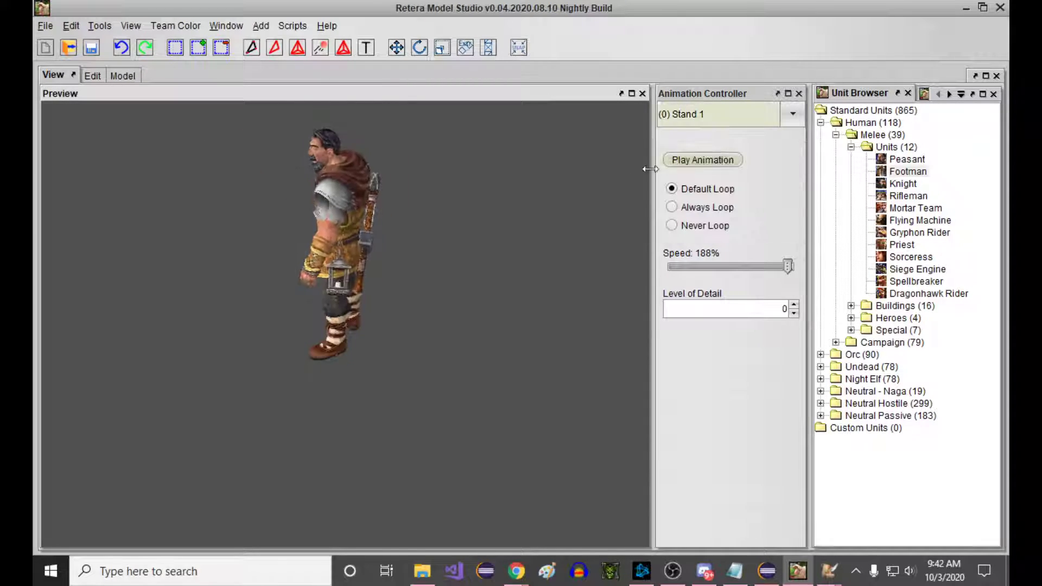
left_click(792, 114)
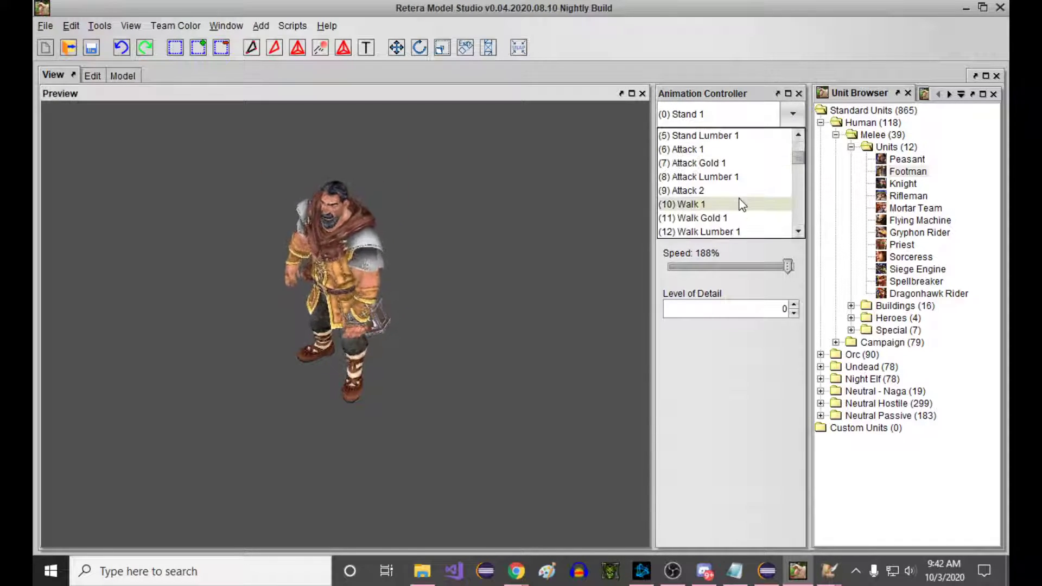
scroll("down", 3)
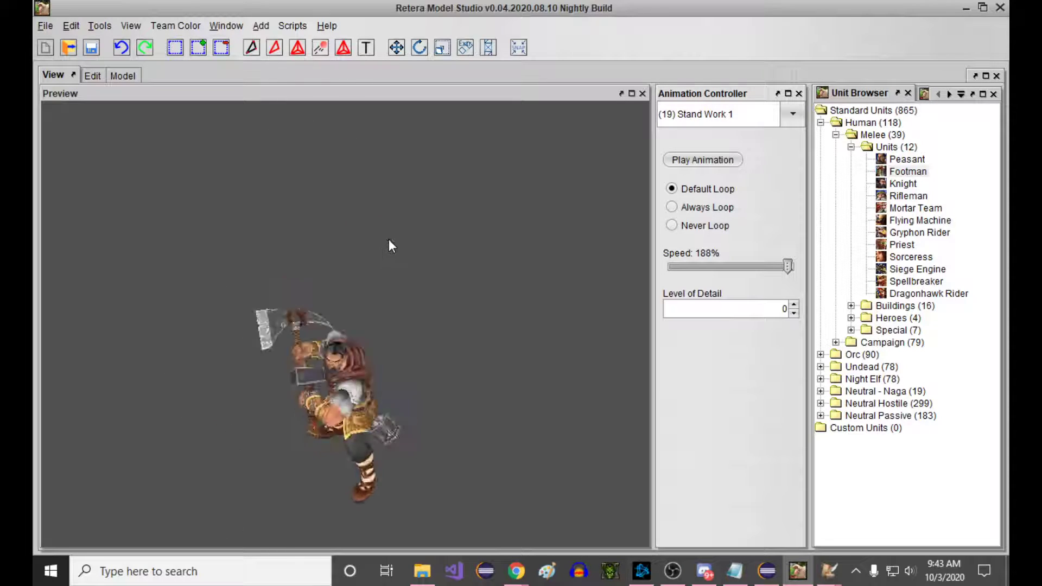
Lower playback speed to about 98%, preview Stand Work Gold 1, and bring up the World Editor.
left_click_drag(788, 266, 735, 266)
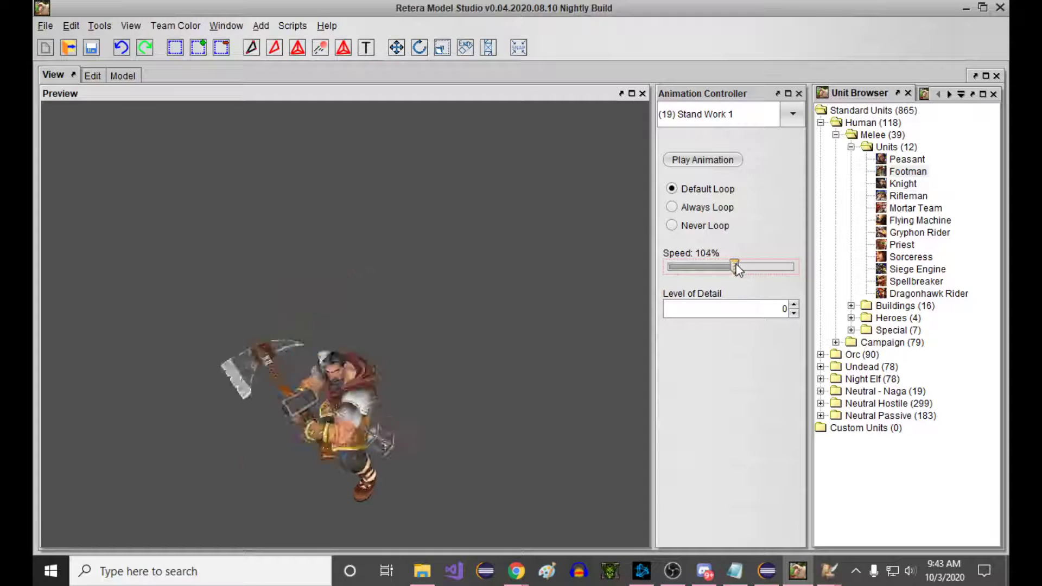
left_click_drag(738, 267, 729, 267)
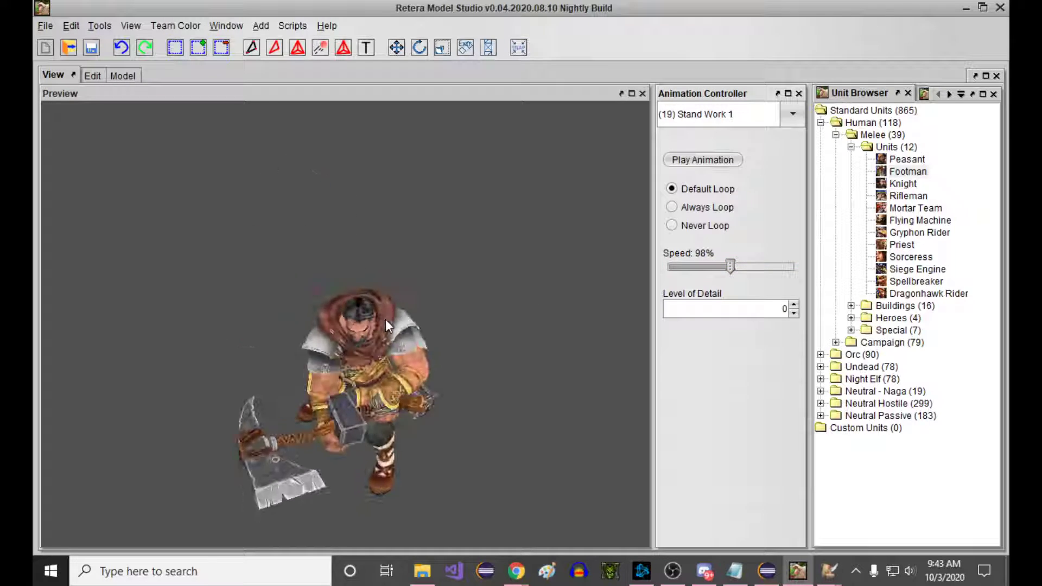
left_click(792, 114)
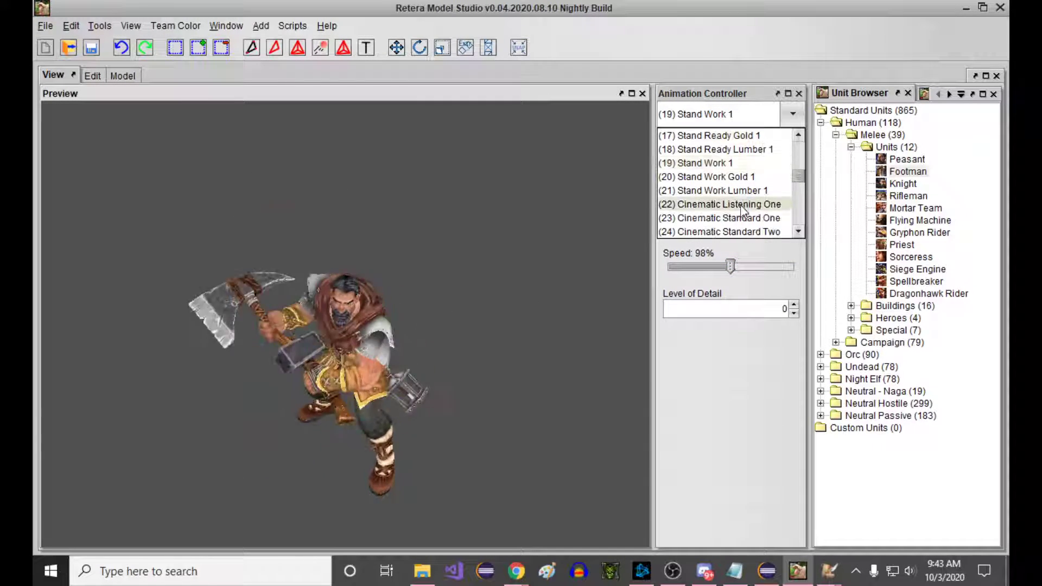
left_click(709, 176)
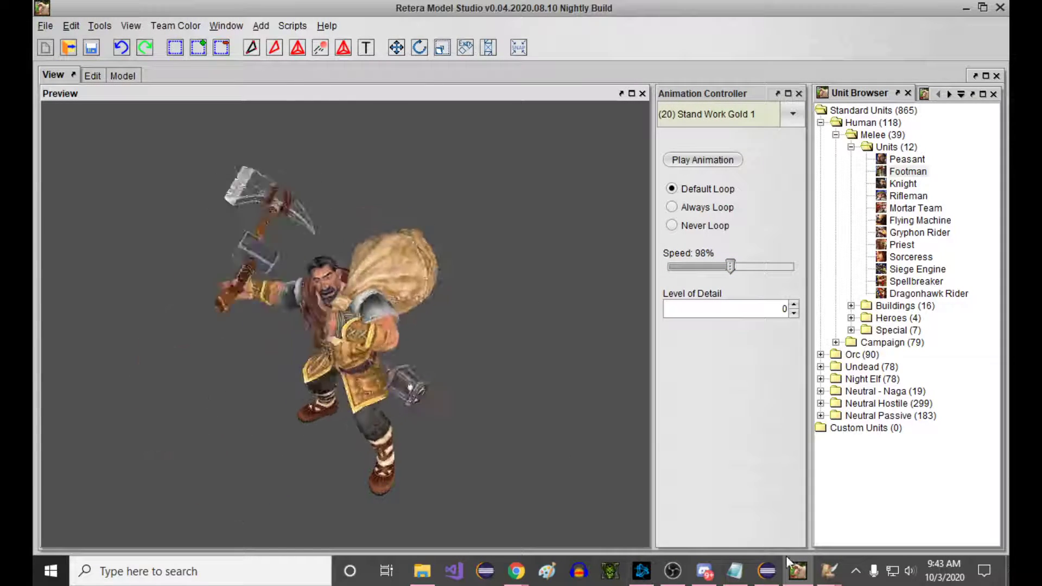
left_click(821, 571)
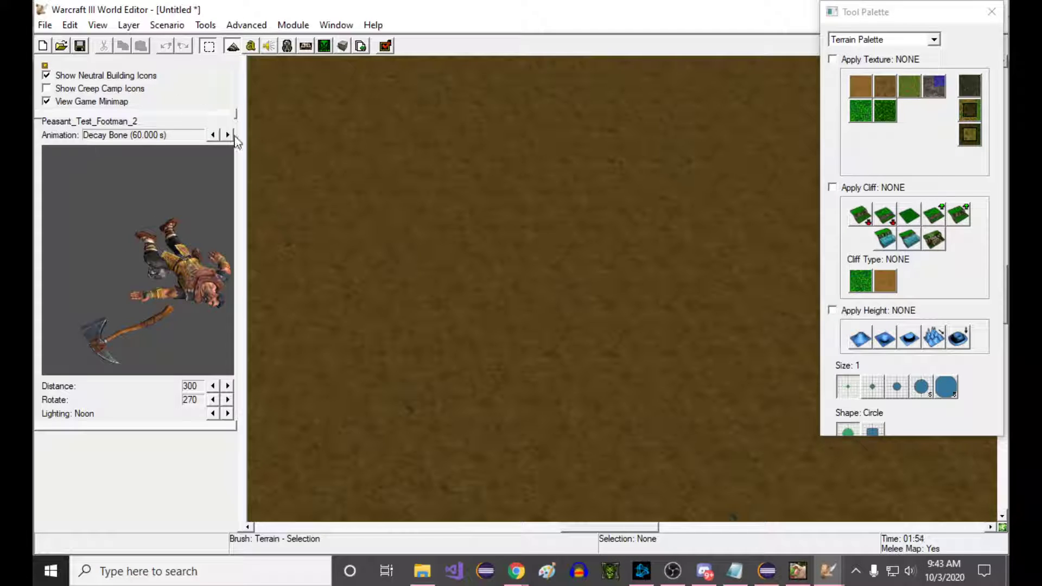
Cycle the Peasant_Test_Footman_2 preview through Decay Bone, Stand Alternate Victory 1 and Stand Work Gold 1.
left_click(227, 135)
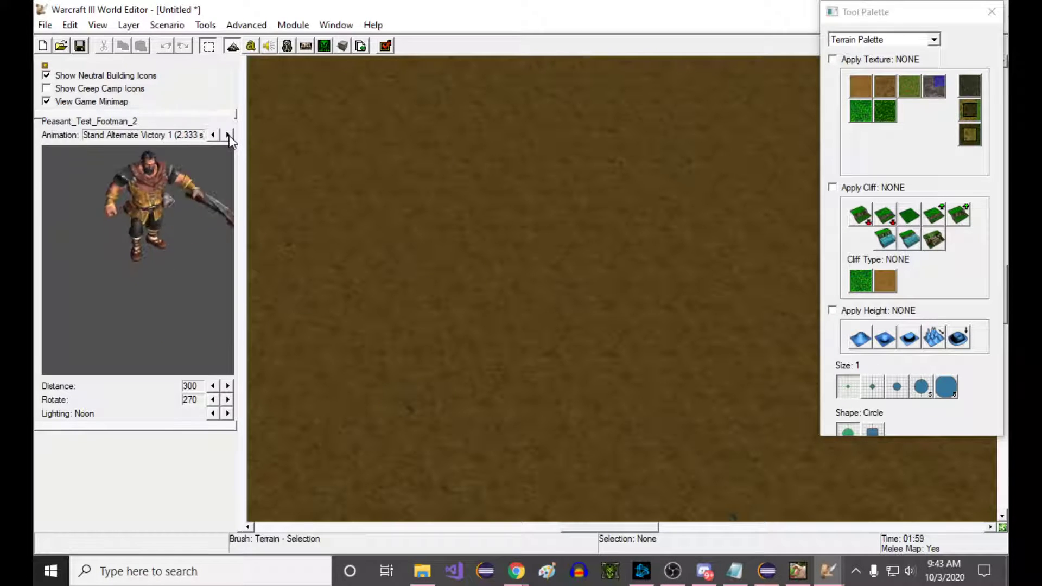
left_click(228, 134)
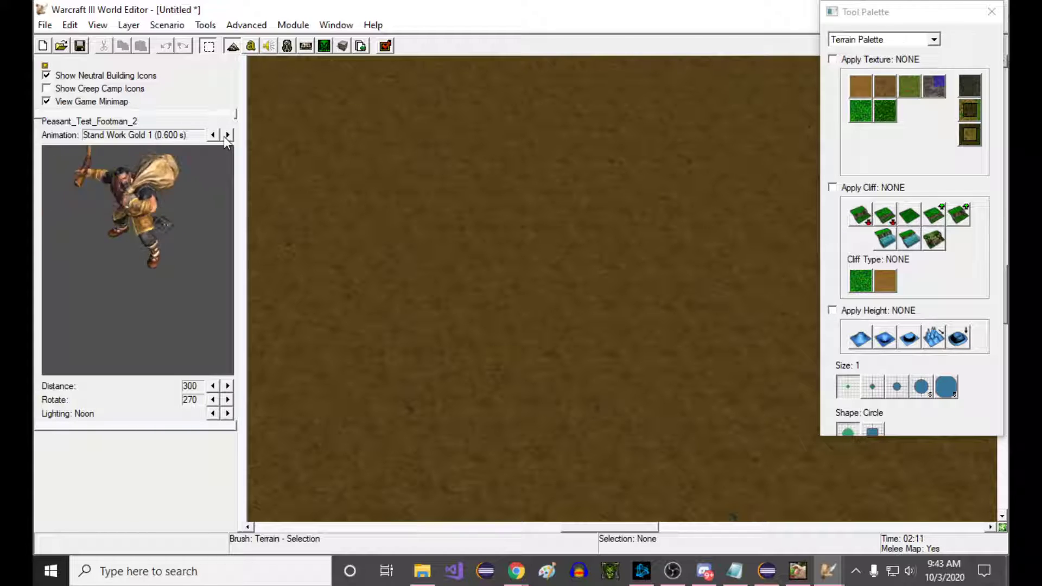
left_click(213, 135)
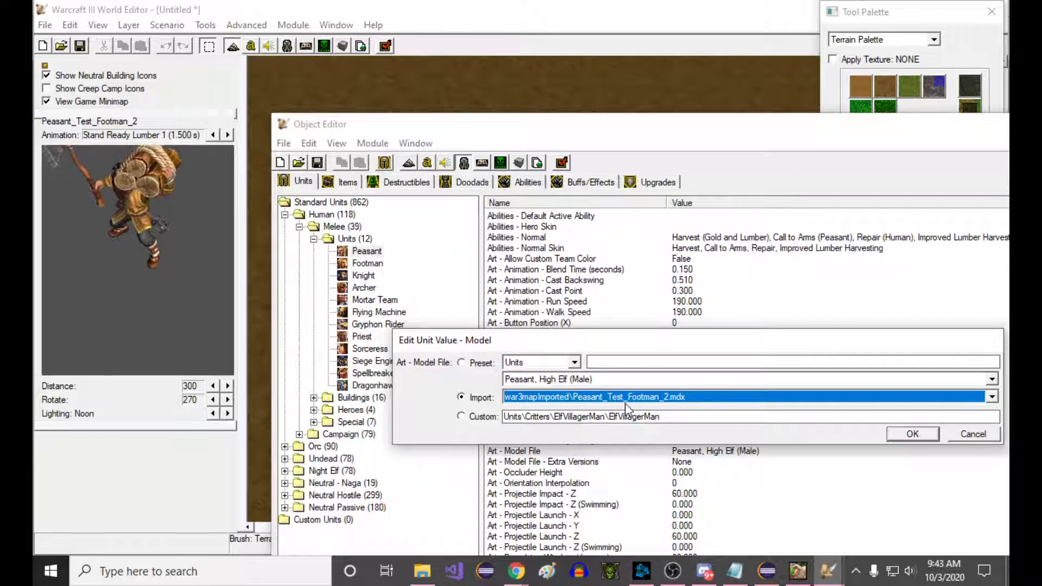
Point the Peasant unit's custom model path back to Units\Human\Peasant.
left_click(590, 417)
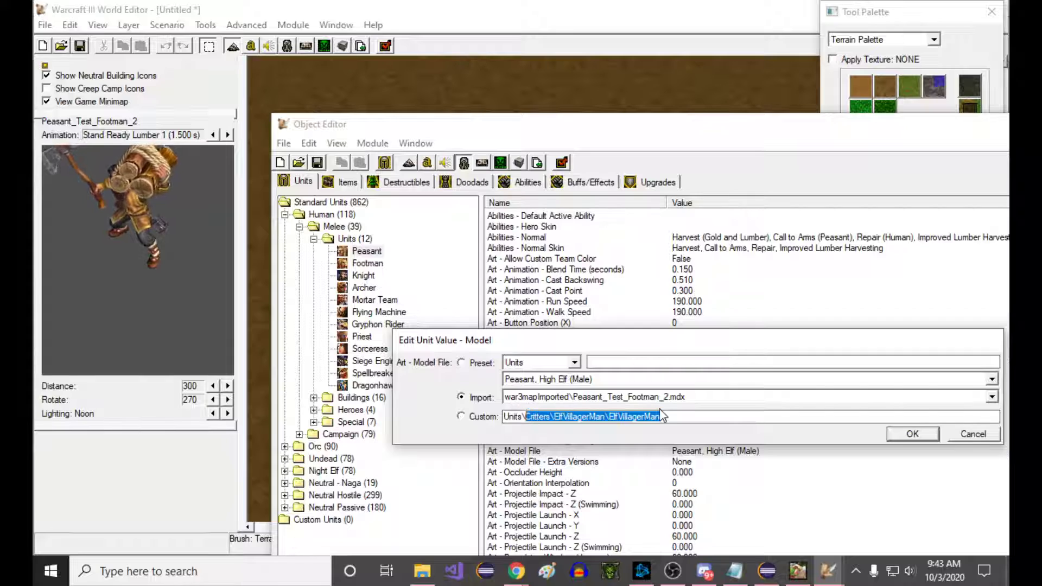
type("Units\\Human\\Peasant")
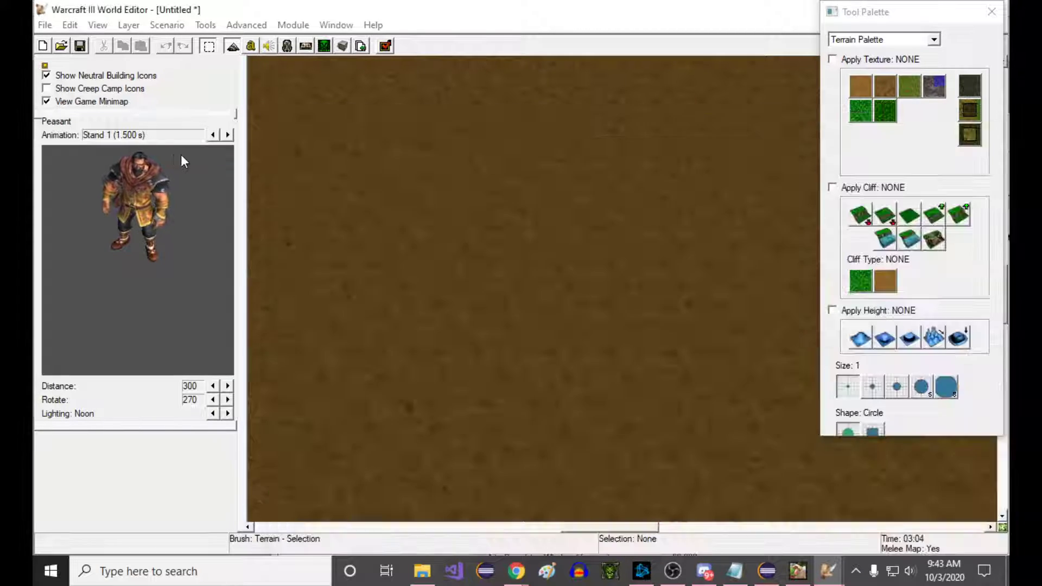
left_click(228, 135)
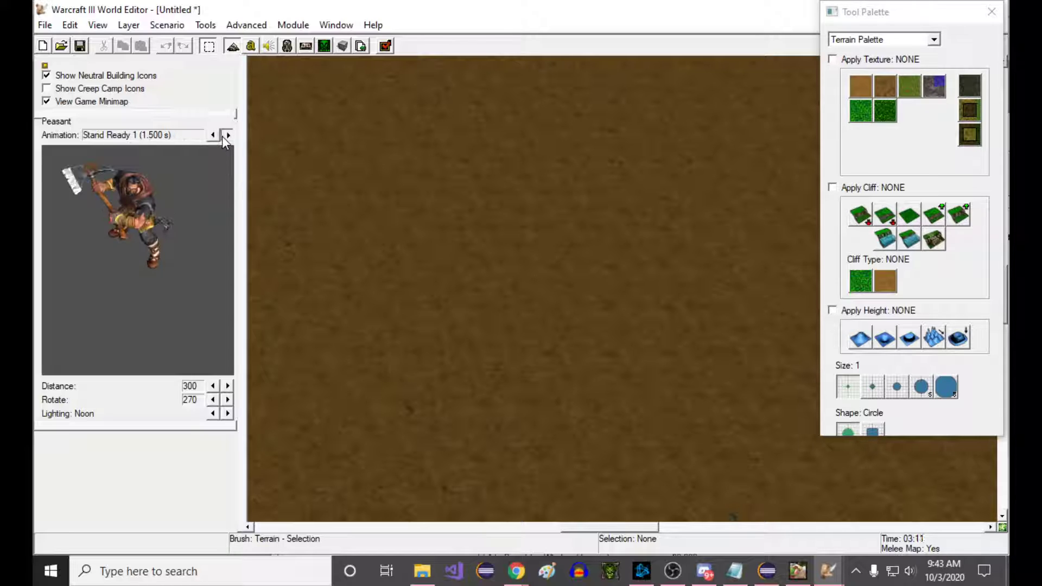
left_click(228, 135)
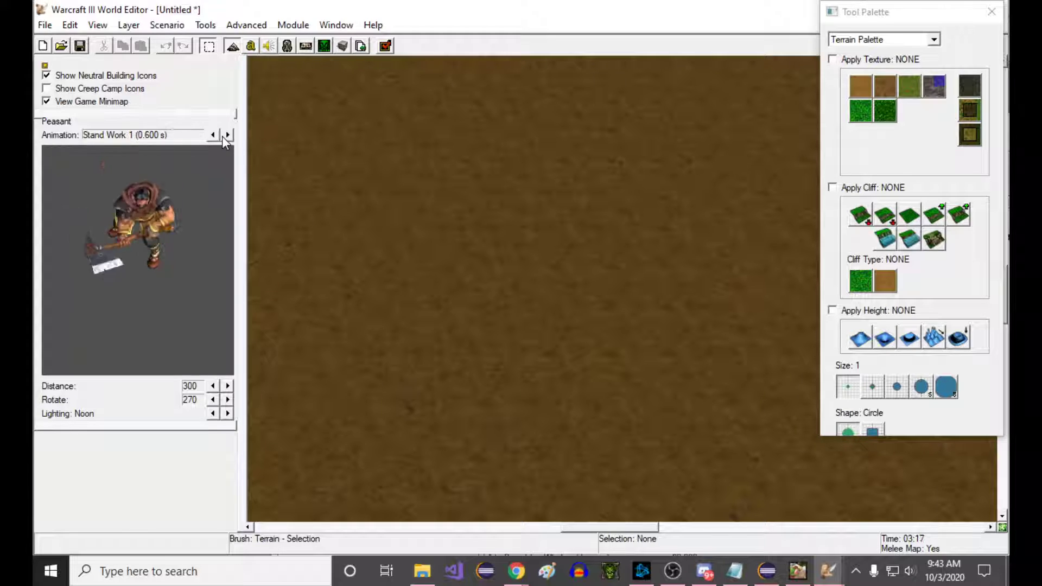
left_click(227, 135)
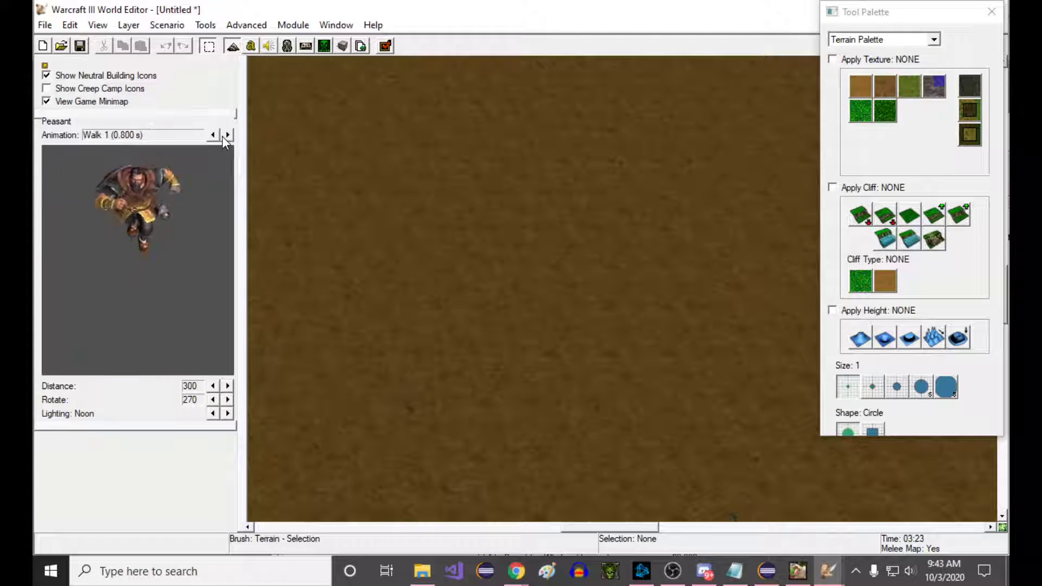
left_click(228, 135)
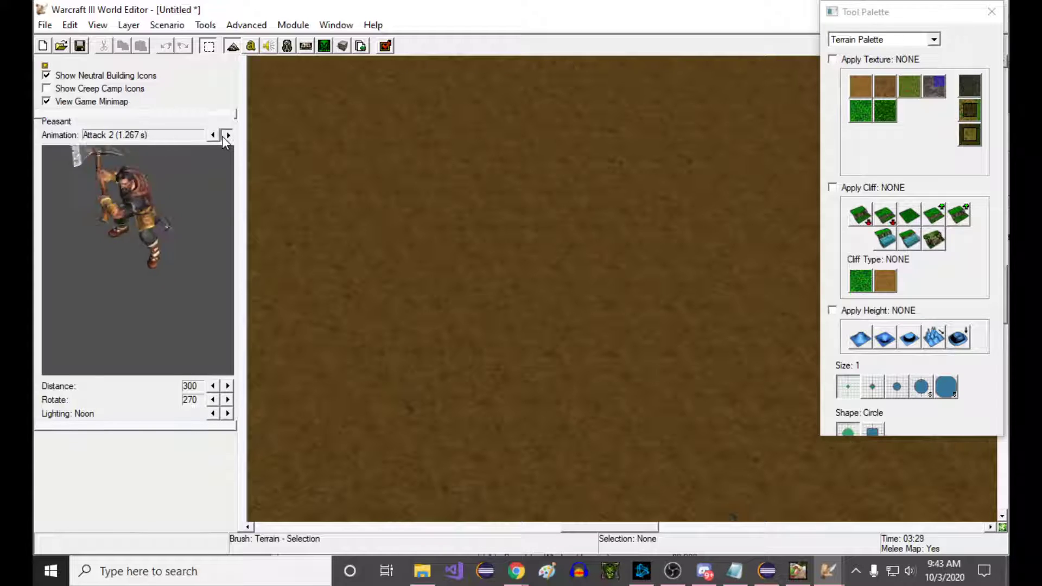
left_click(226, 135)
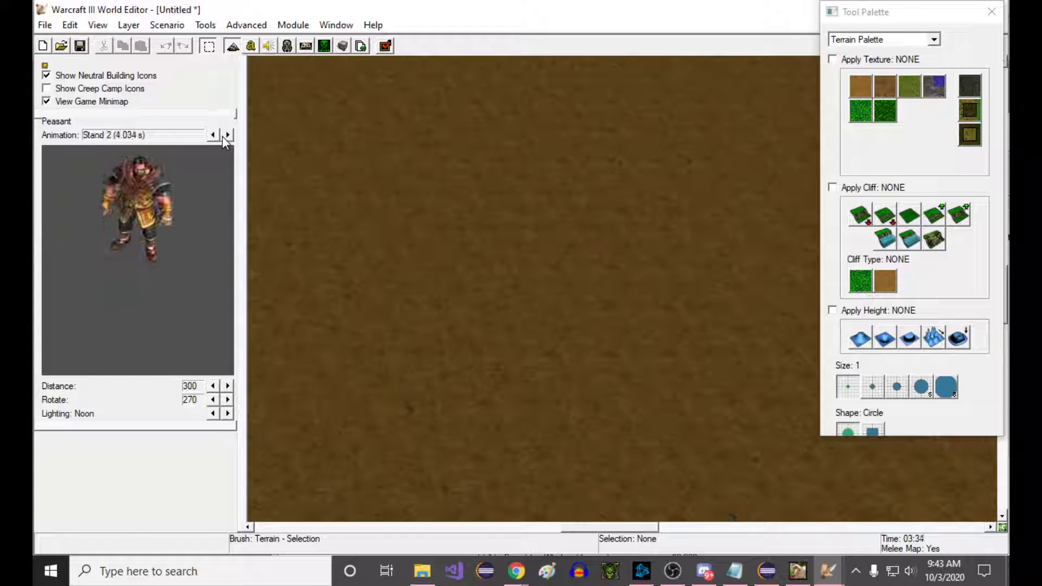
left_click(227, 135)
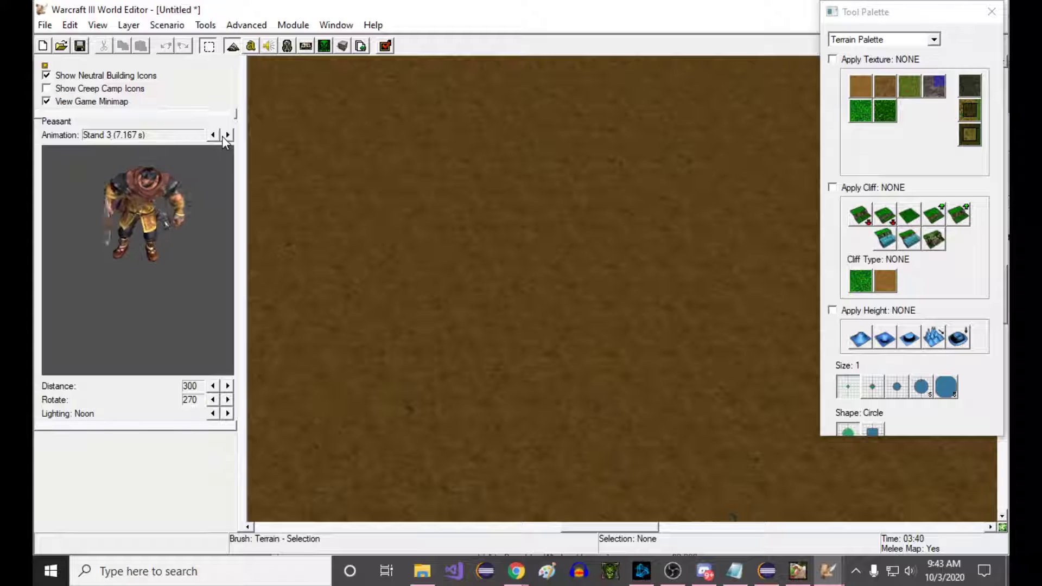
left_click(227, 134)
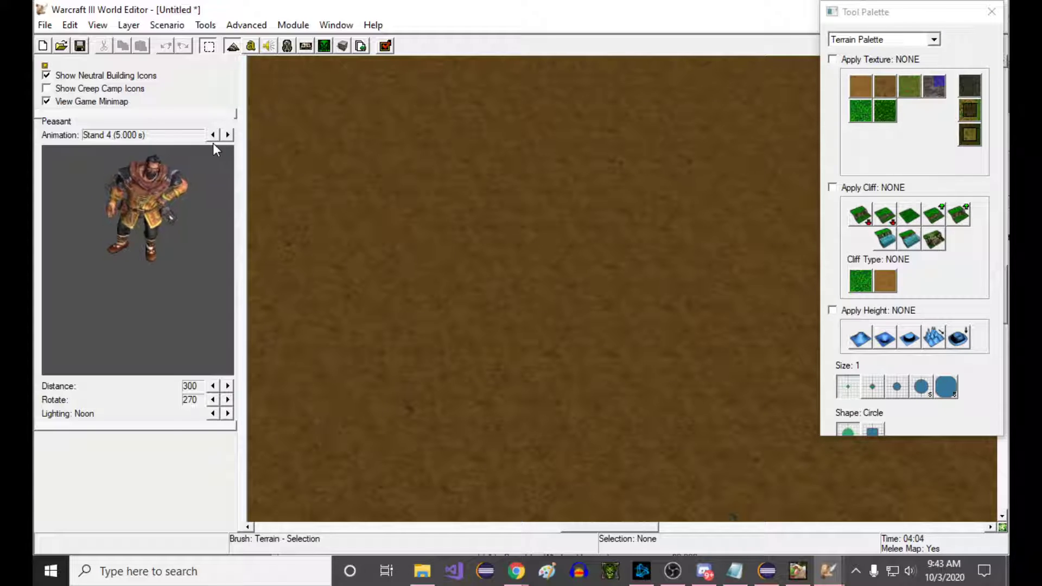
left_click(213, 135)
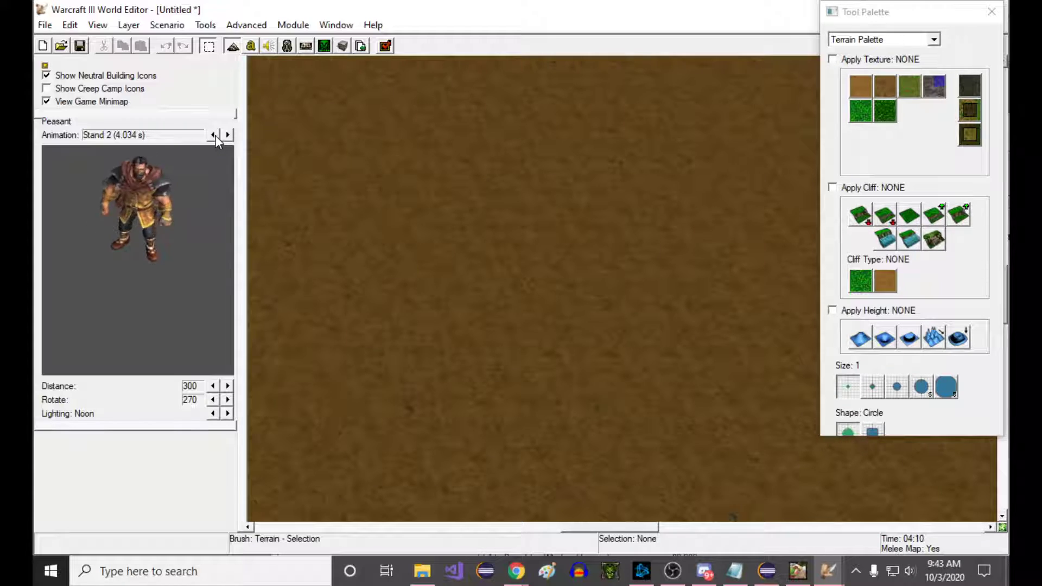
left_click(213, 135)
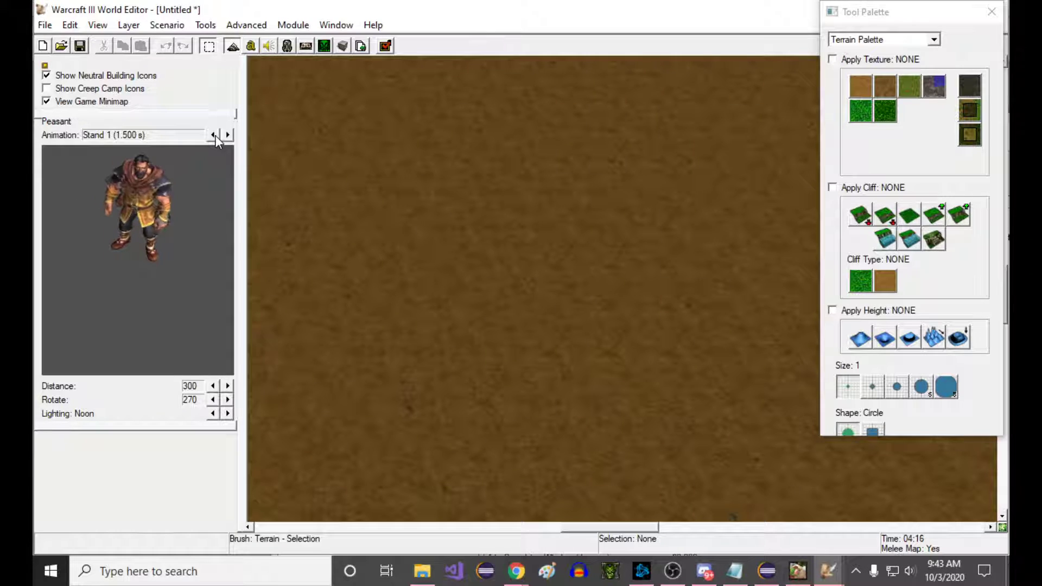
left_click(228, 134)
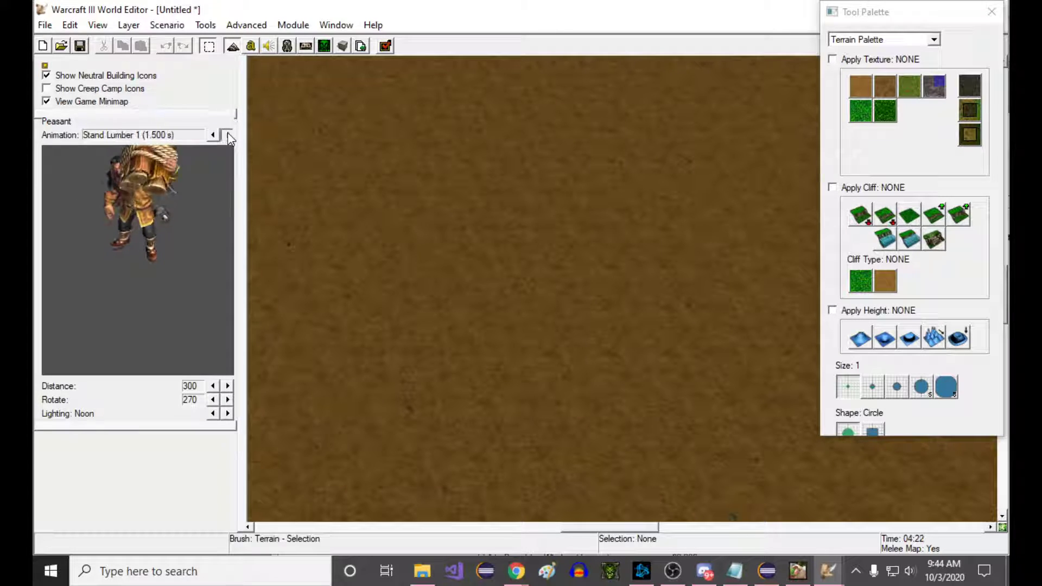
left_click(226, 134)
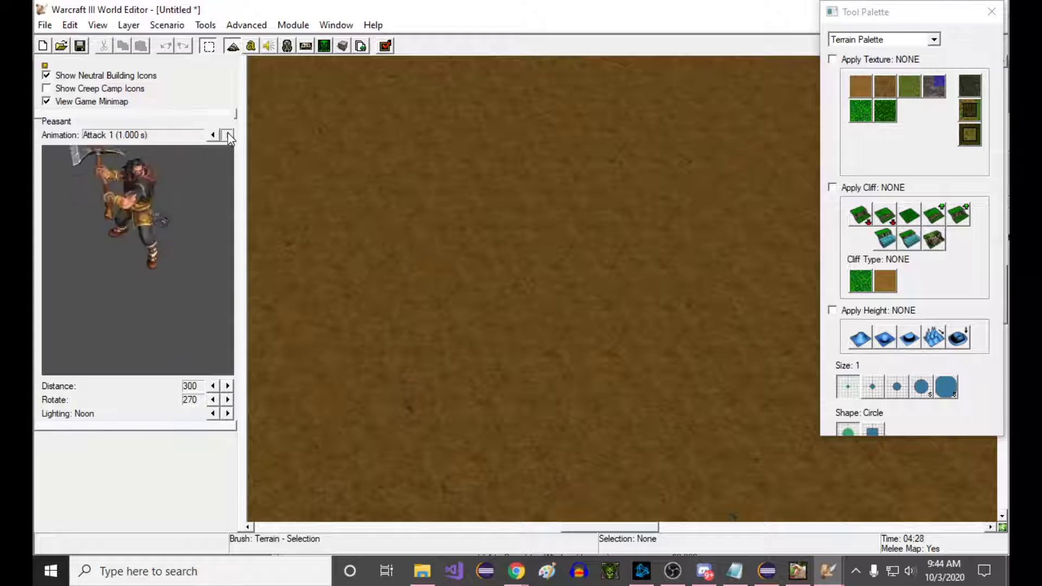
left_click(226, 134)
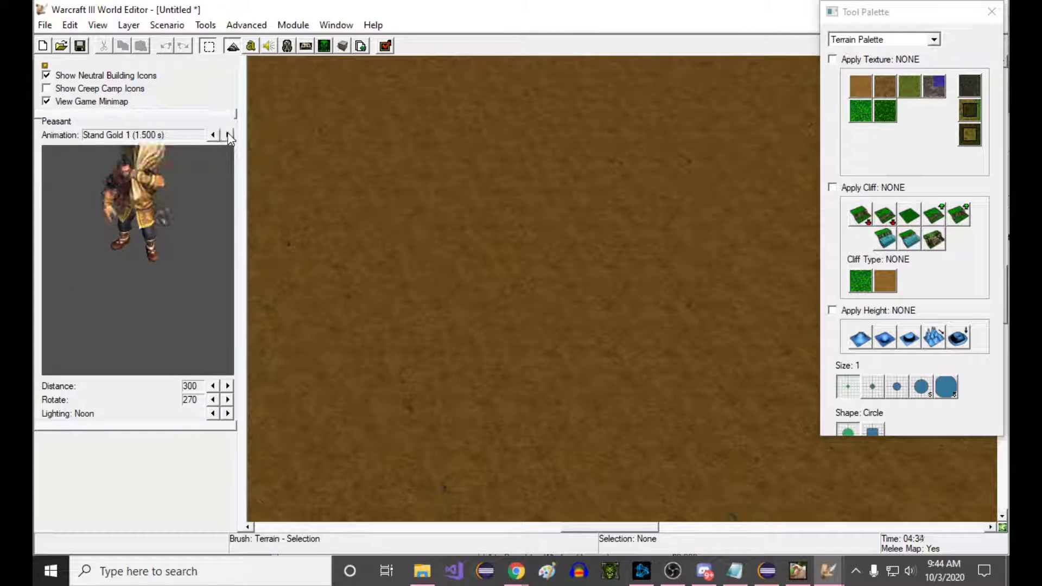
left_click(228, 135)
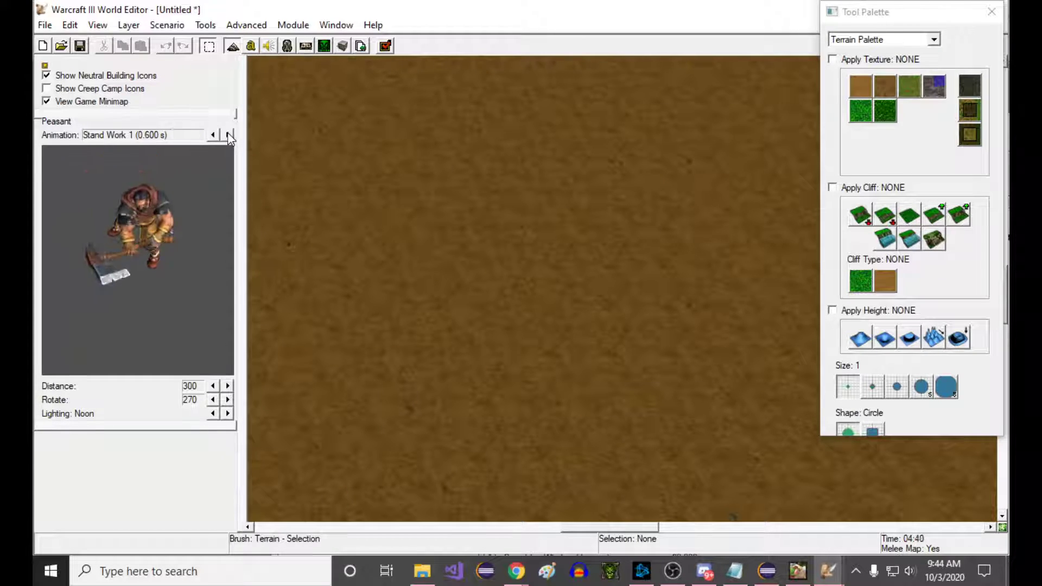
left_click(228, 134)
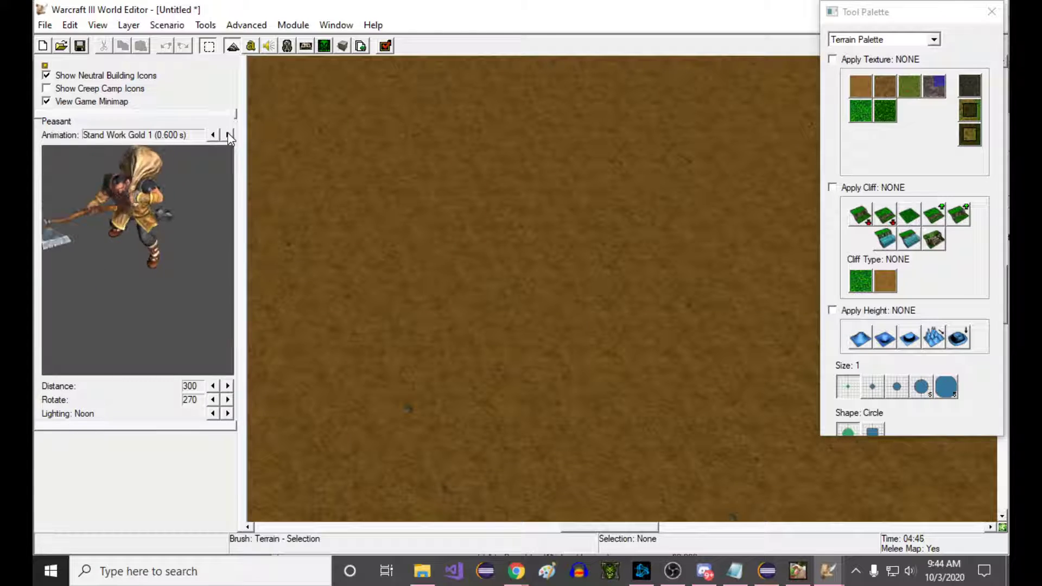
left_click(228, 134)
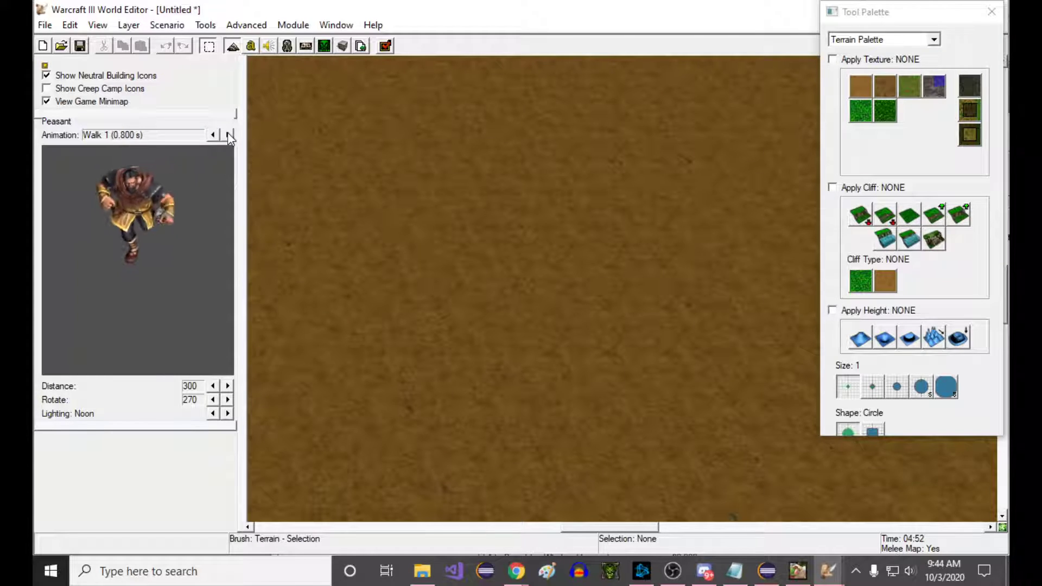
left_click(228, 134)
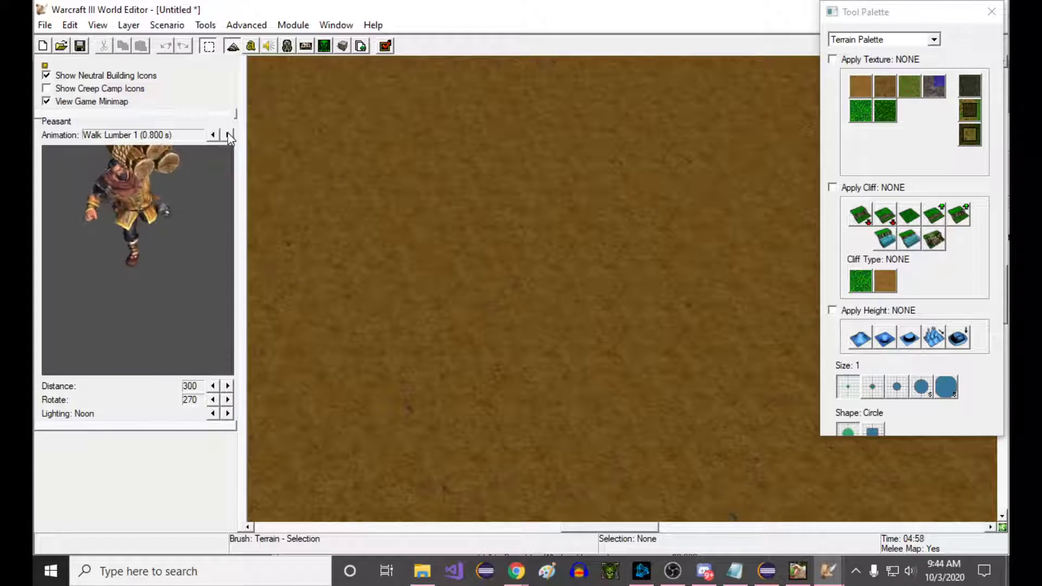
left_click(228, 134)
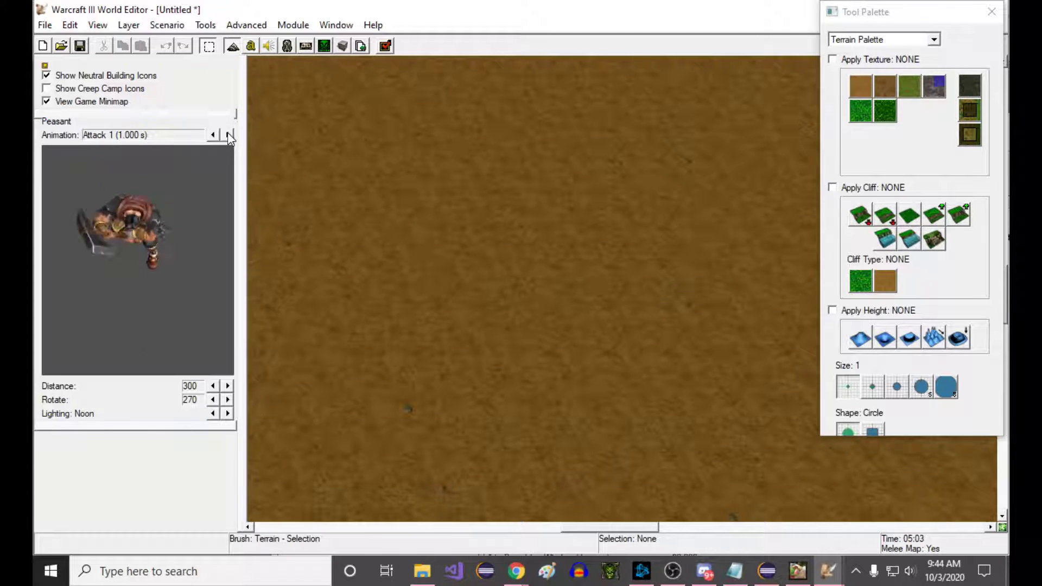
left_click(228, 134)
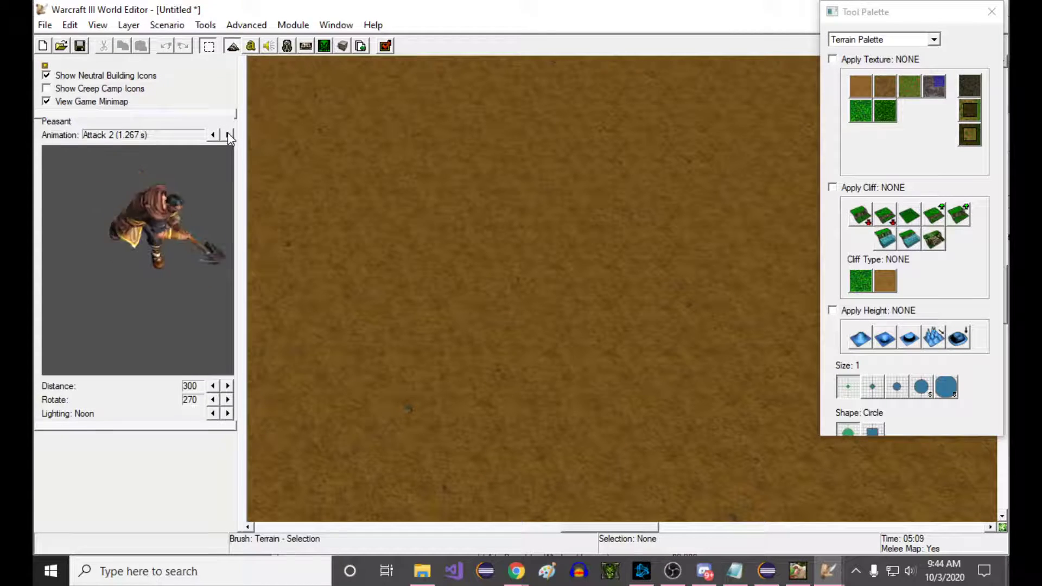
left_click(229, 134)
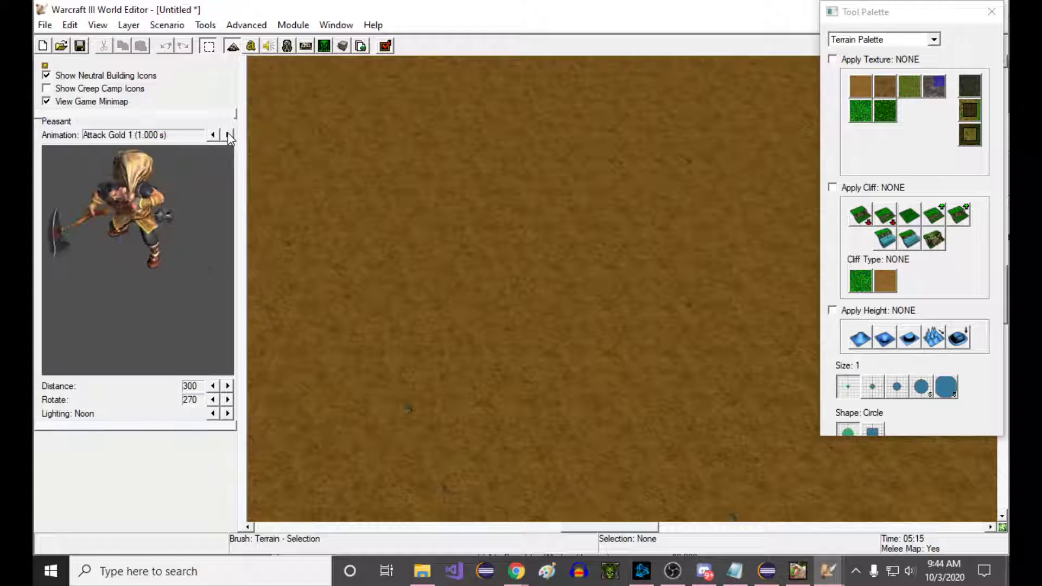
left_click(227, 135)
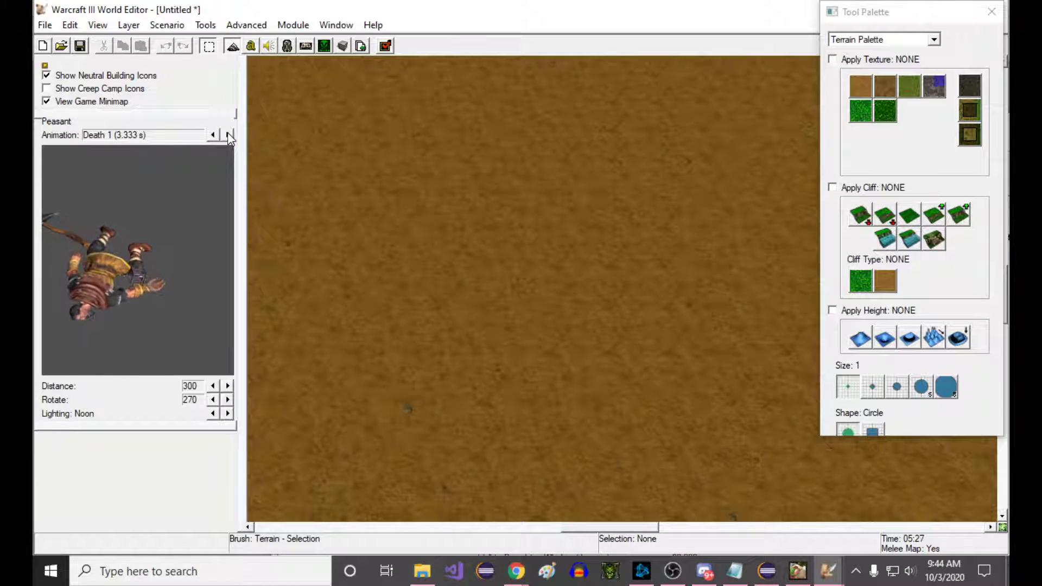
left_click(227, 135)
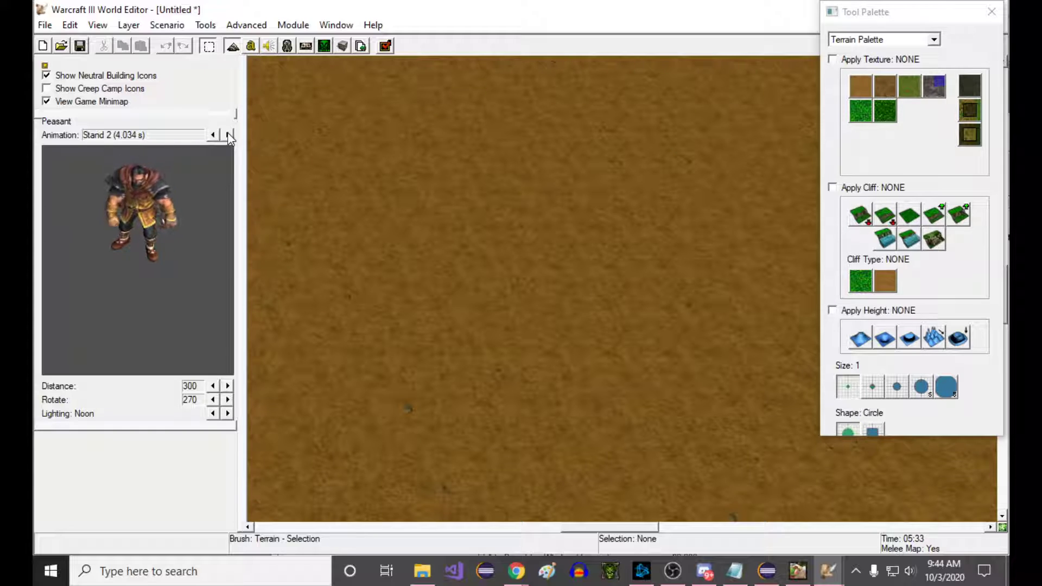
left_click(228, 135)
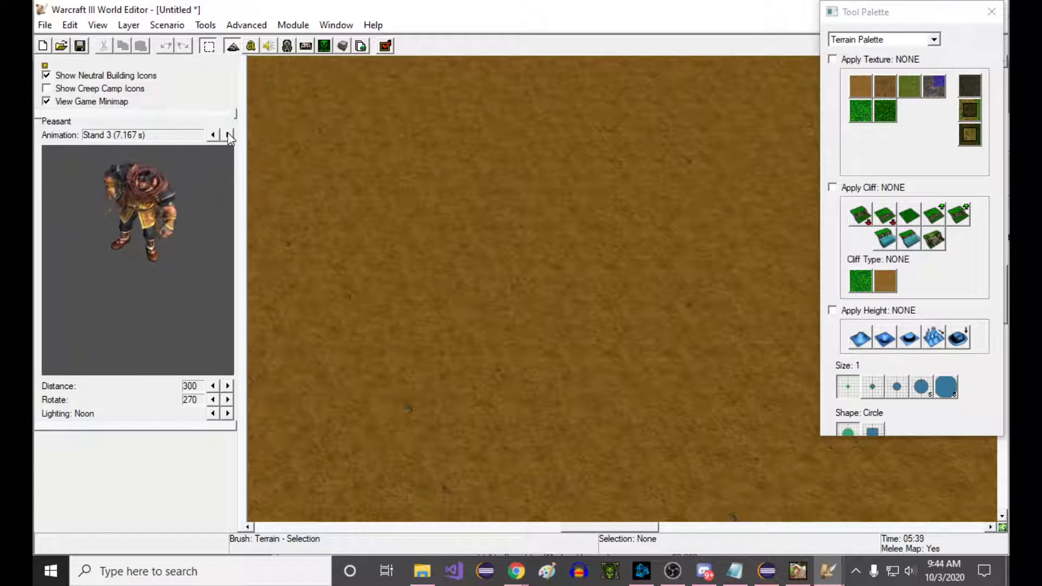
left_click(228, 134)
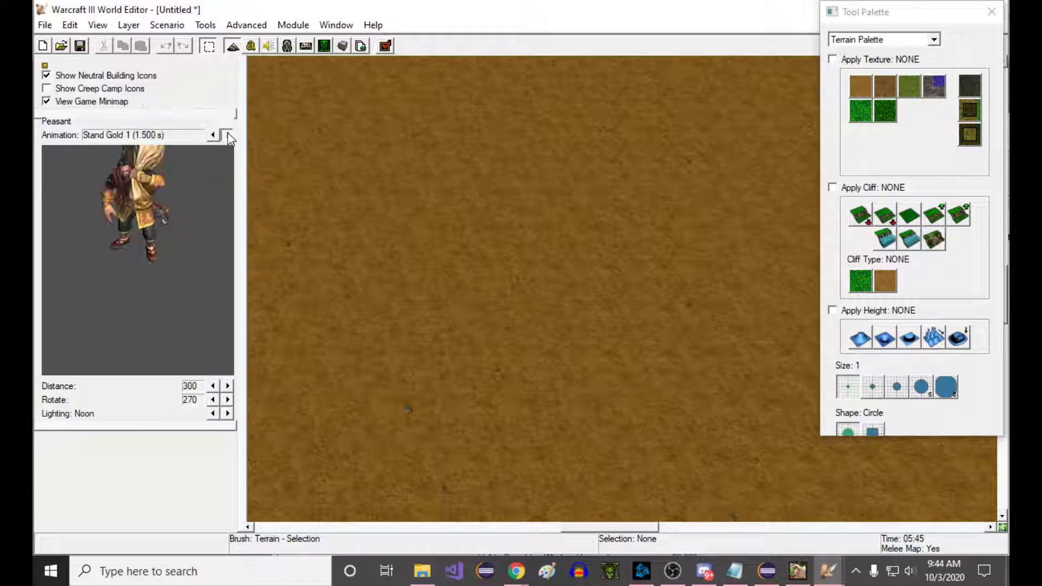
left_click(228, 134)
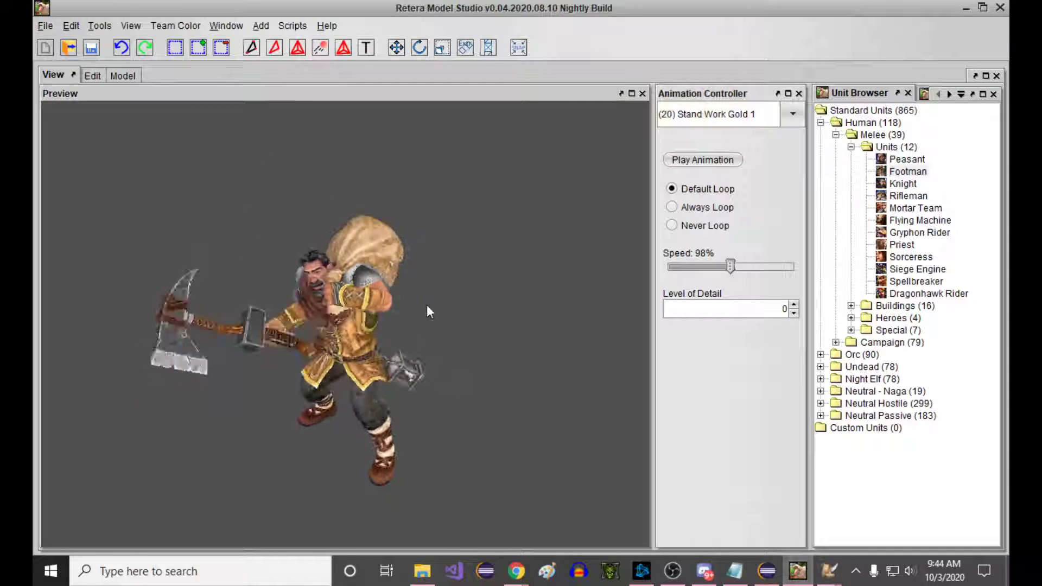
Uncheck the root 'peasant' Outliner entry to hide all geosets and nodes, then return to the preview.
left_click(94, 75)
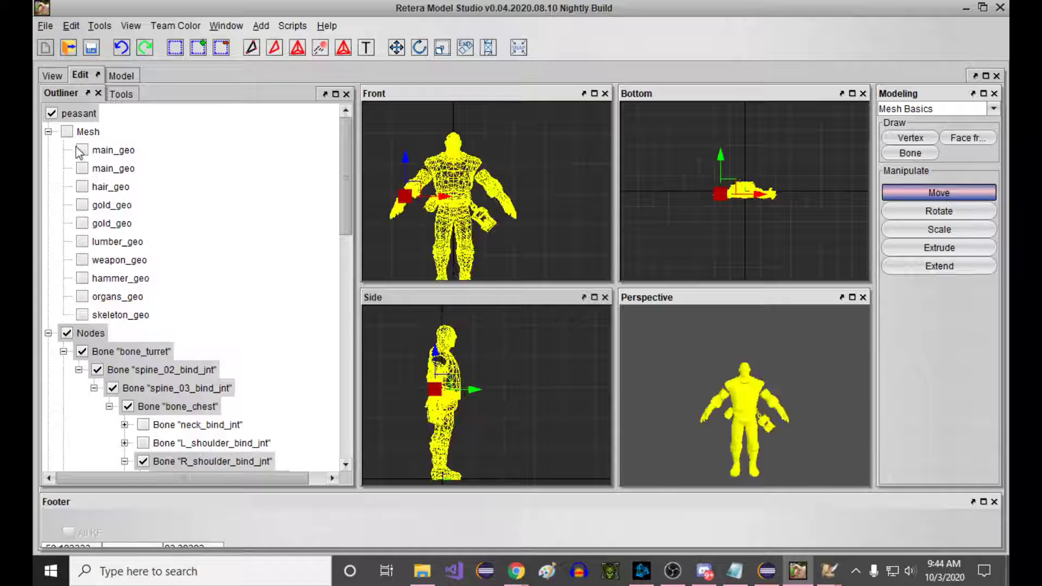
left_click(52, 113)
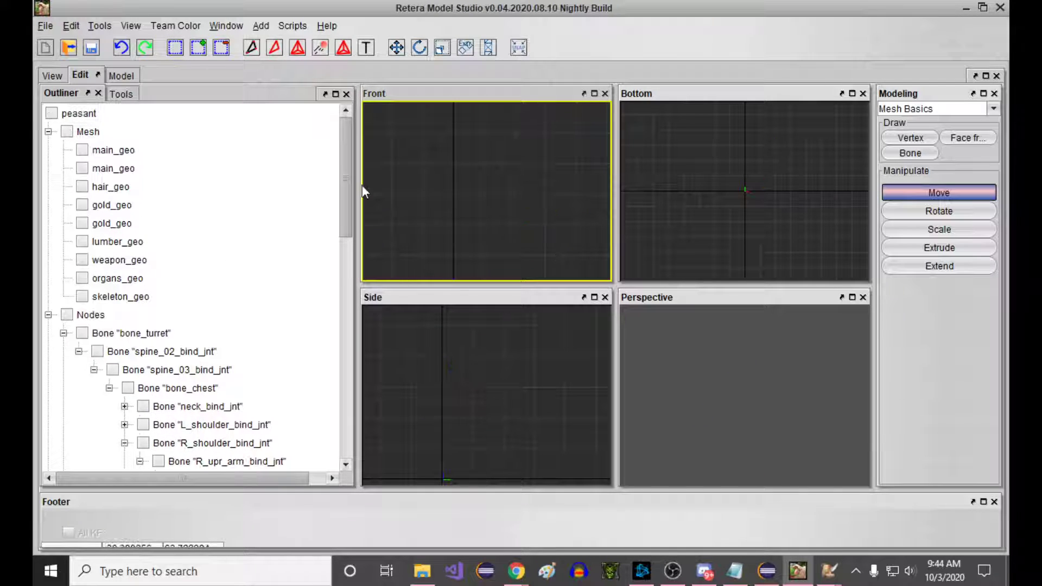
left_click(52, 74)
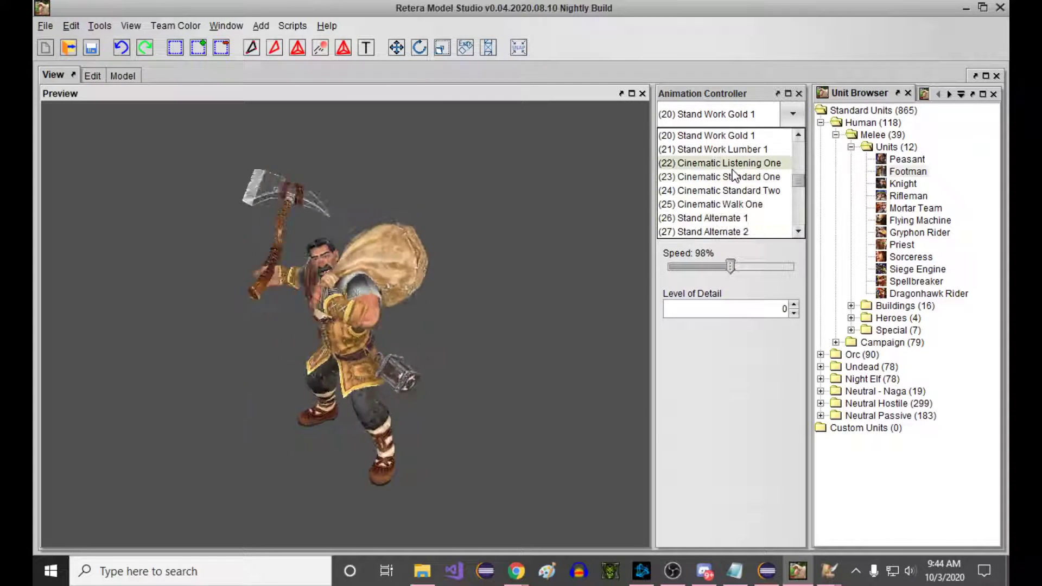
Run the peasant preview through Cinematic Standard One and Stand Alternate 1, then use the File menu.
left_click(724, 177)
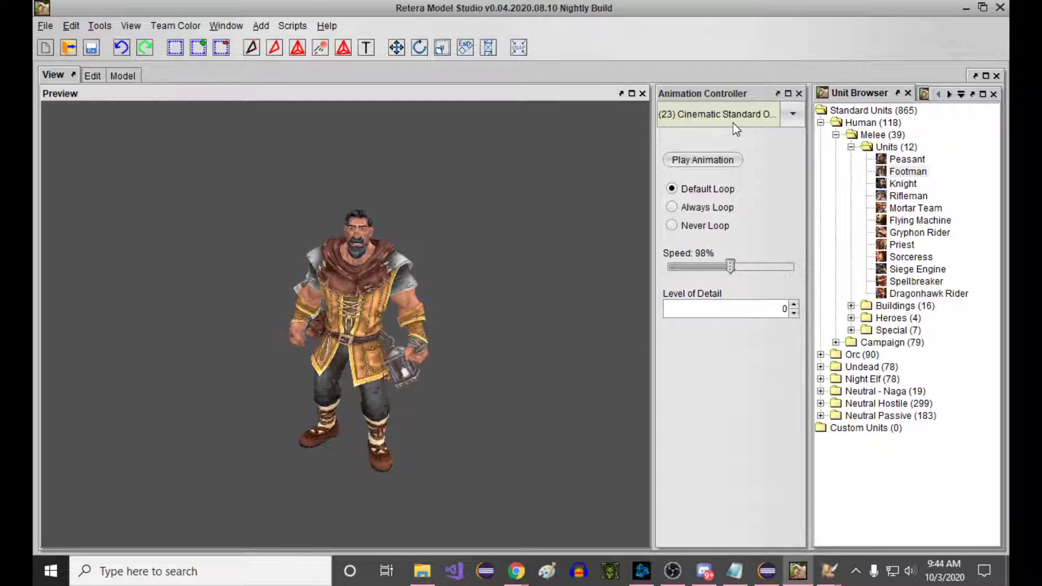
left_click(791, 114)
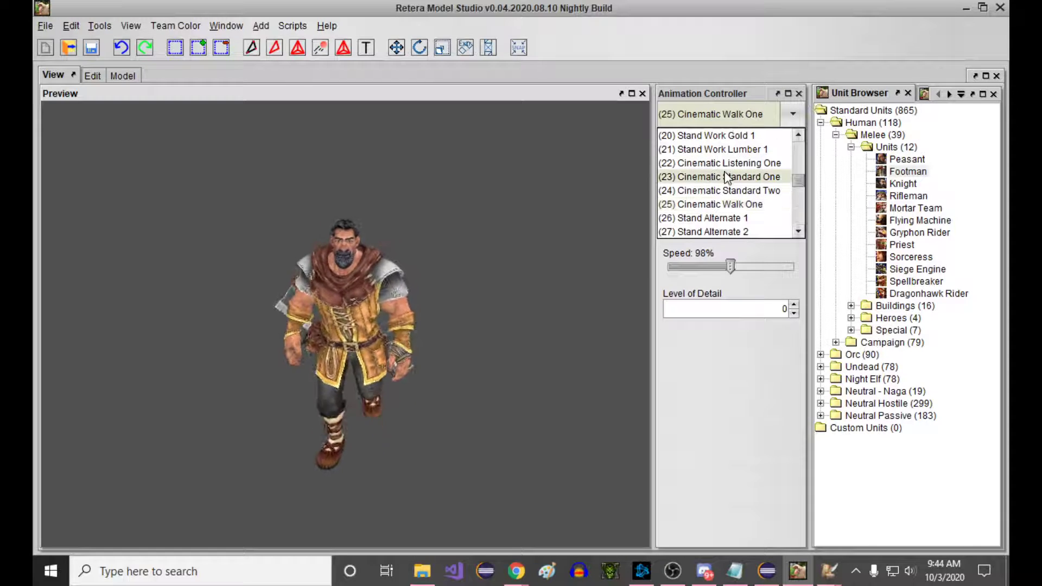
left_click(711, 219)
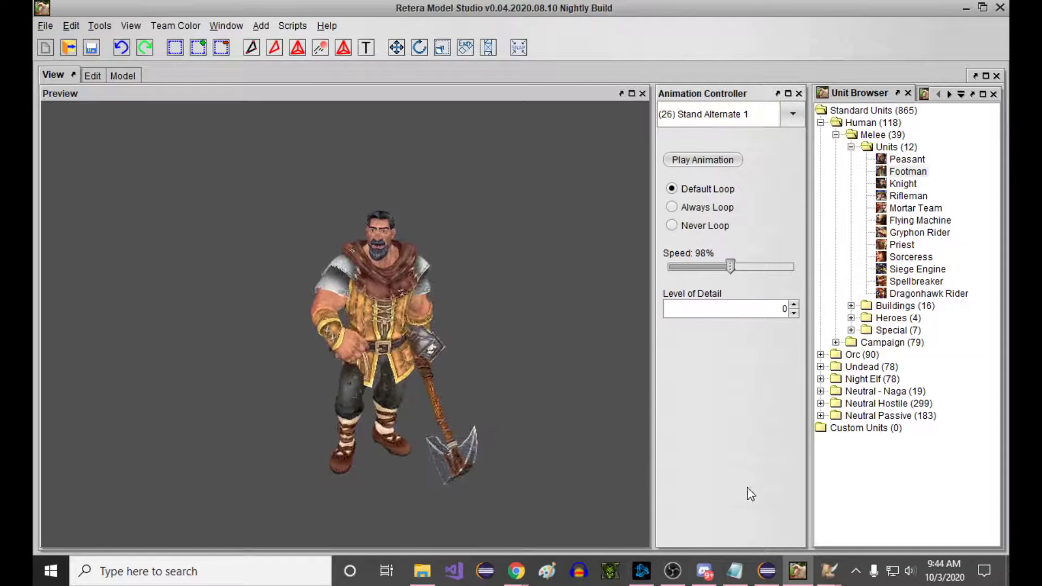
left_click(46, 26)
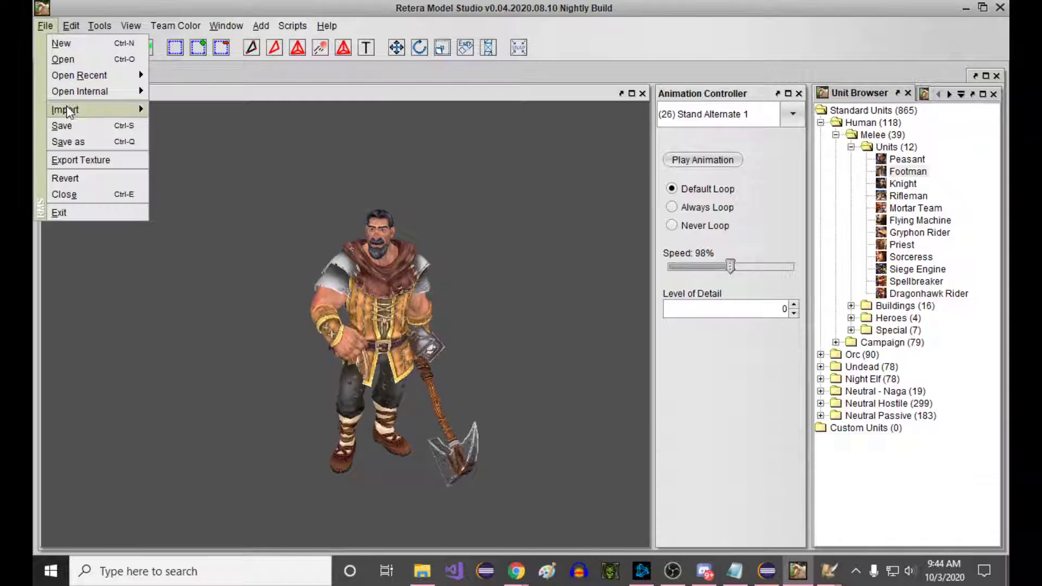
left_click(67, 141)
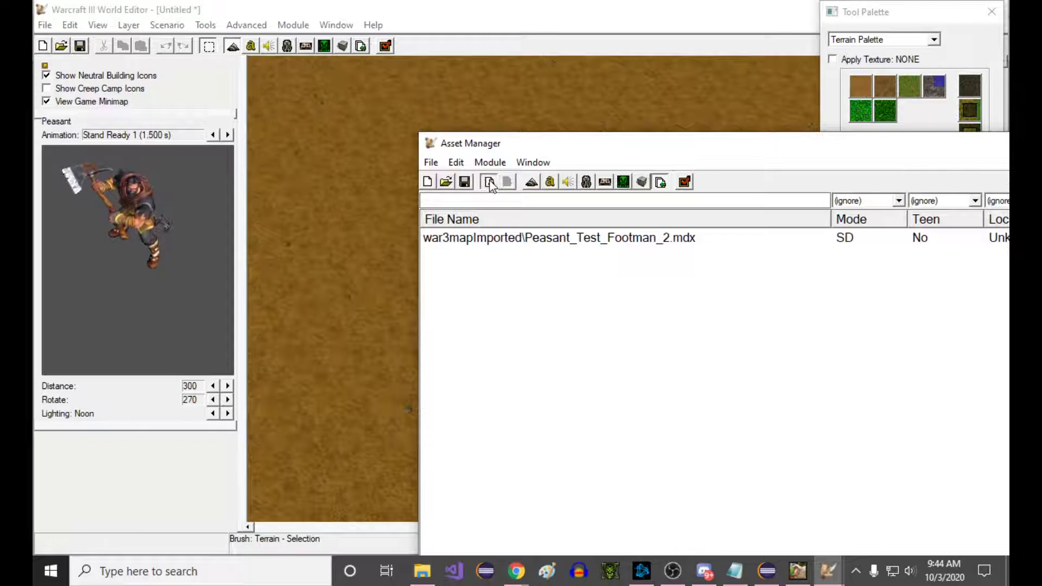
Import Peasant_Test_Footman_3 and step its preview through stand, walk, attack, death to Decay Bone.
left_click(488, 181)
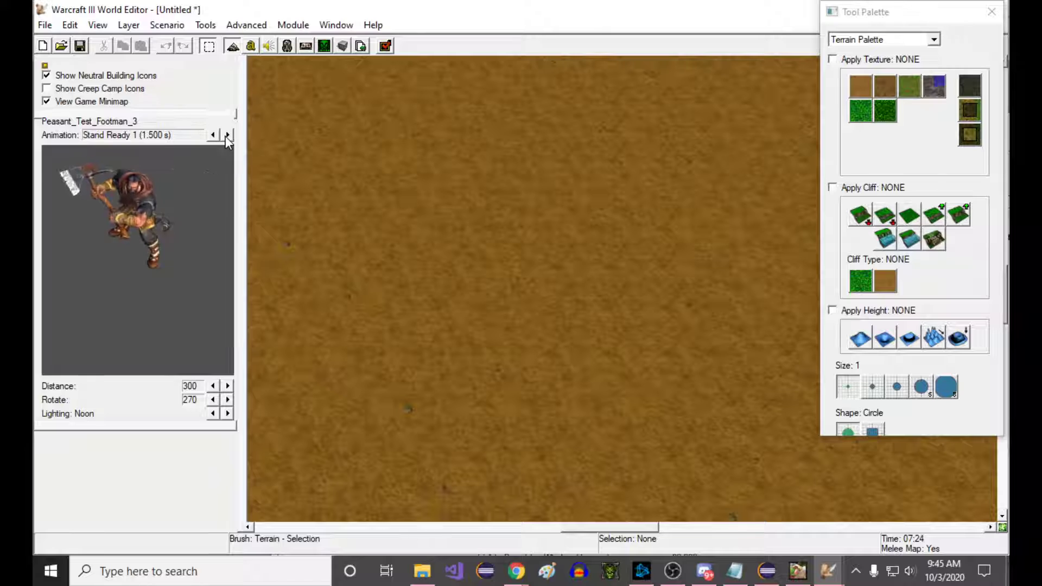
left_click(228, 134)
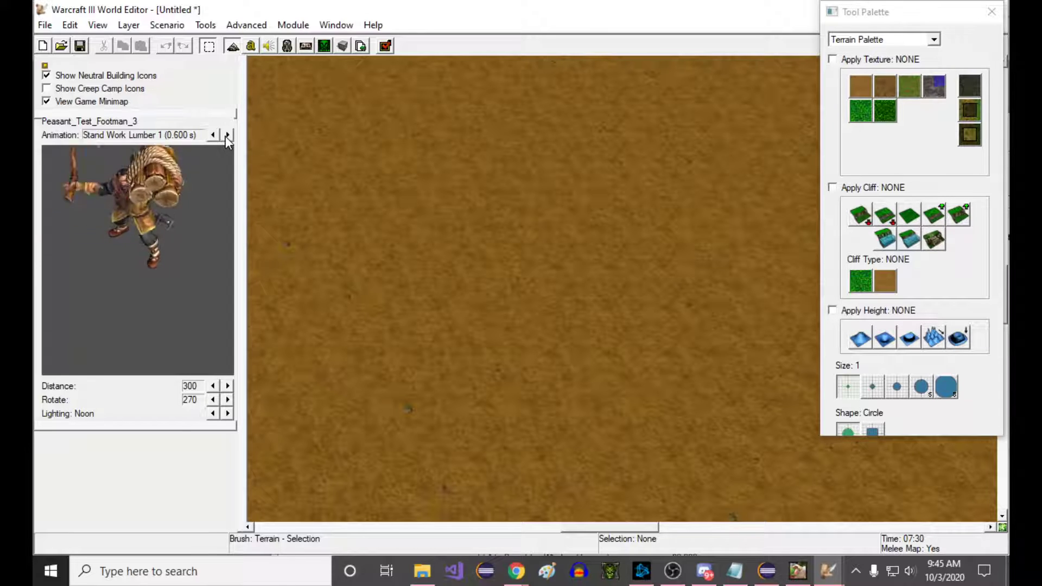
left_click(228, 135)
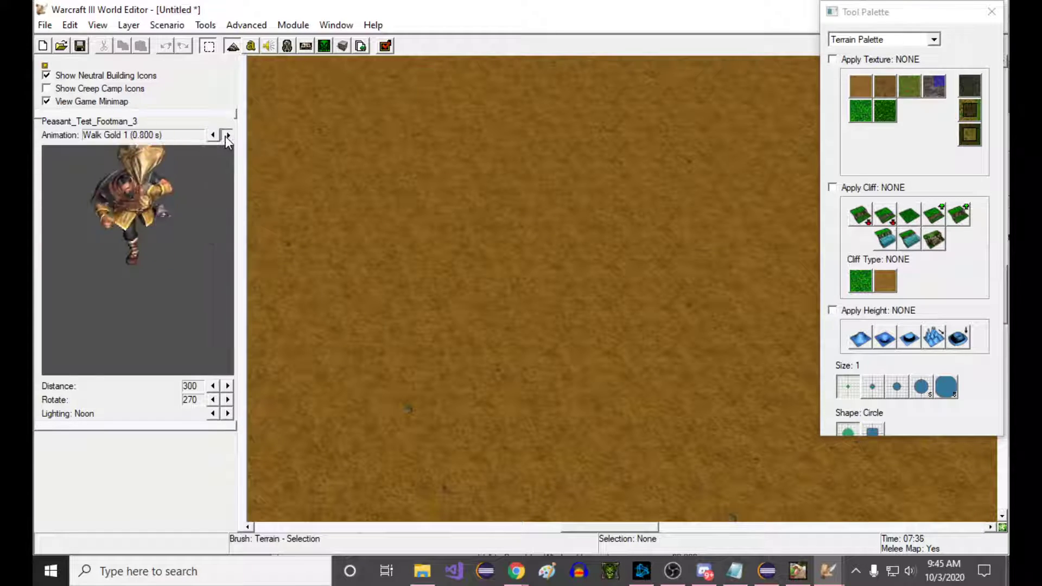
left_click(227, 135)
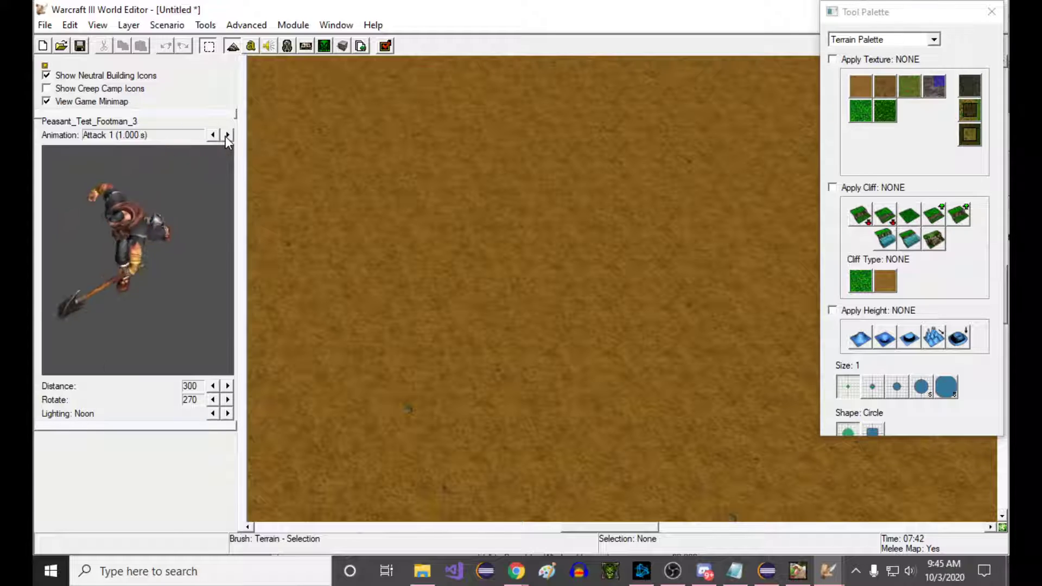
left_click(228, 135)
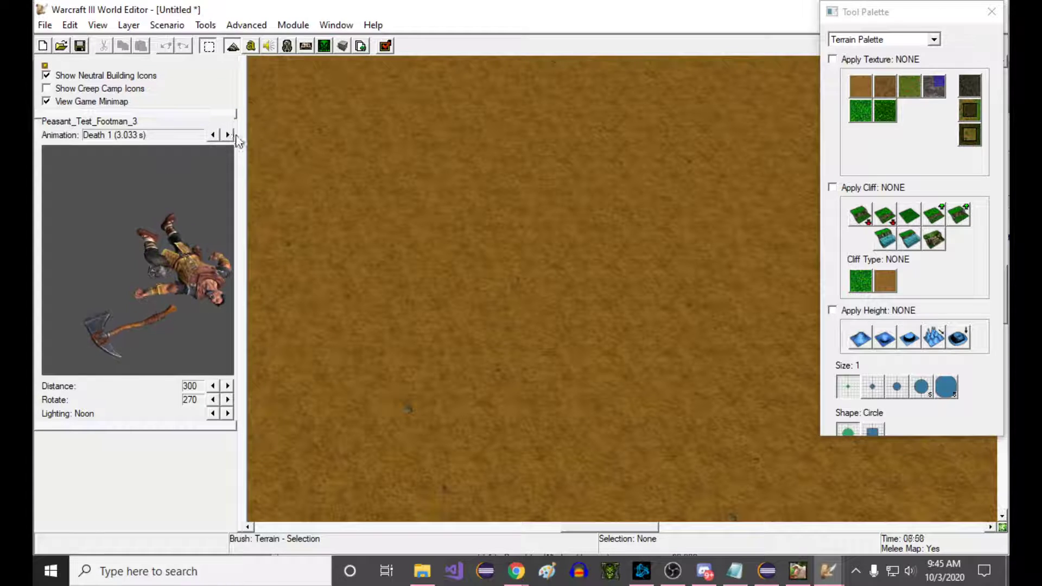
left_click(227, 134)
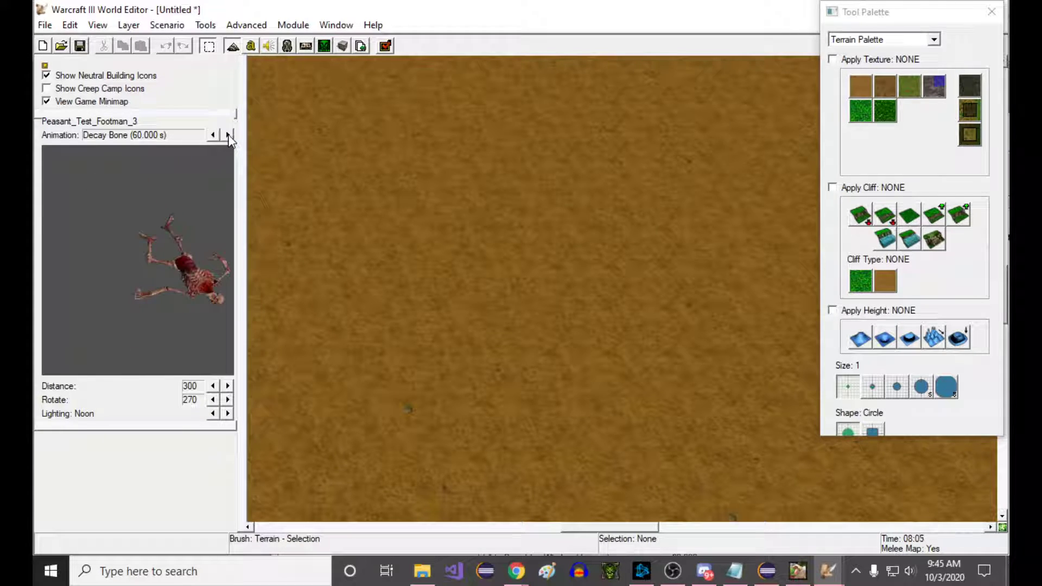
left_click(226, 134)
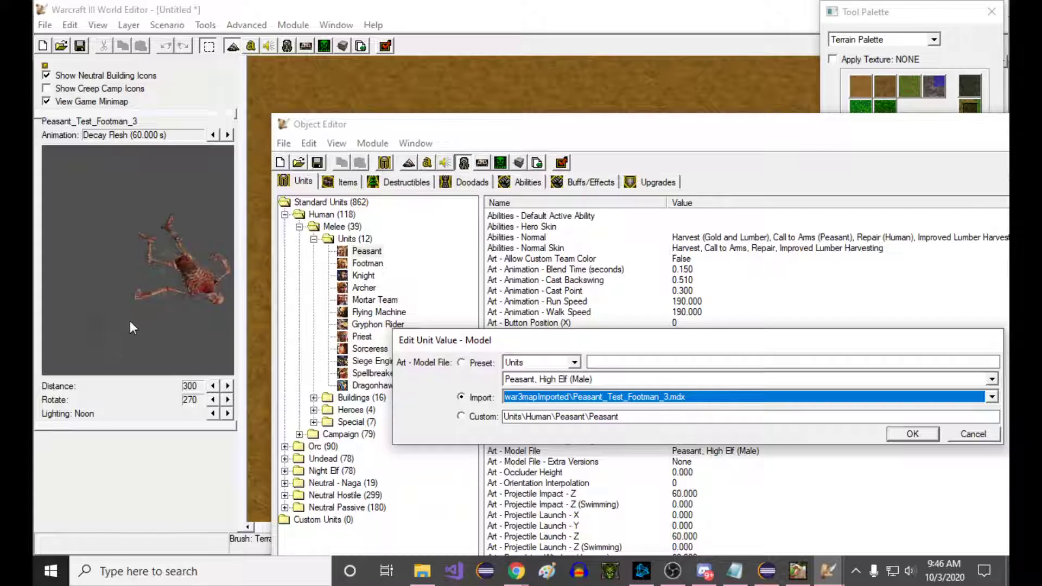
Enter the custom model path Units\Human\Footman\Footman so the preview shows the standard Footman.
left_click(460, 363)
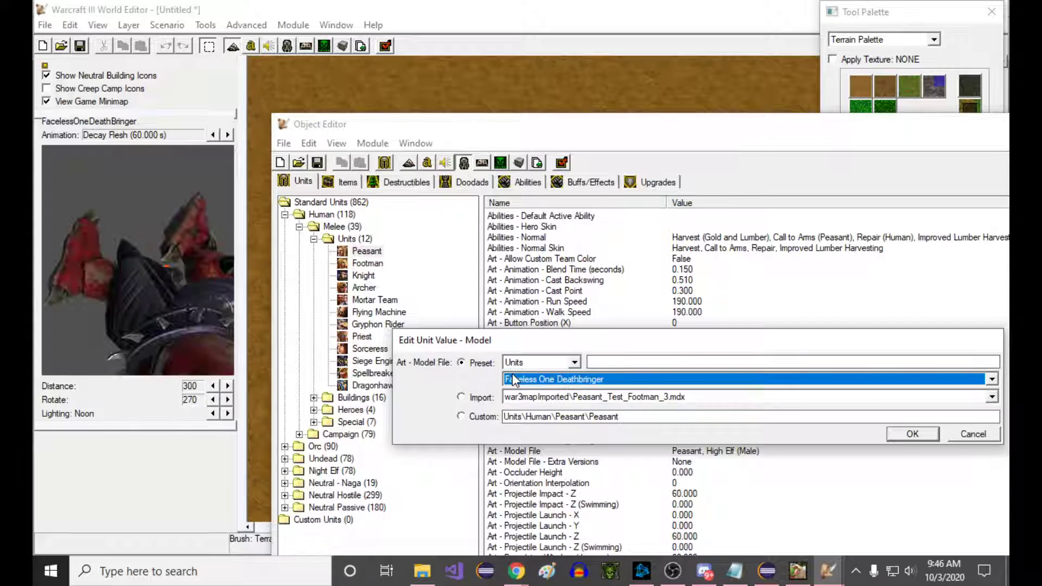
left_click(992, 379)
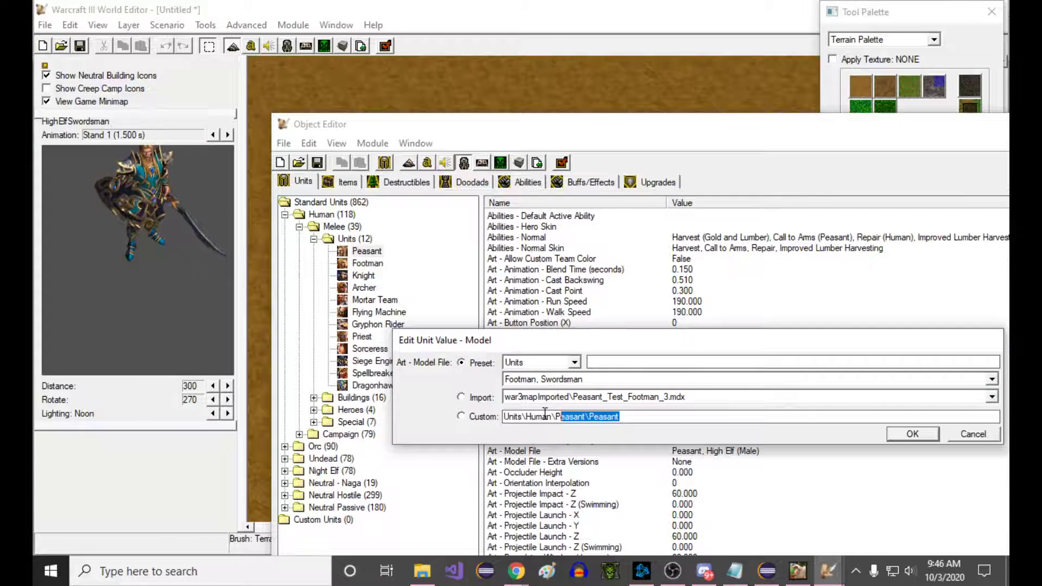
type("Units\\Human\\Footman\\Foot")
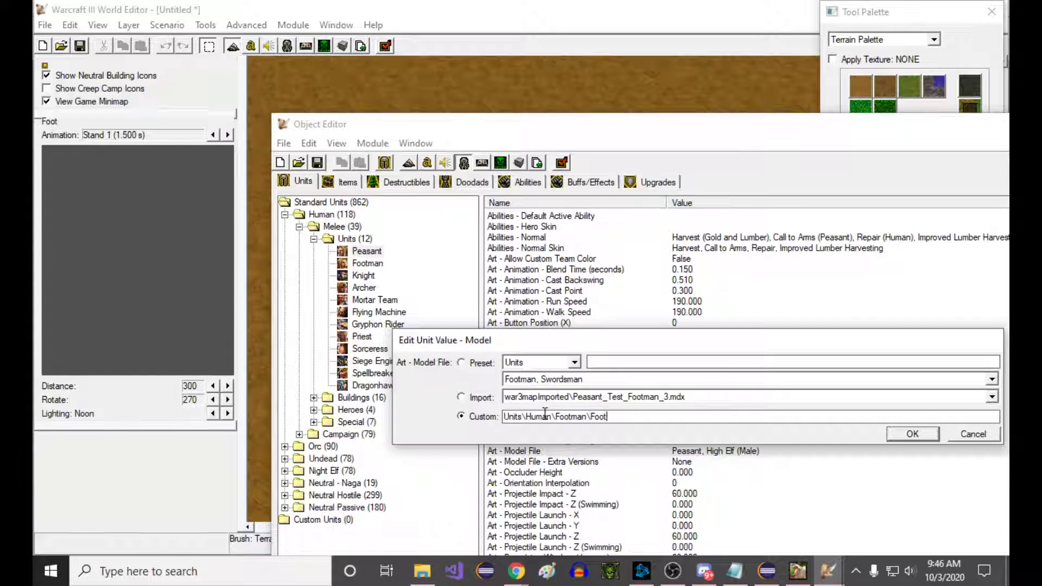
left_click(912, 434)
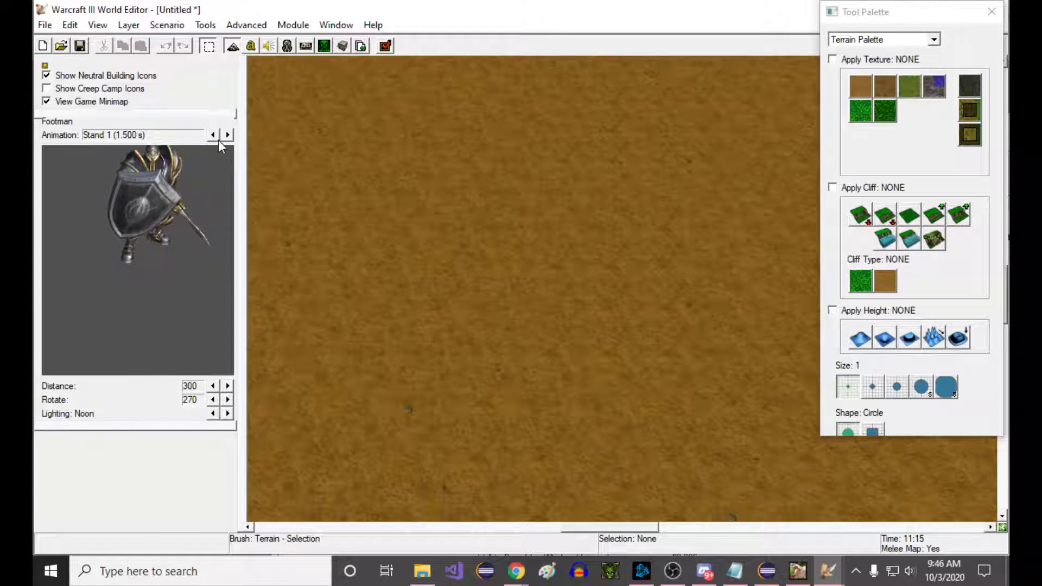
Step the Footman preview through Stand Victory, Attack Defend, Decay Bone and Decay Flesh with sword and shield visible.
left_click(226, 135)
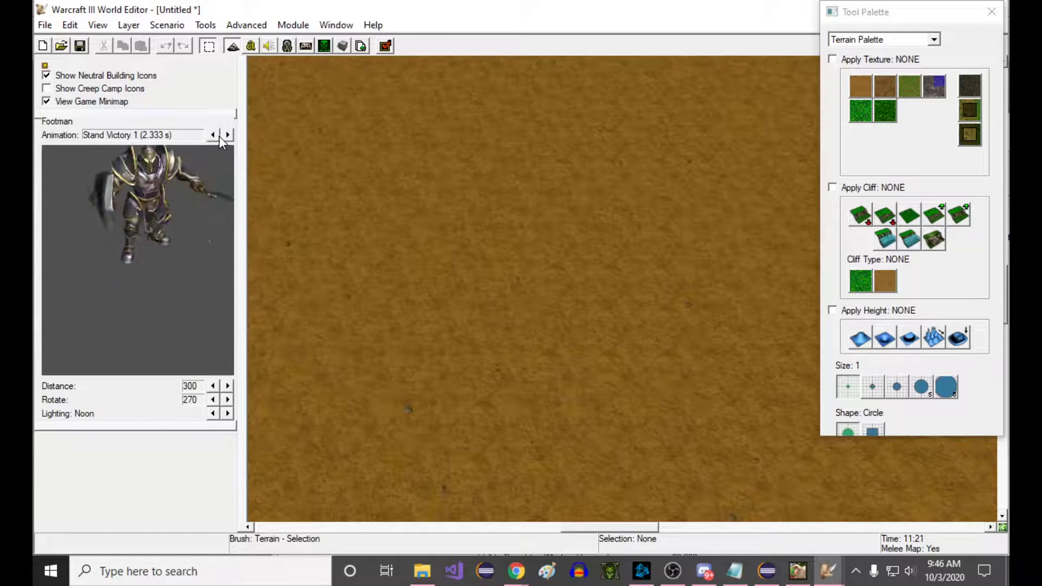
left_click(212, 135)
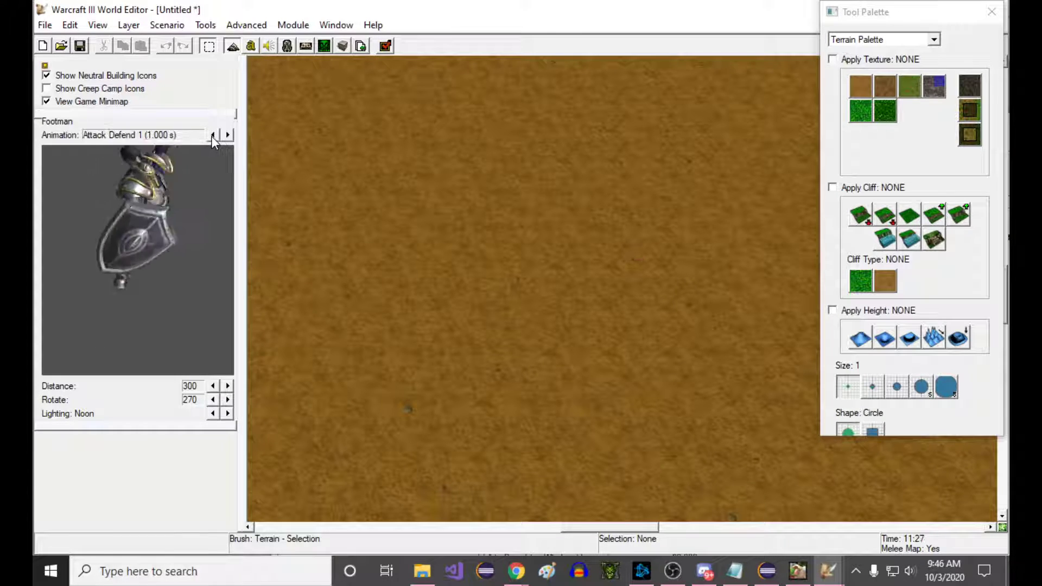
left_click(228, 135)
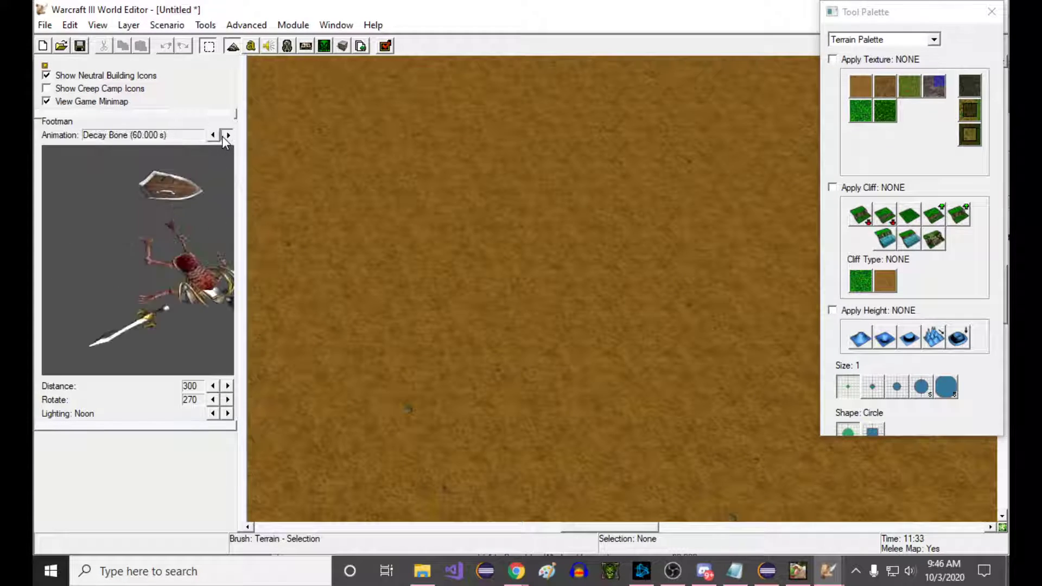
left_click(227, 135)
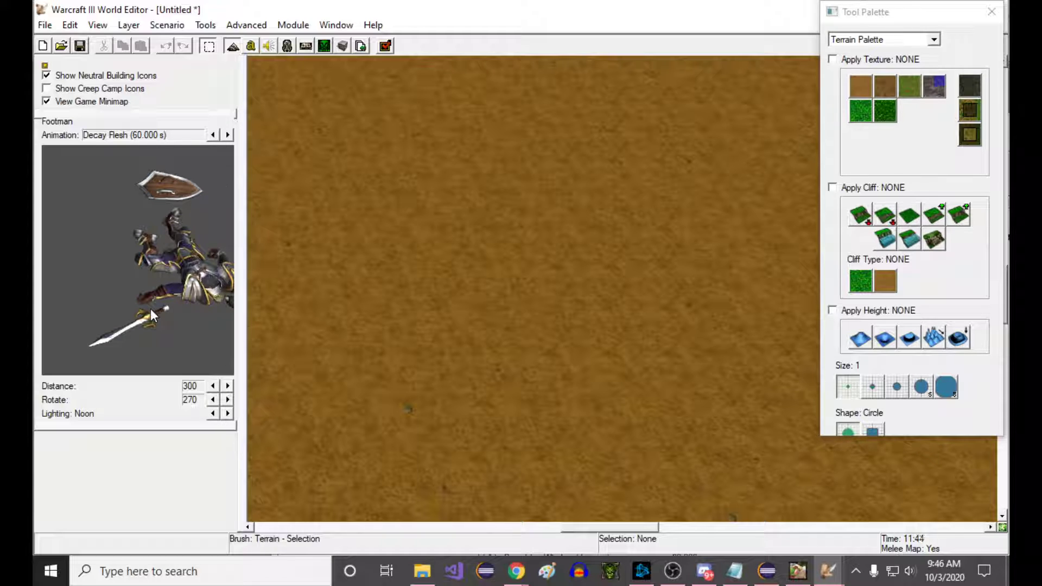
mouse_move(173, 306)
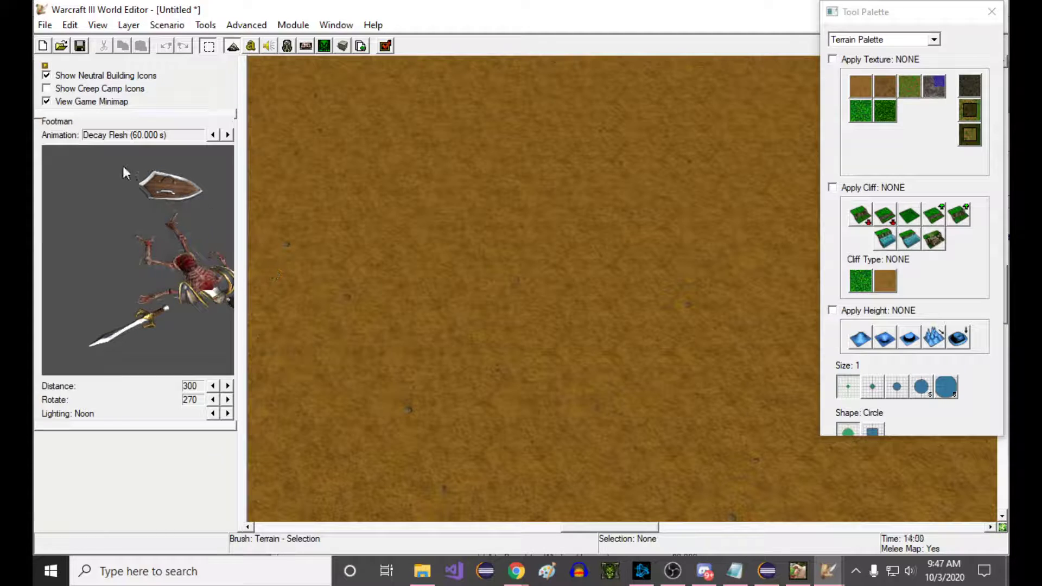
left_click(212, 135)
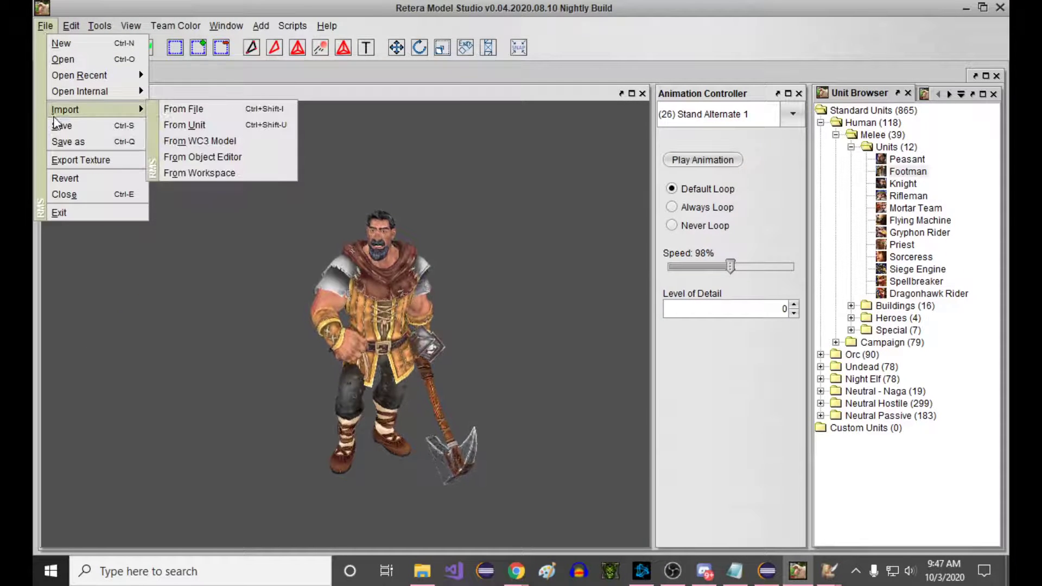
left_click(200, 173)
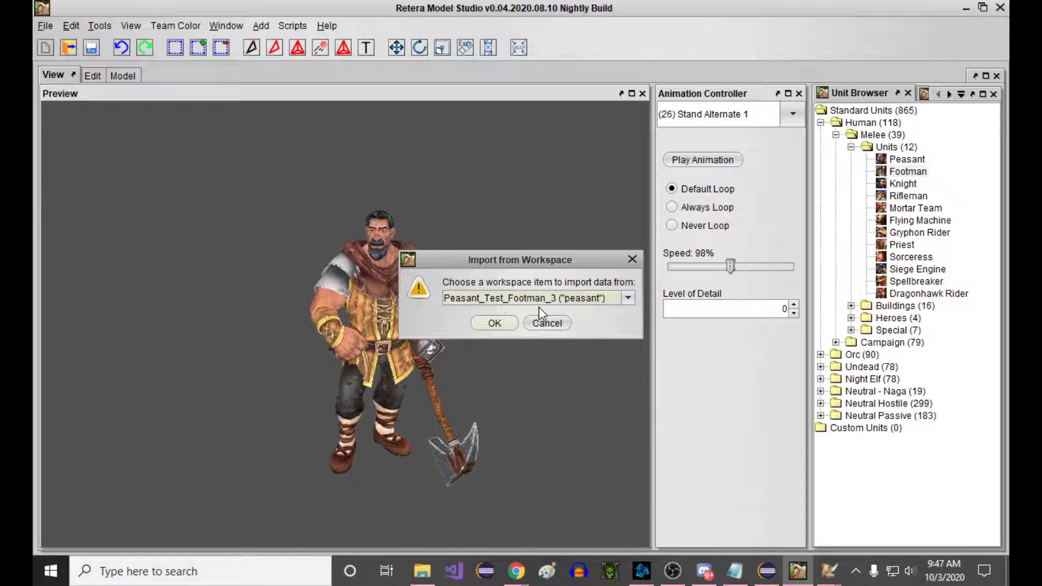
left_click(44, 26)
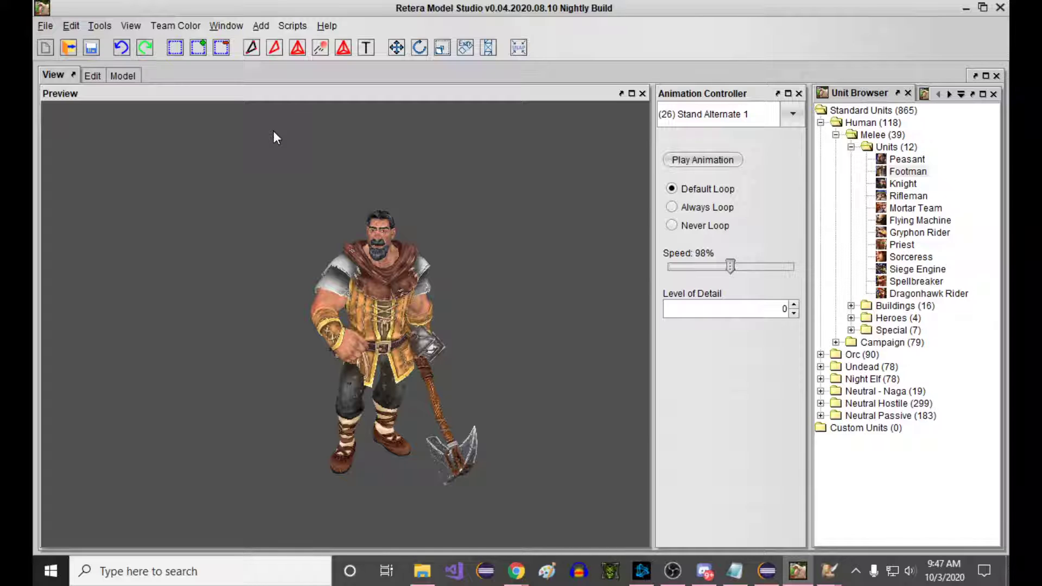
mouse_move(265, 142)
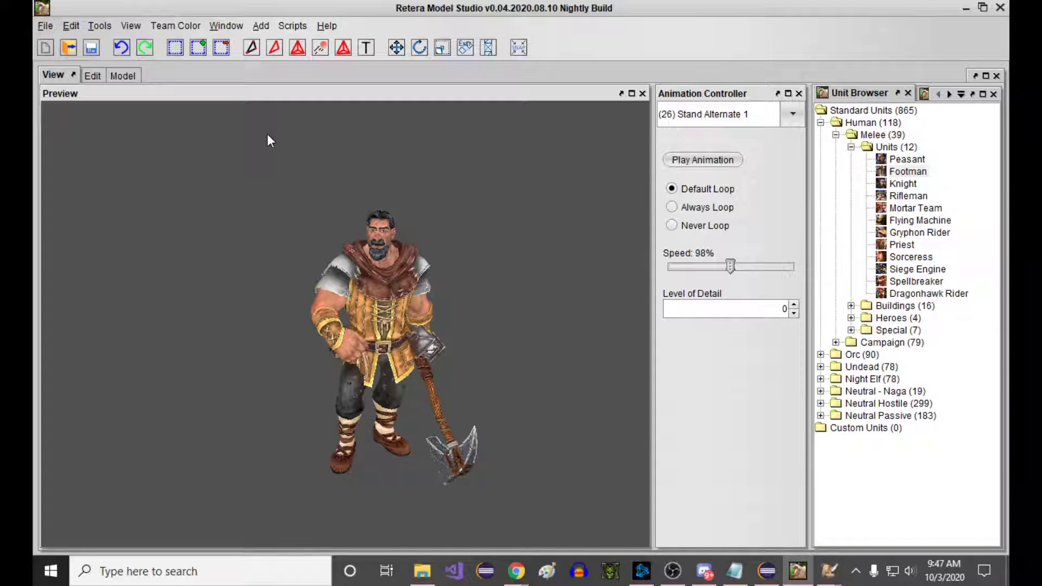
mouse_move(265, 141)
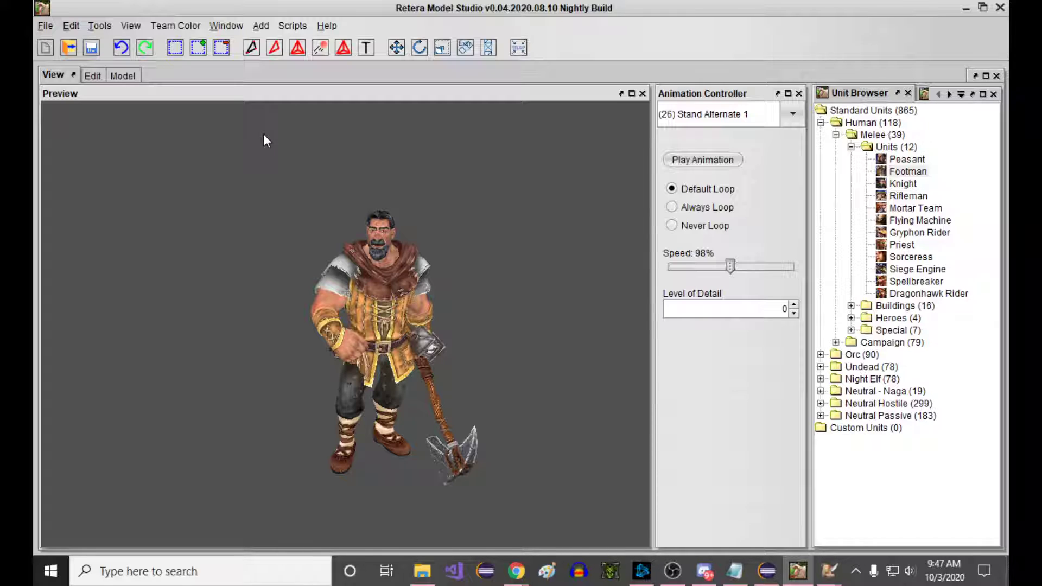
mouse_move(267, 173)
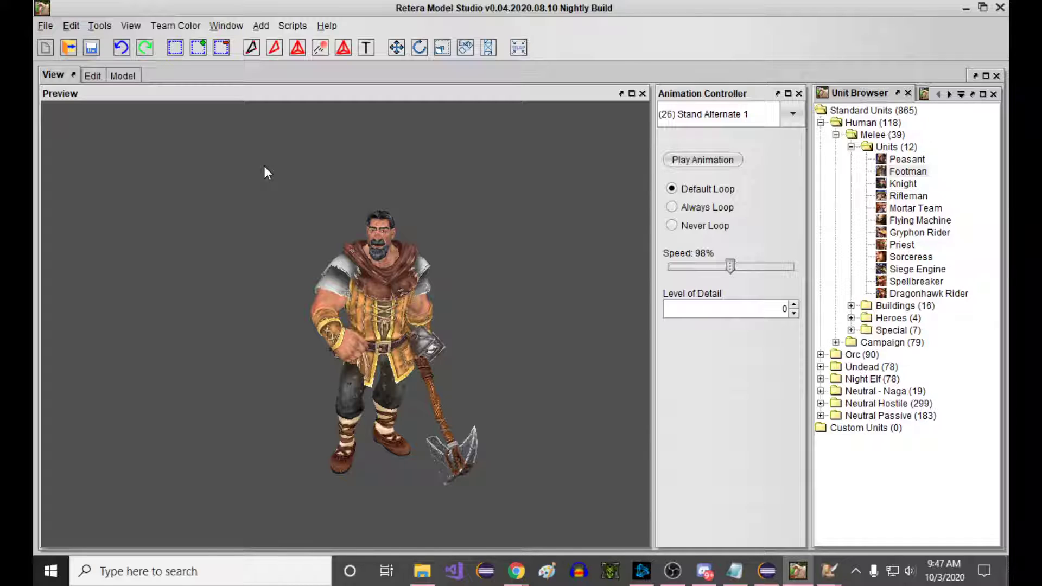
mouse_move(261, 172)
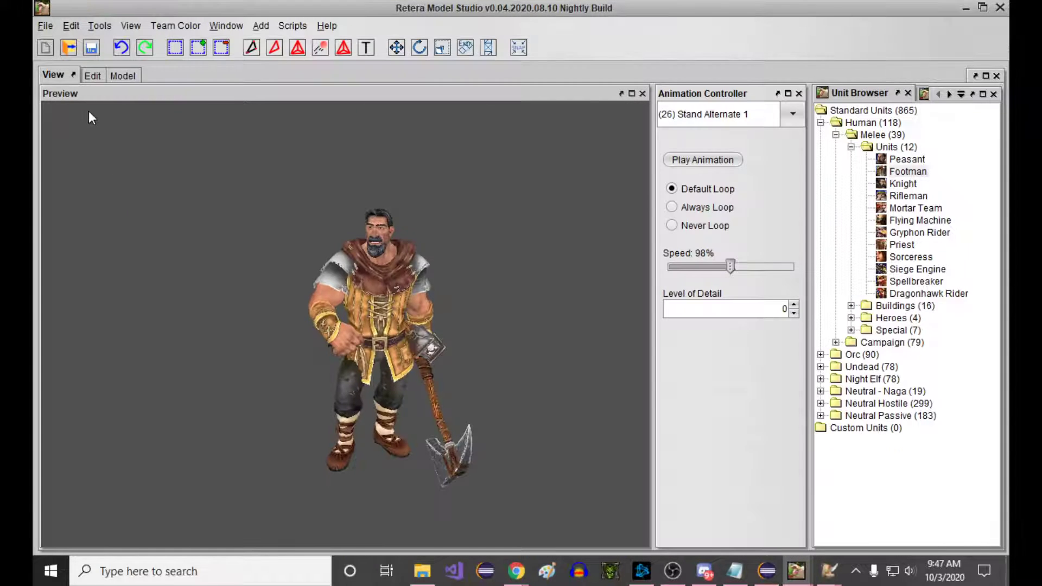
Switch the editing layout to the Footman model via the Window menu.
left_click(91, 75)
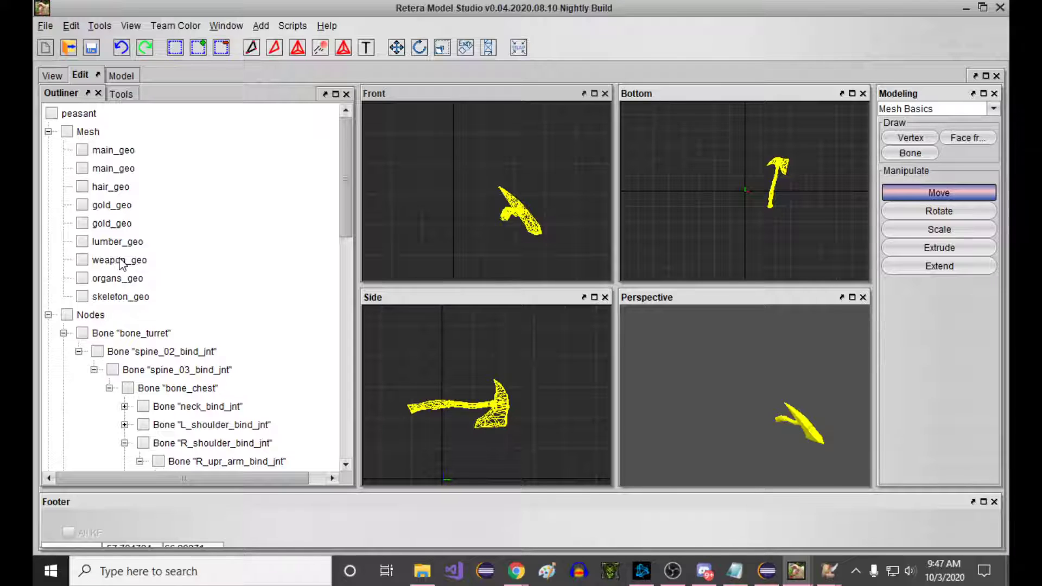
left_click(225, 26)
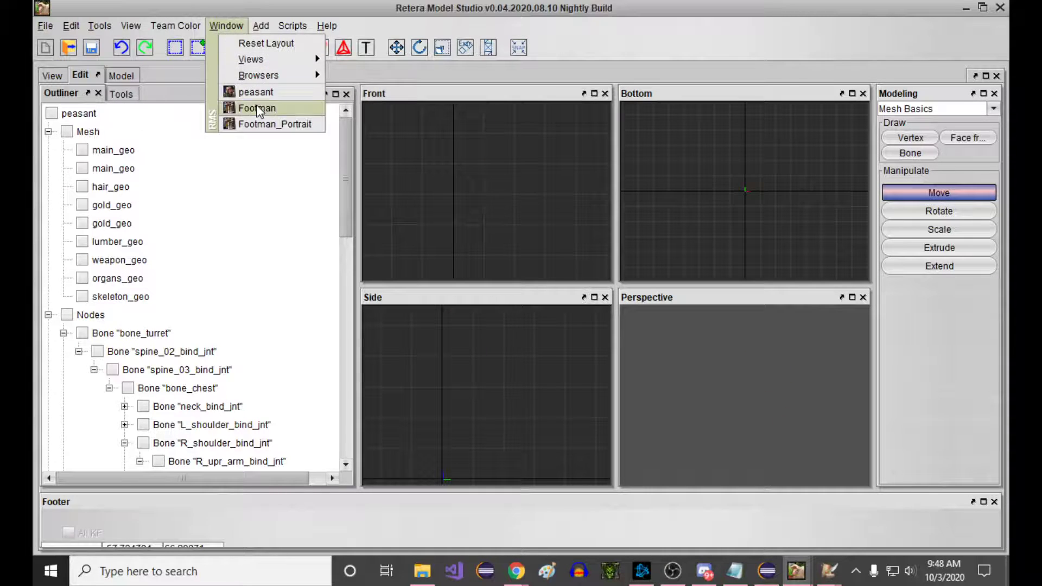
left_click(256, 107)
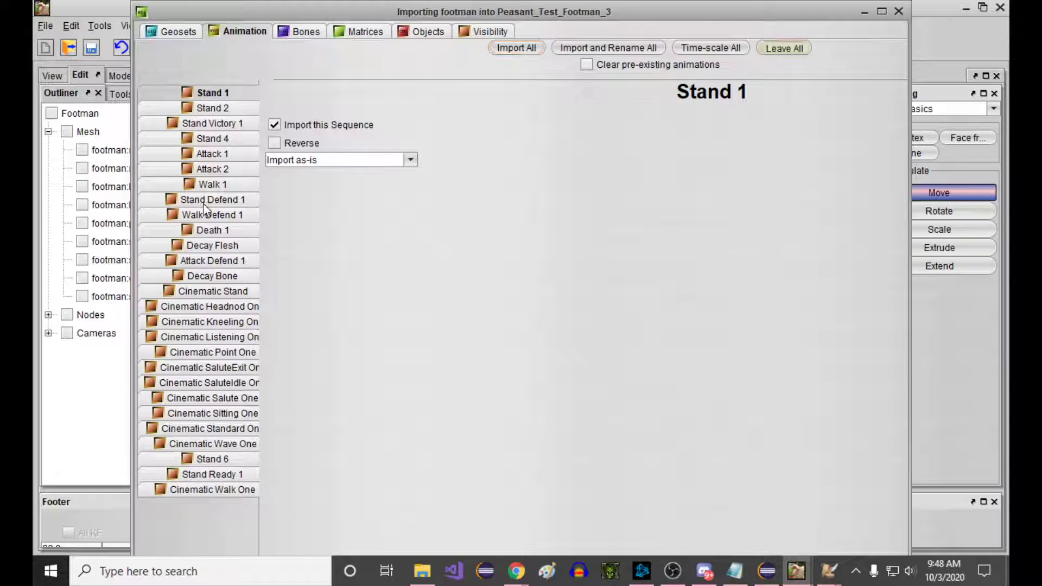
Set the footman's Decay Bone to time-scale into the peasant's existing Decay Bone.
left_click(212, 245)
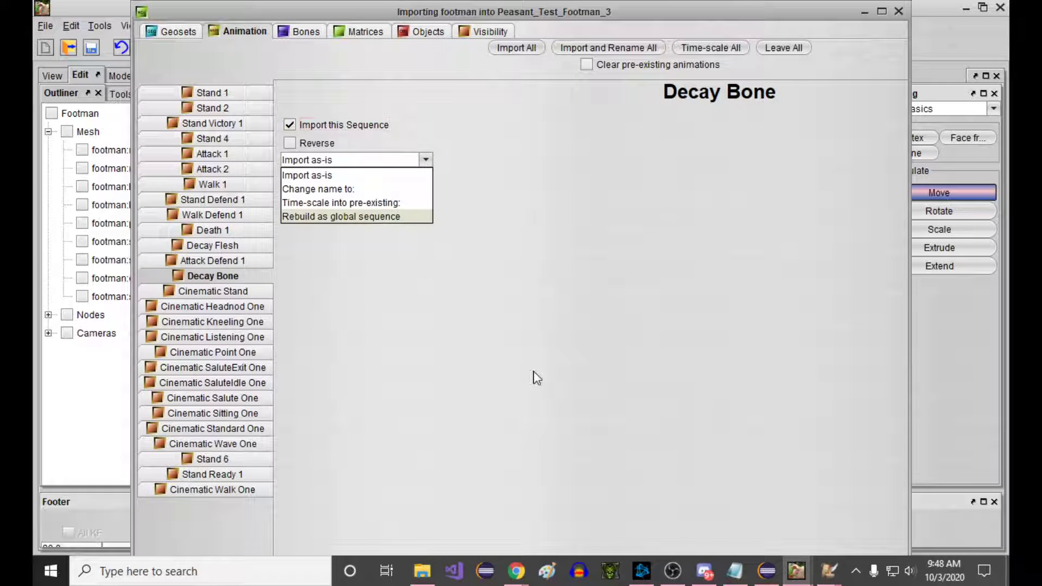
left_click(339, 202)
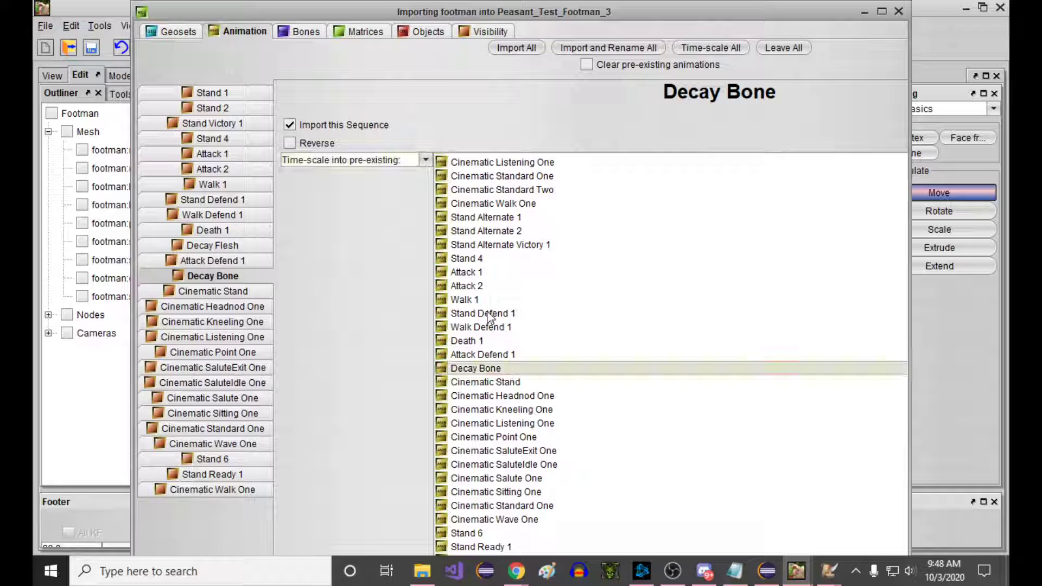
left_click(303, 31)
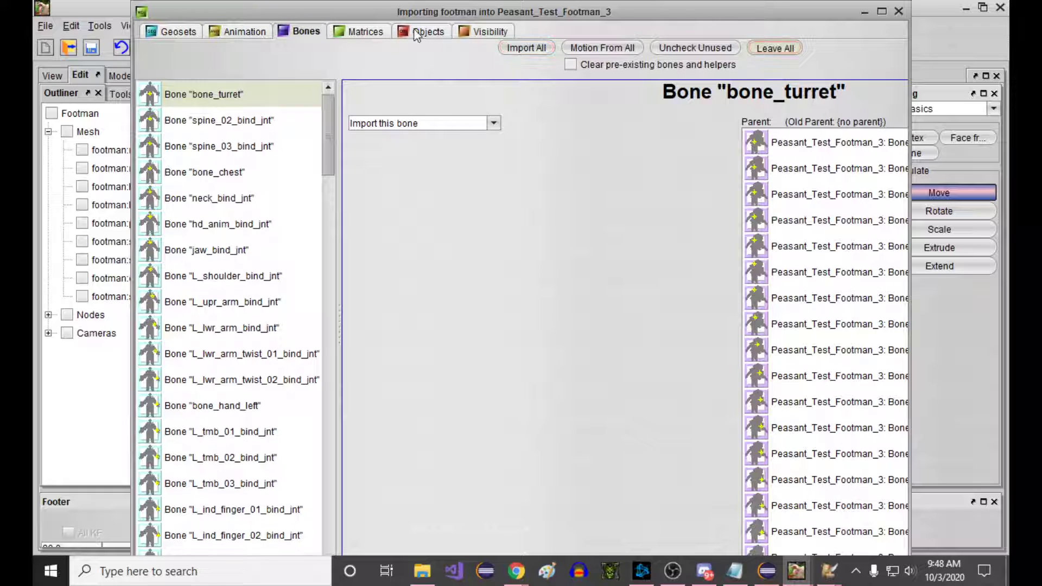
left_click(488, 31)
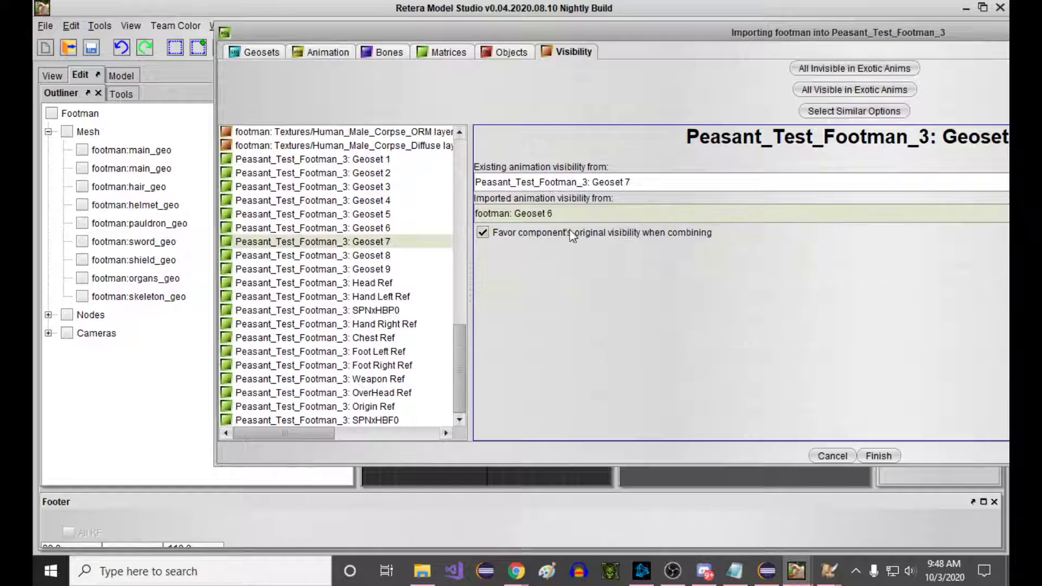
Uncheck Favor original visibility for Geoset 7 and finish the footman import.
left_click(481, 233)
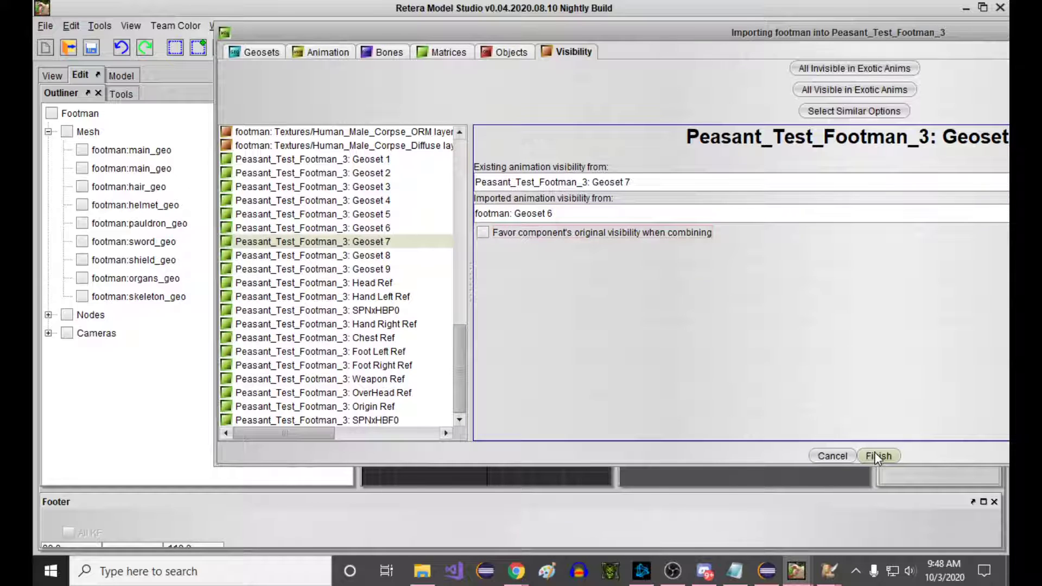
left_click(879, 455)
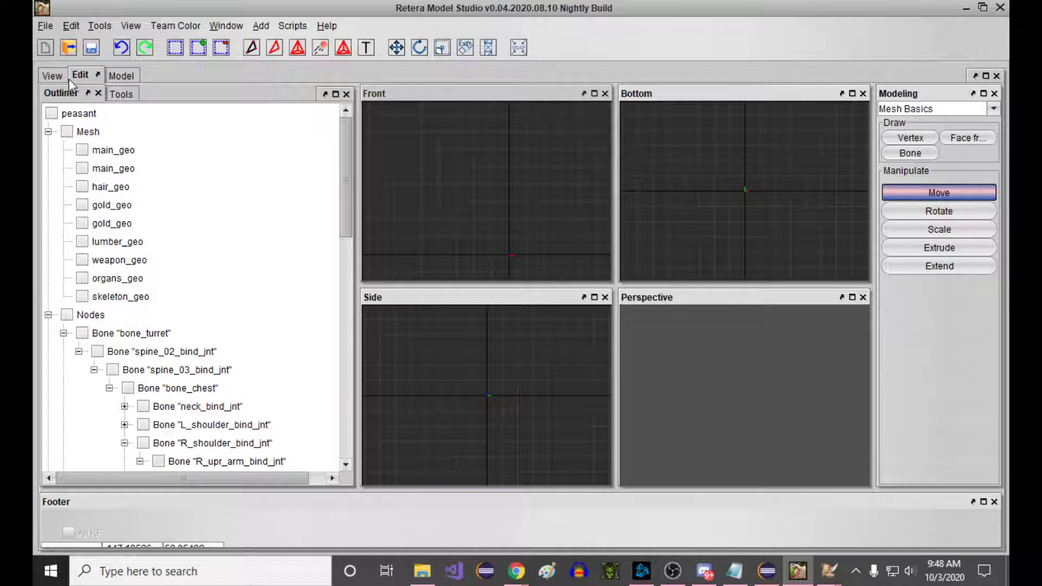
Preview the merged (38) Decay Bone animation on the peasant model.
left_click(52, 75)
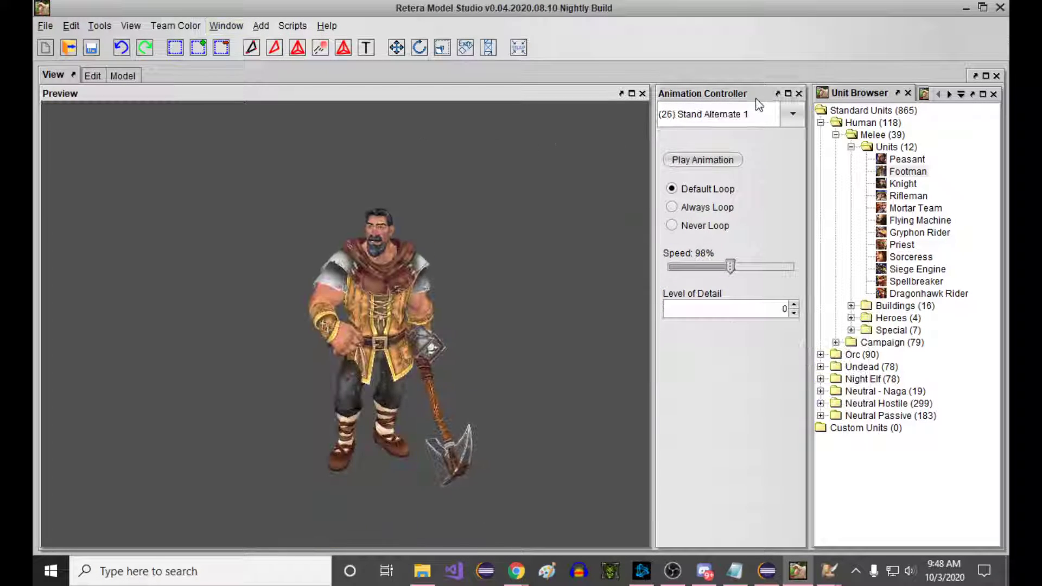
left_click(792, 114)
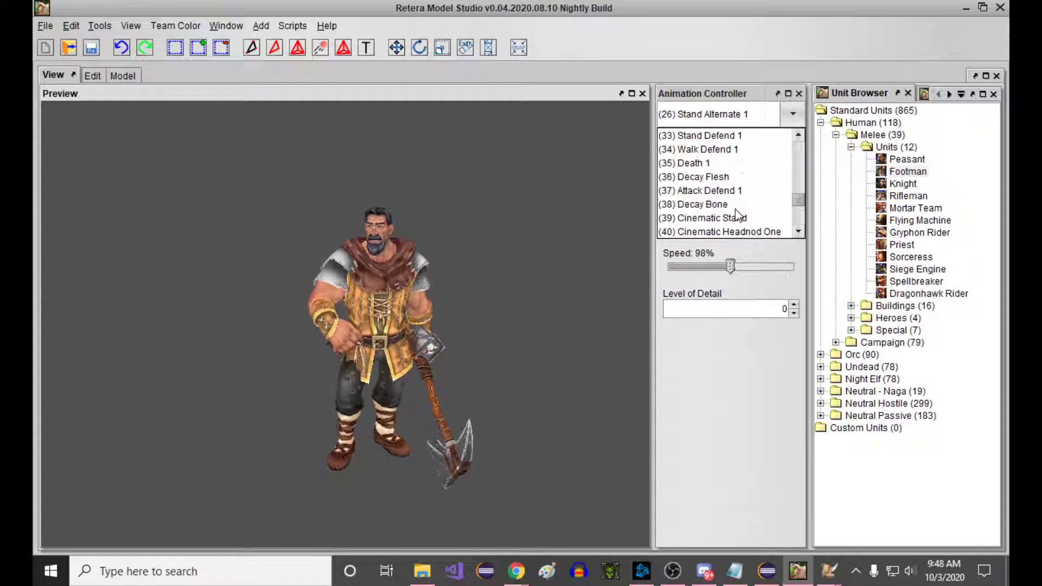
left_click(699, 204)
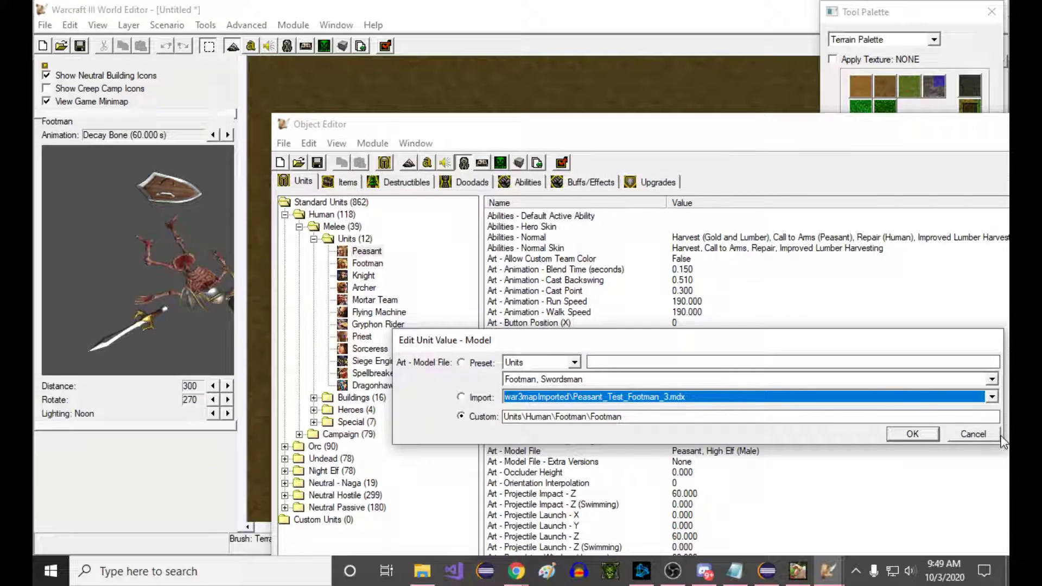
Return to the model studio and raise Decay Bone playback speed to 180%.
left_click(973, 450)
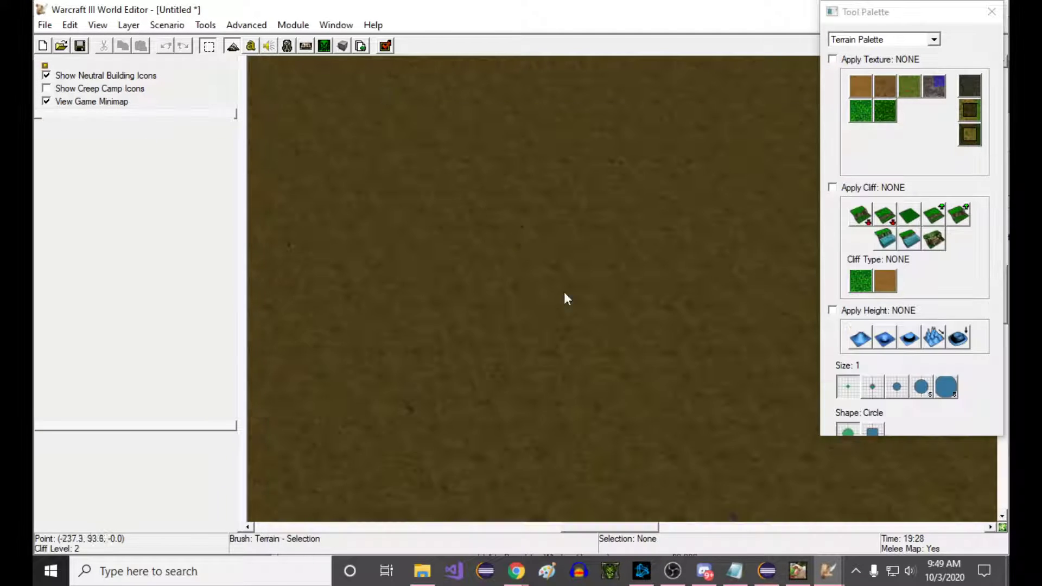
left_click(829, 571)
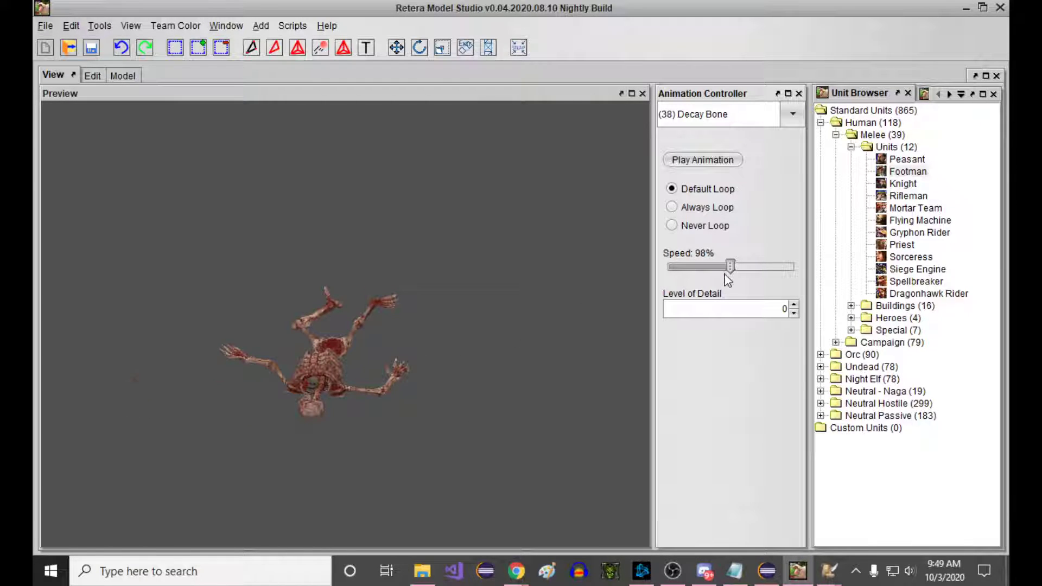
left_click_drag(730, 266, 783, 266)
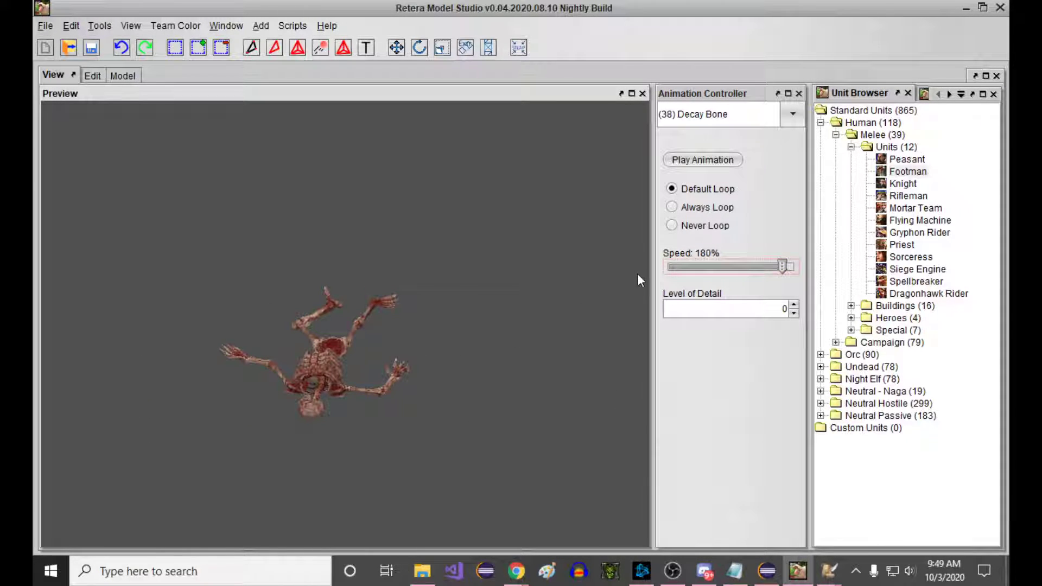